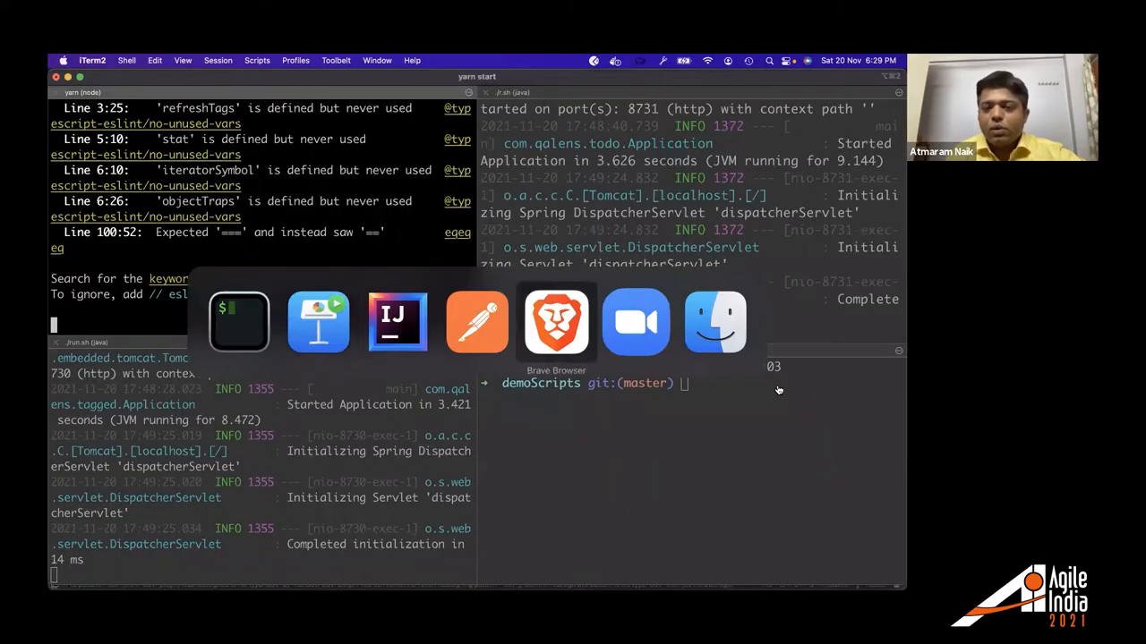
Add a 'Prepare Presentation' todo tagged Community in the Todo App, then delete it.
click(556, 322)
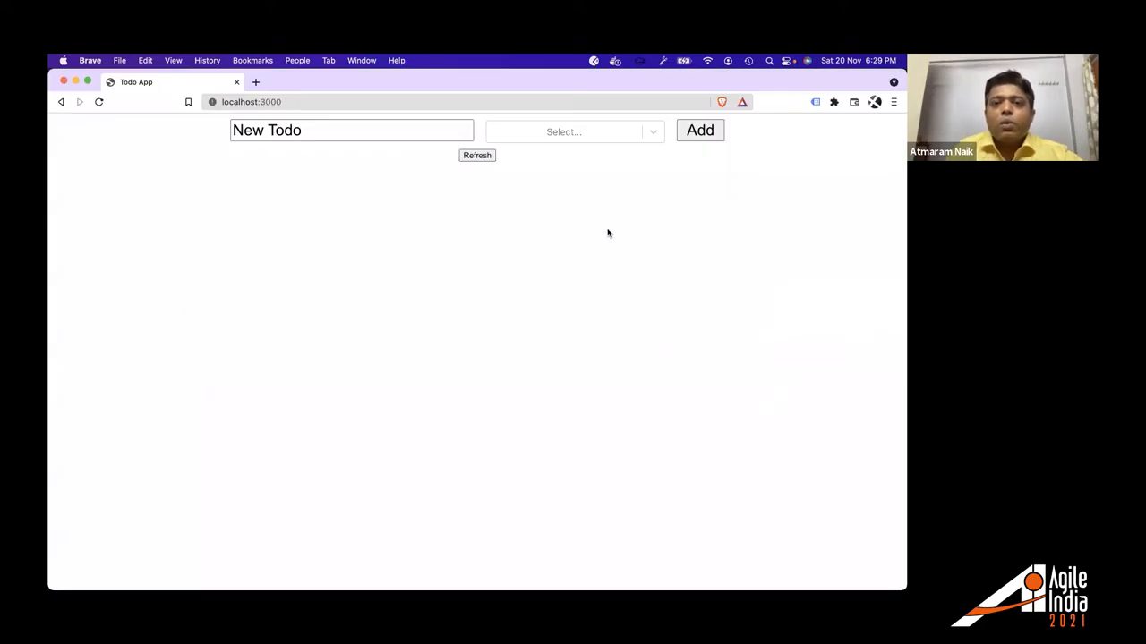
click(568, 131)
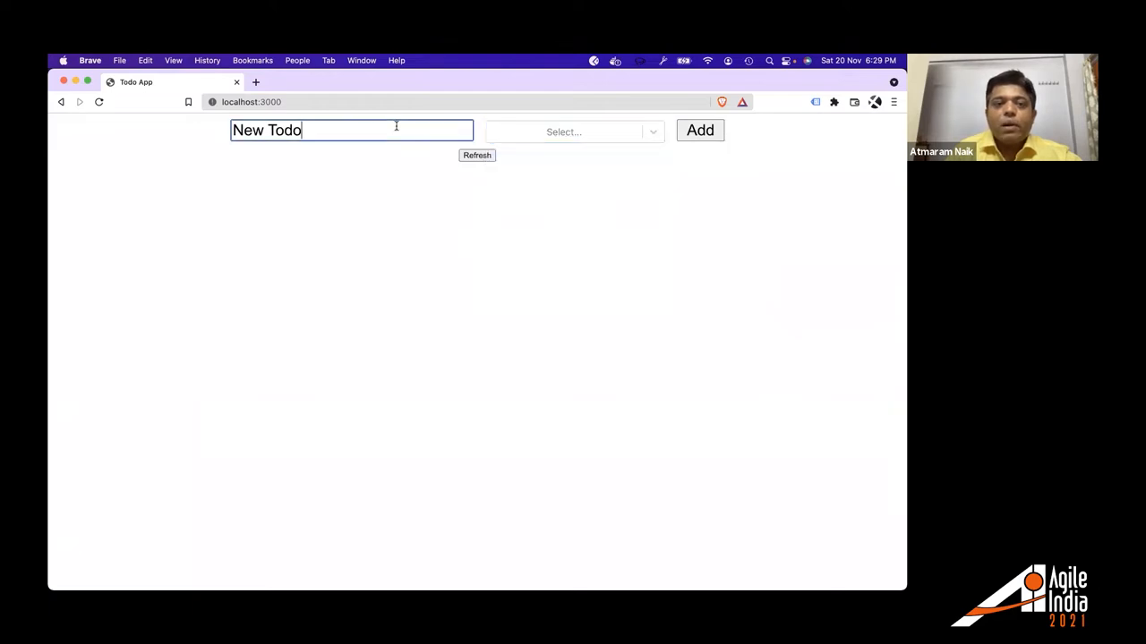
text(P)
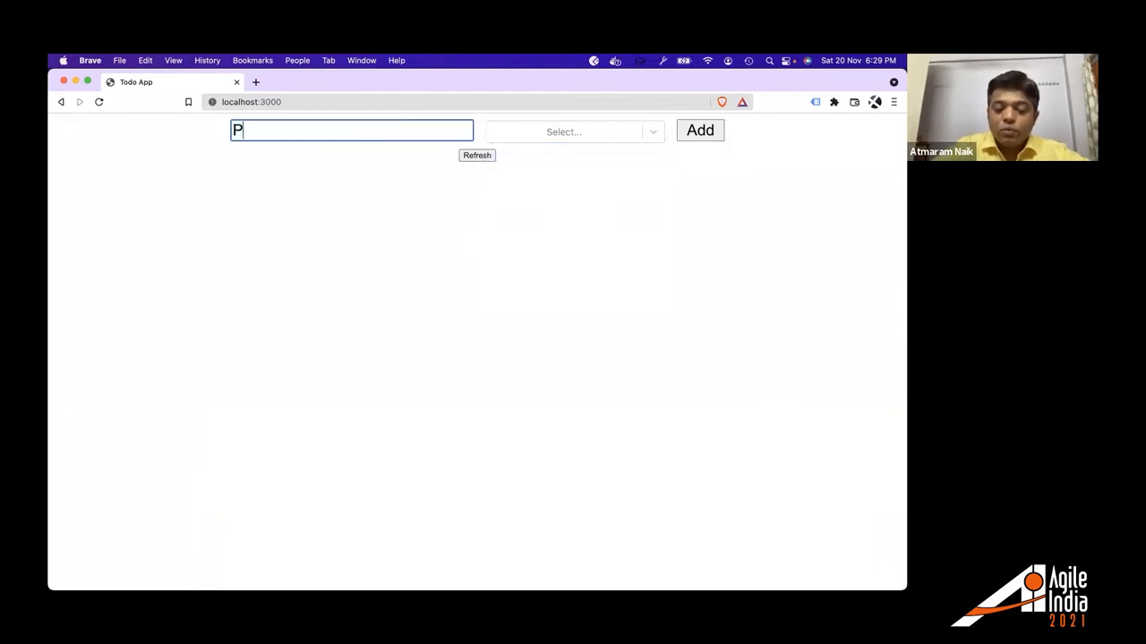
text(repare)
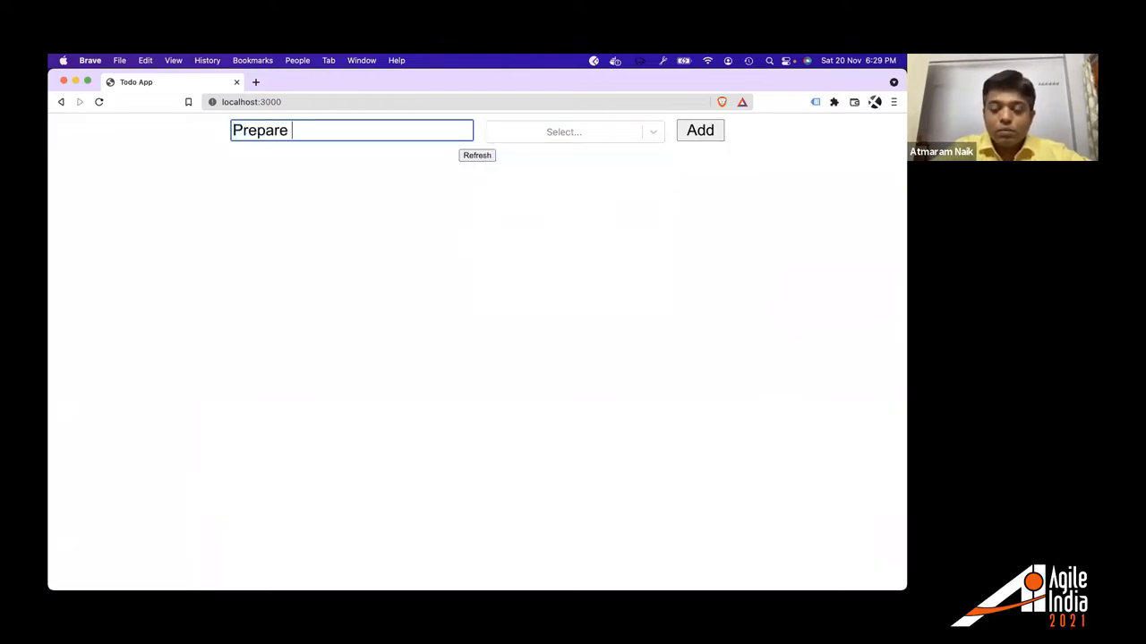
text(Presentat)
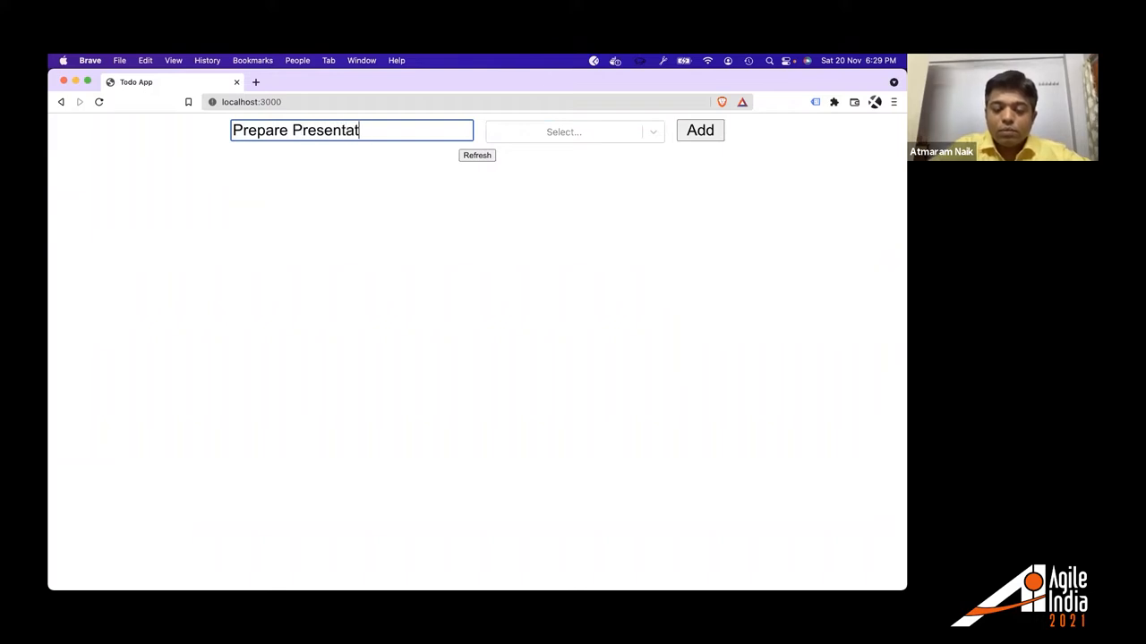
text(ion)
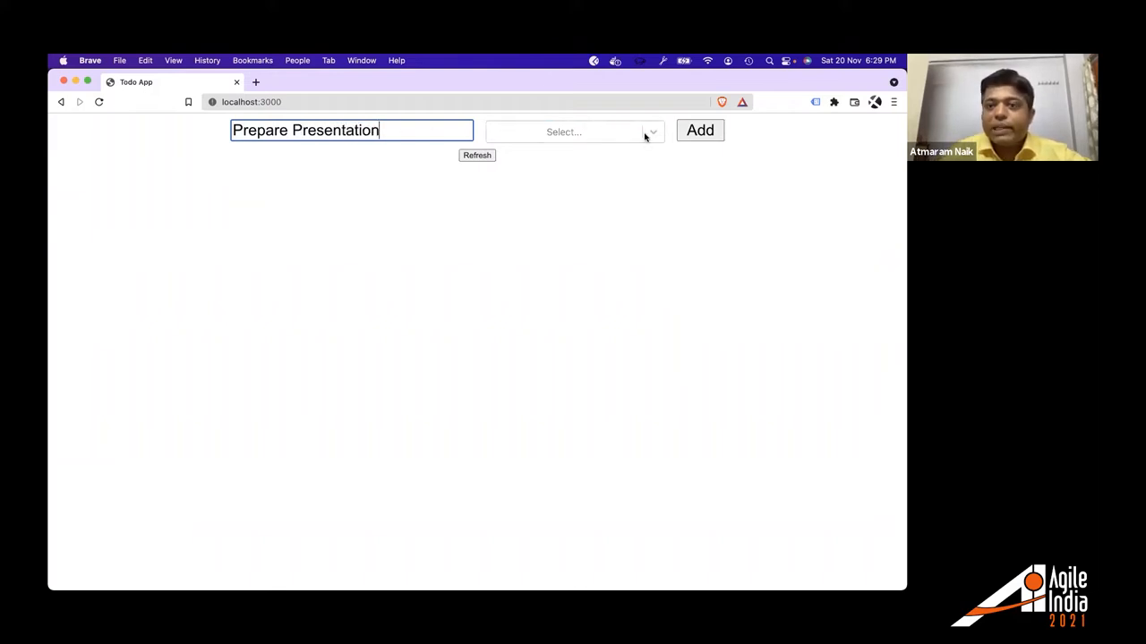
click(564, 132)
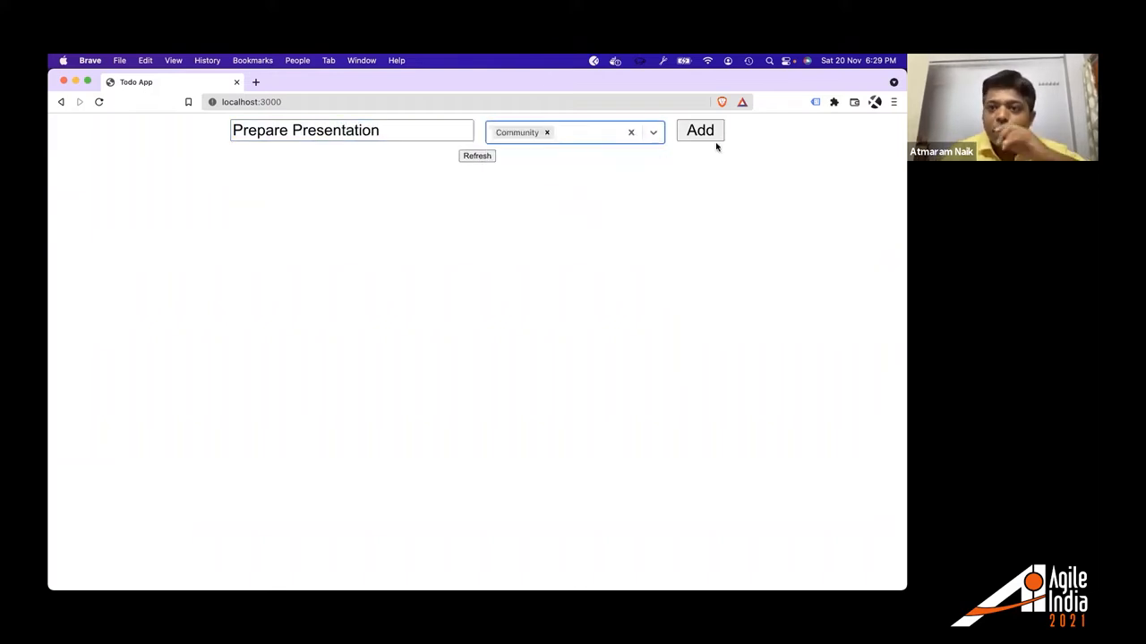
click(699, 129)
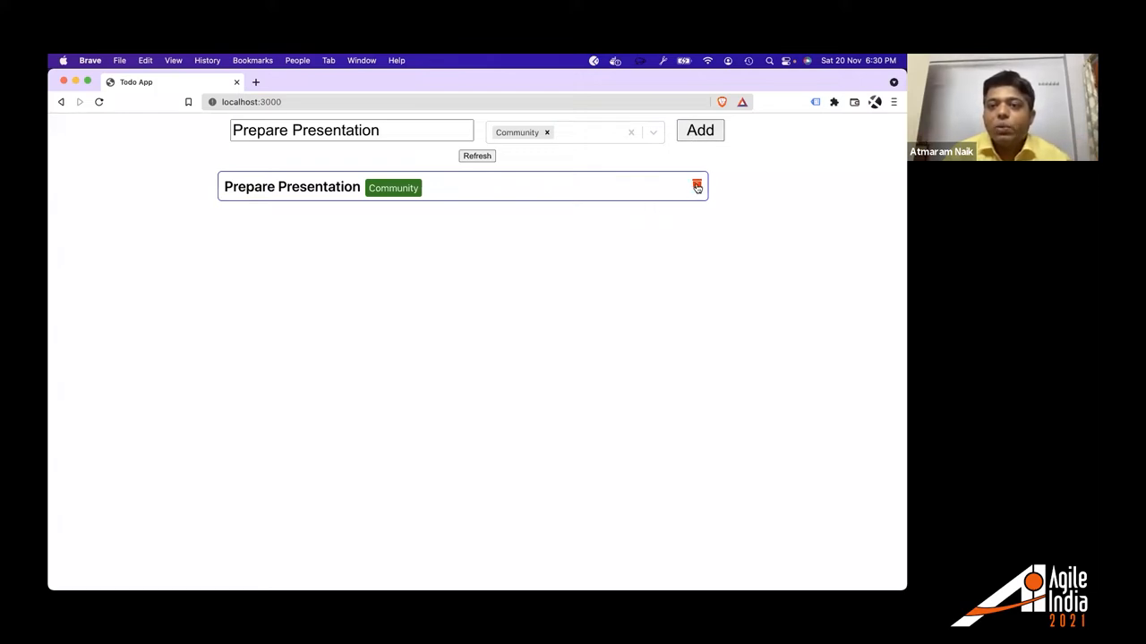
click(697, 186)
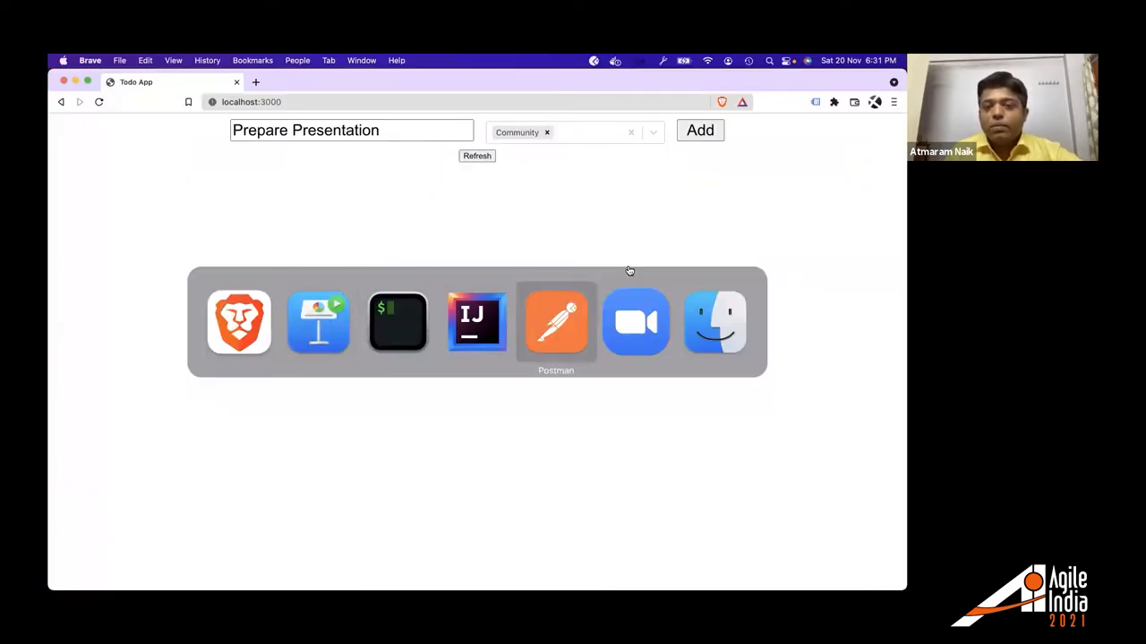
Send Get All Tags (200 OK: Personal, Office, Community, Family) and select the tag-storing script line.
click(555, 322)
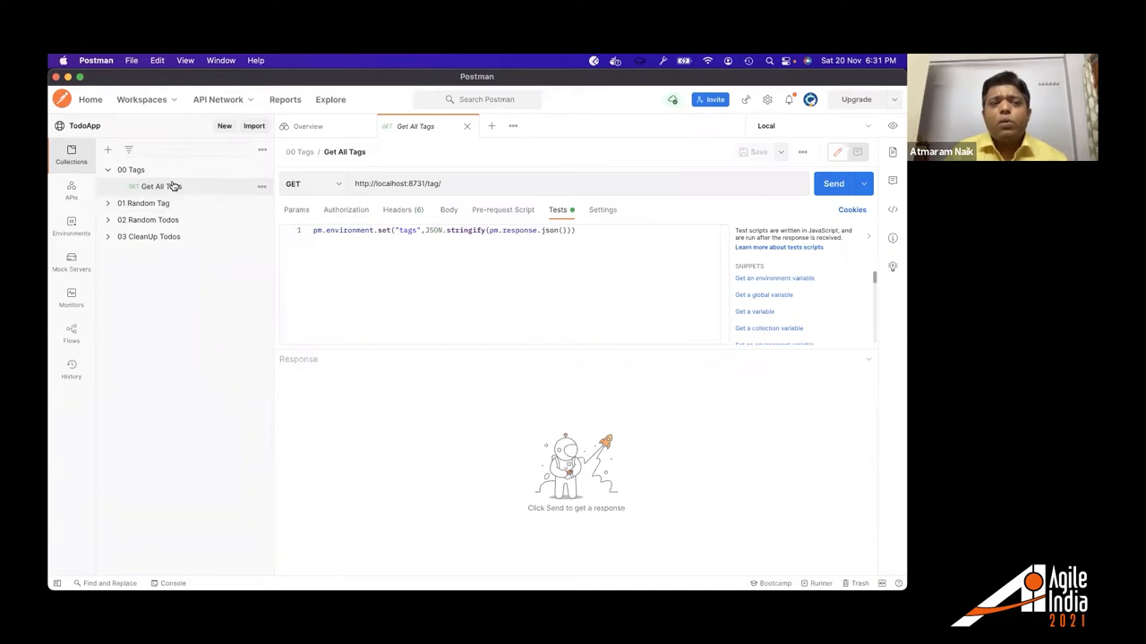
mouse_move(819, 92)
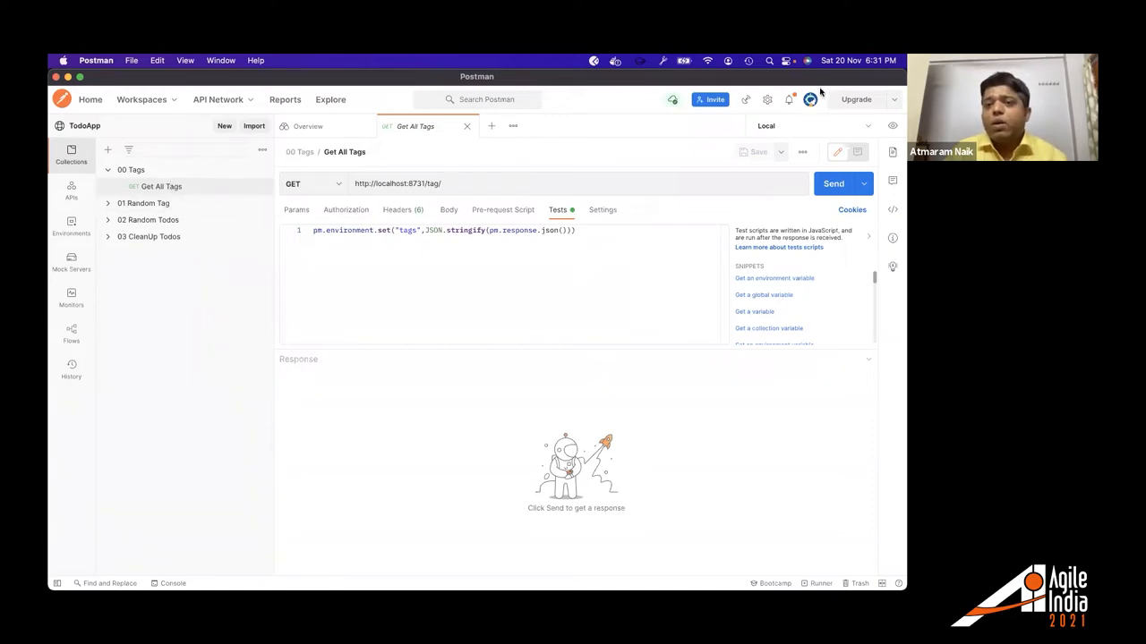
mouse_move(184, 186)
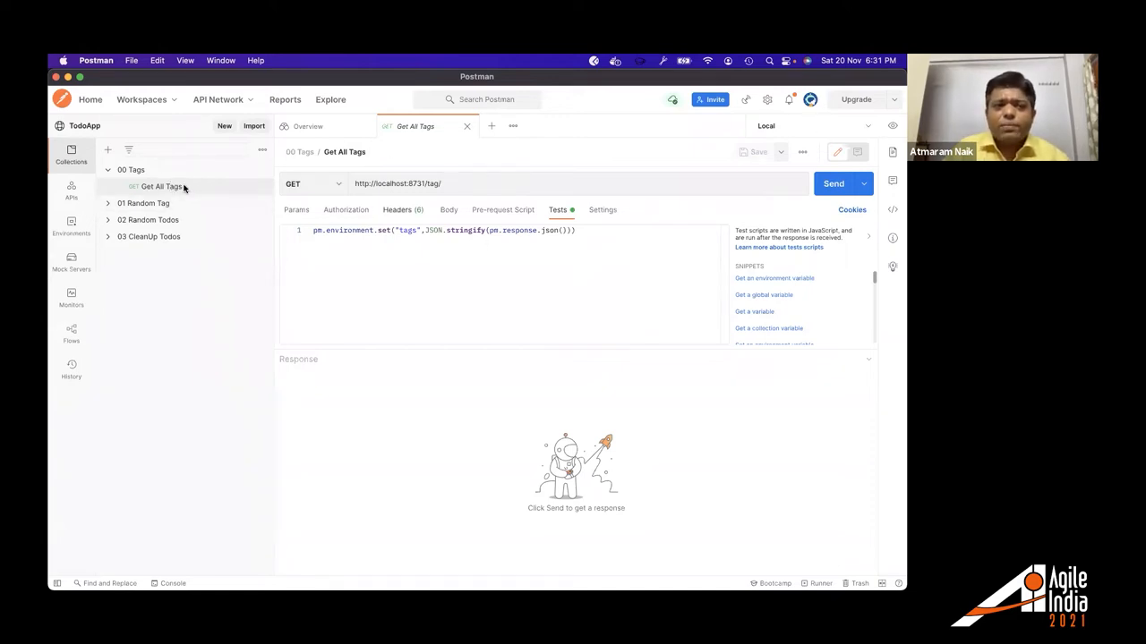
mouse_move(162, 186)
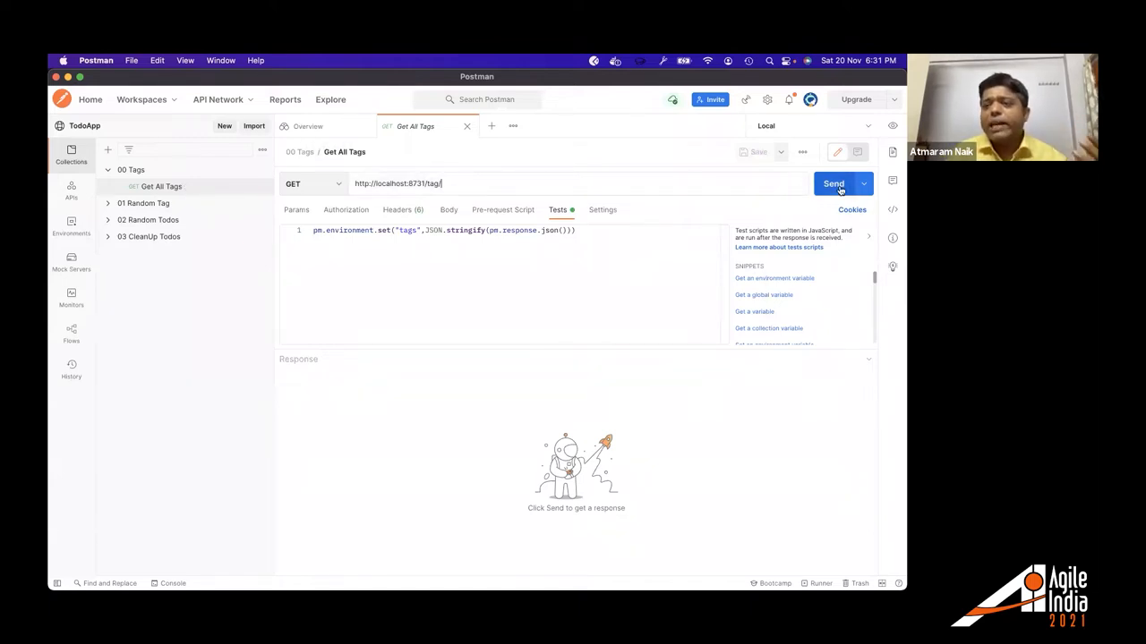
click(834, 184)
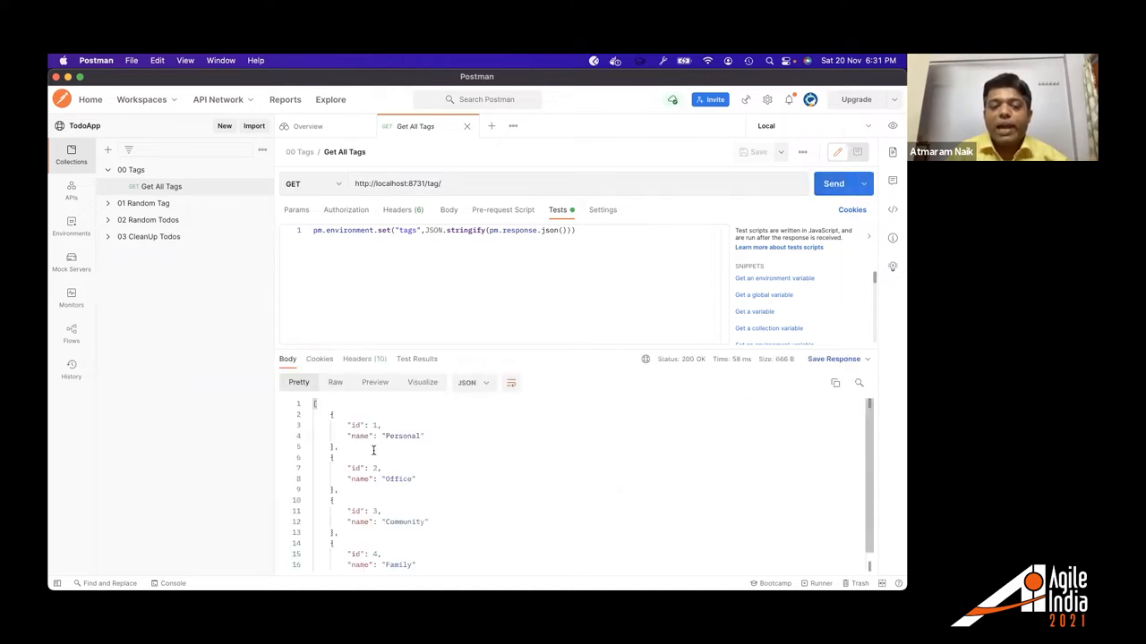
scroll(down, 3)
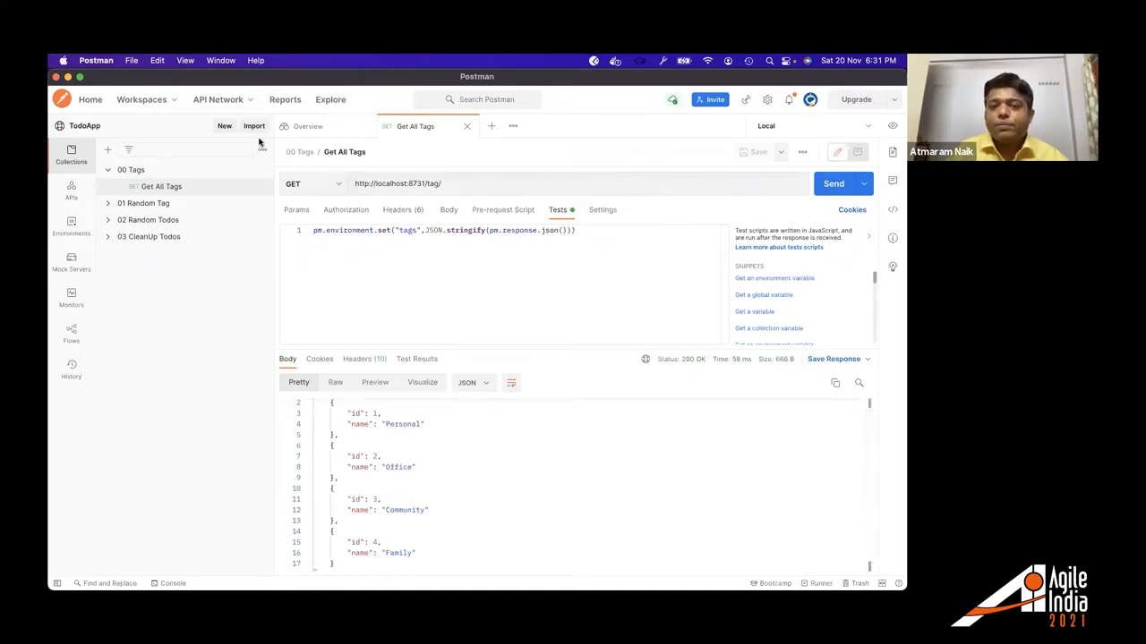
mouse_move(561, 213)
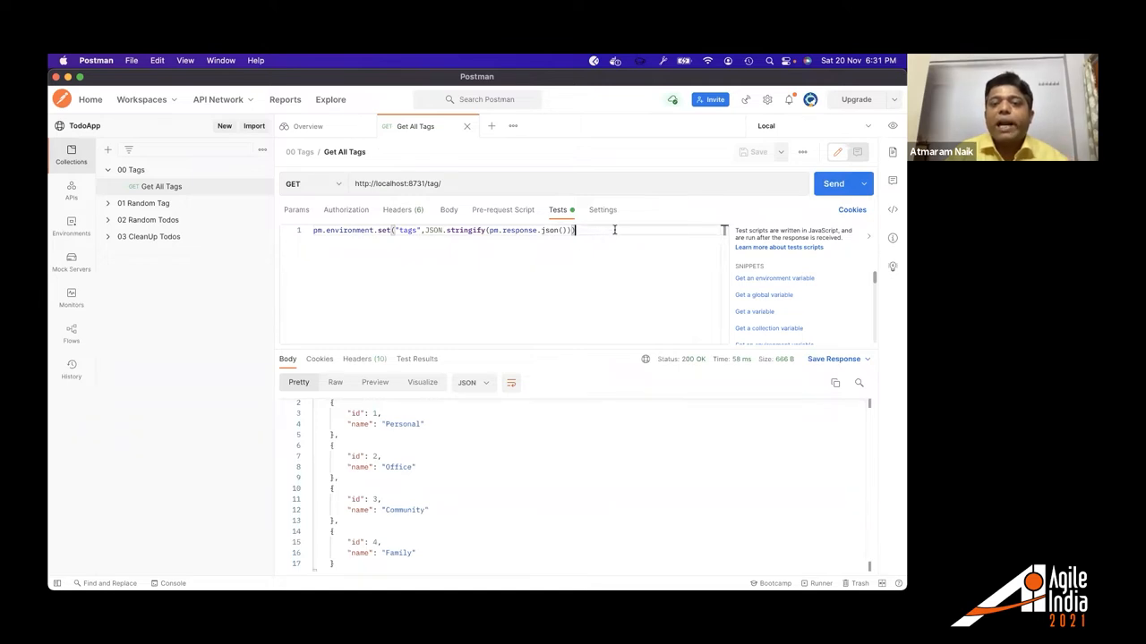
triple_click(443, 230)
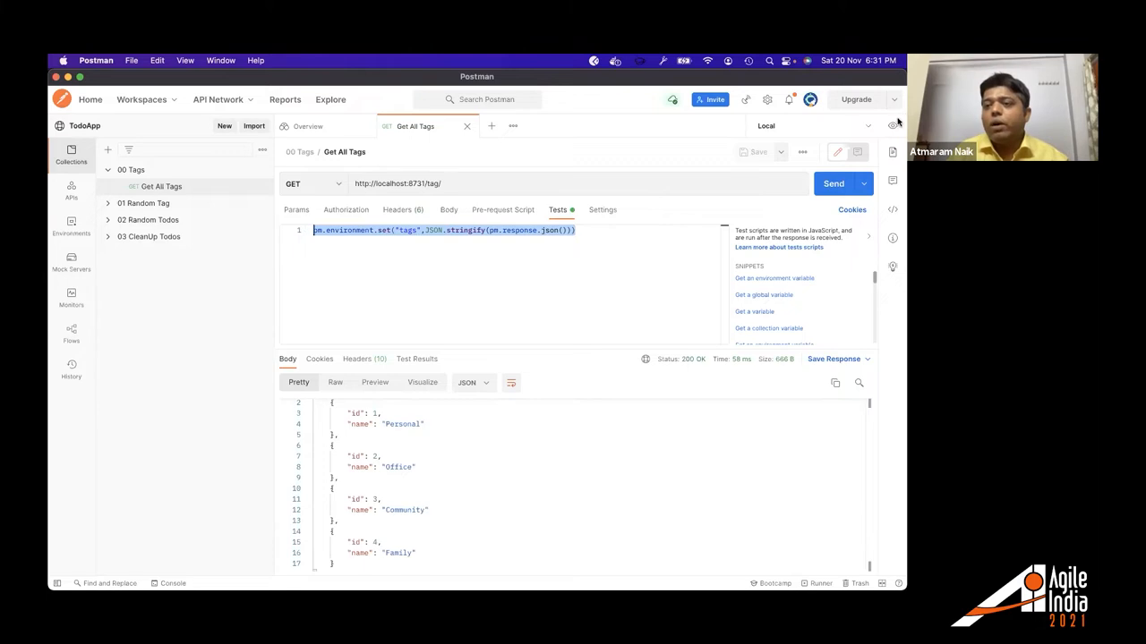
click(893, 125)
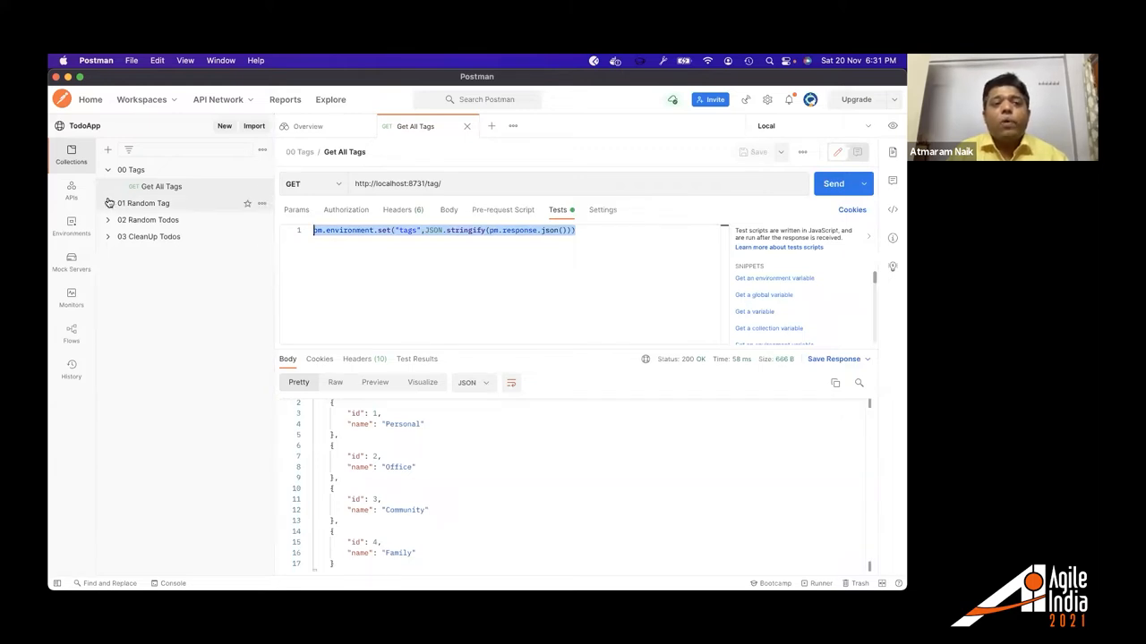
Send Create Random Tag from the 01 Random Tag folder, creating tag 5 'North Ramona'.
click(174, 219)
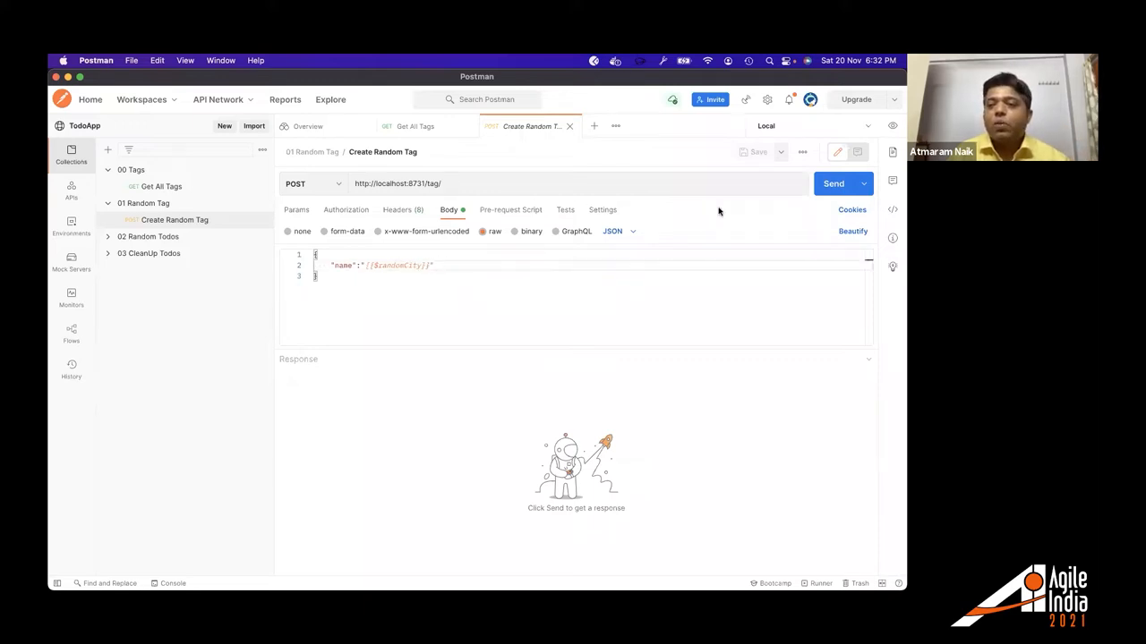
click(832, 183)
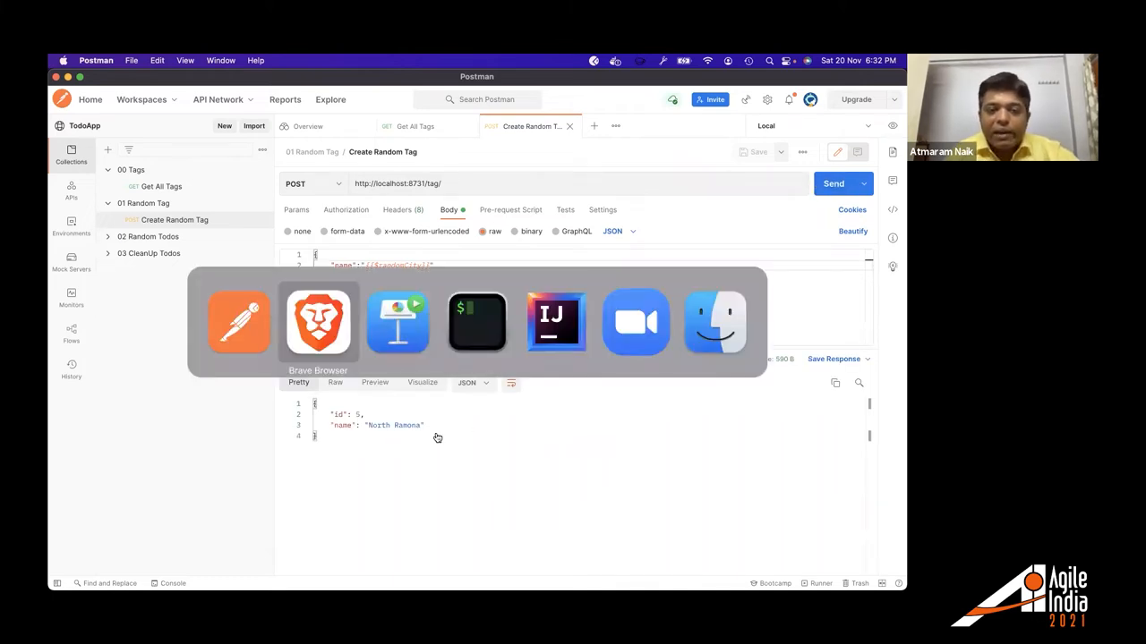
click(318, 323)
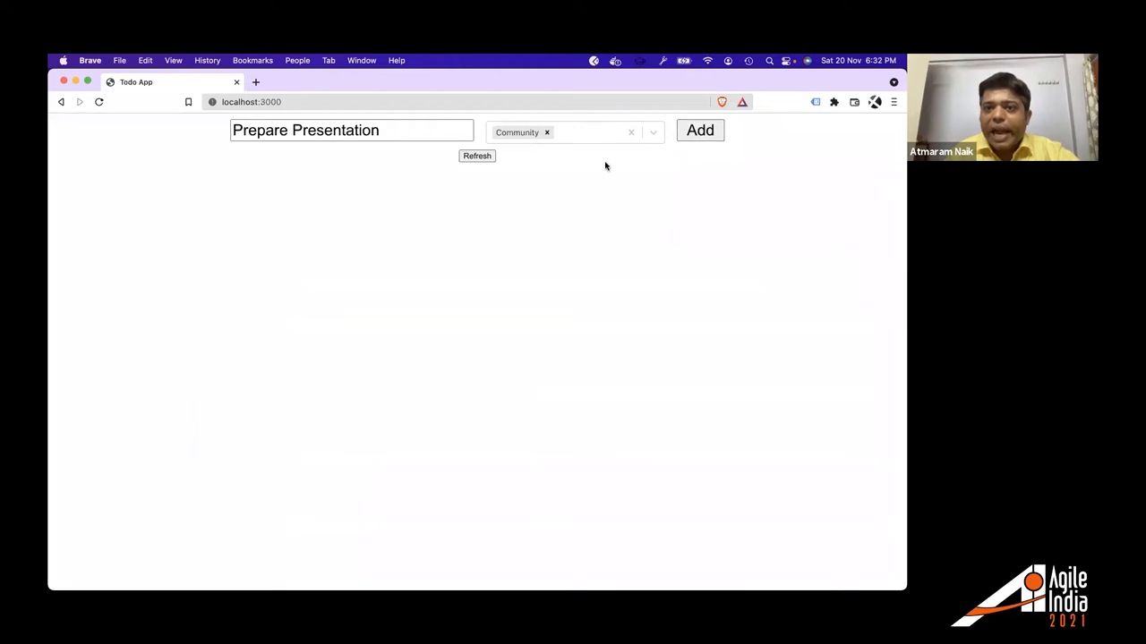
mouse_move(421, 168)
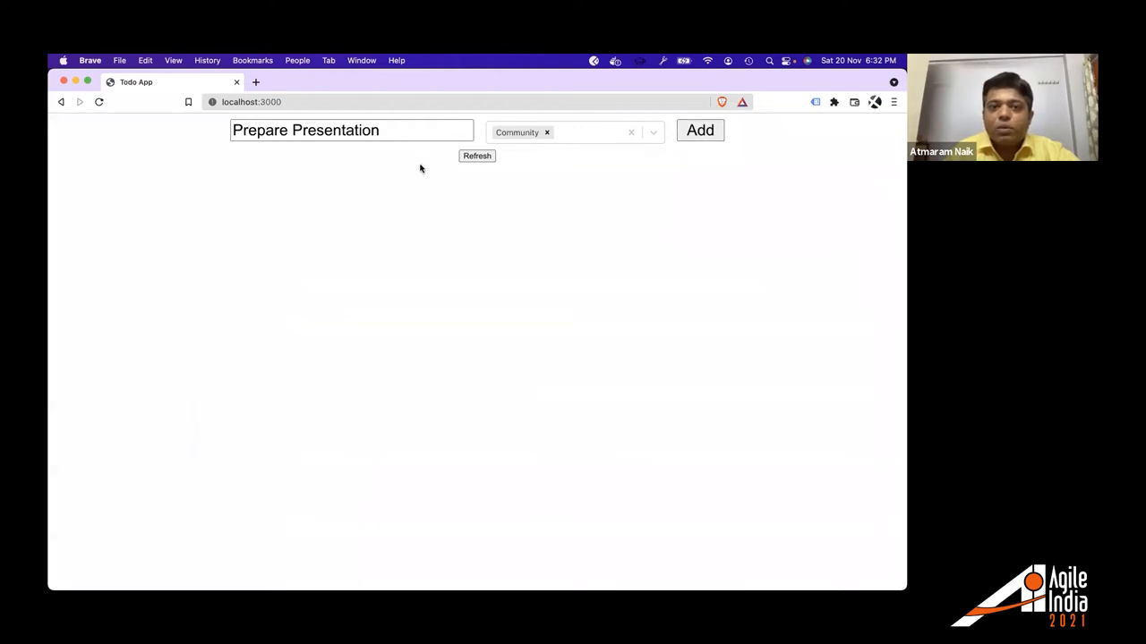
mouse_move(248, 257)
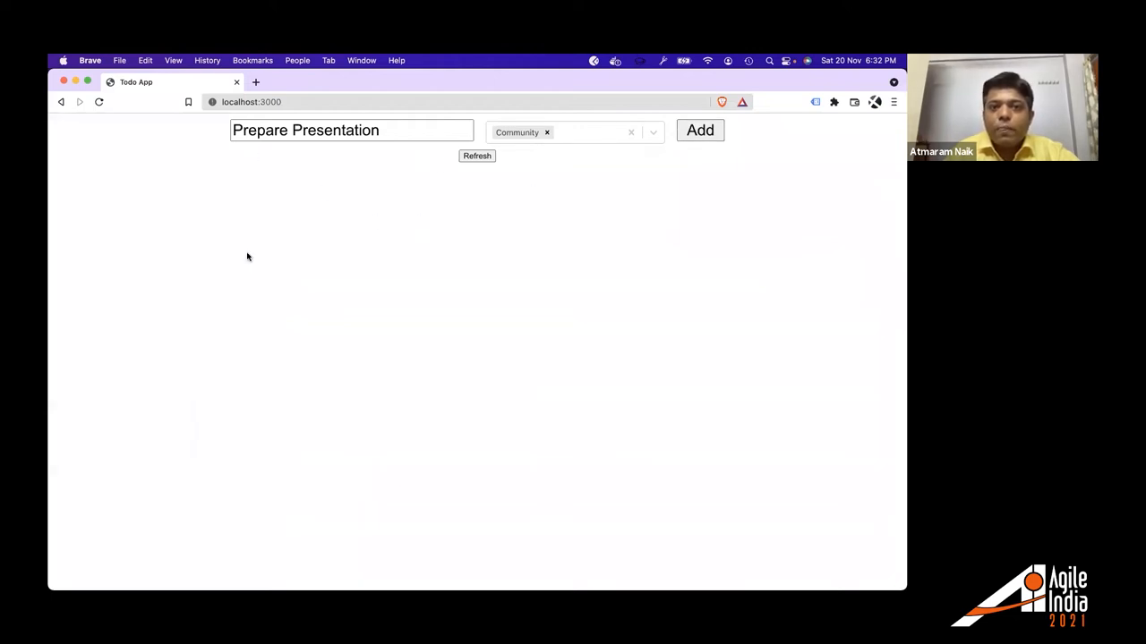
mouse_move(589, 146)
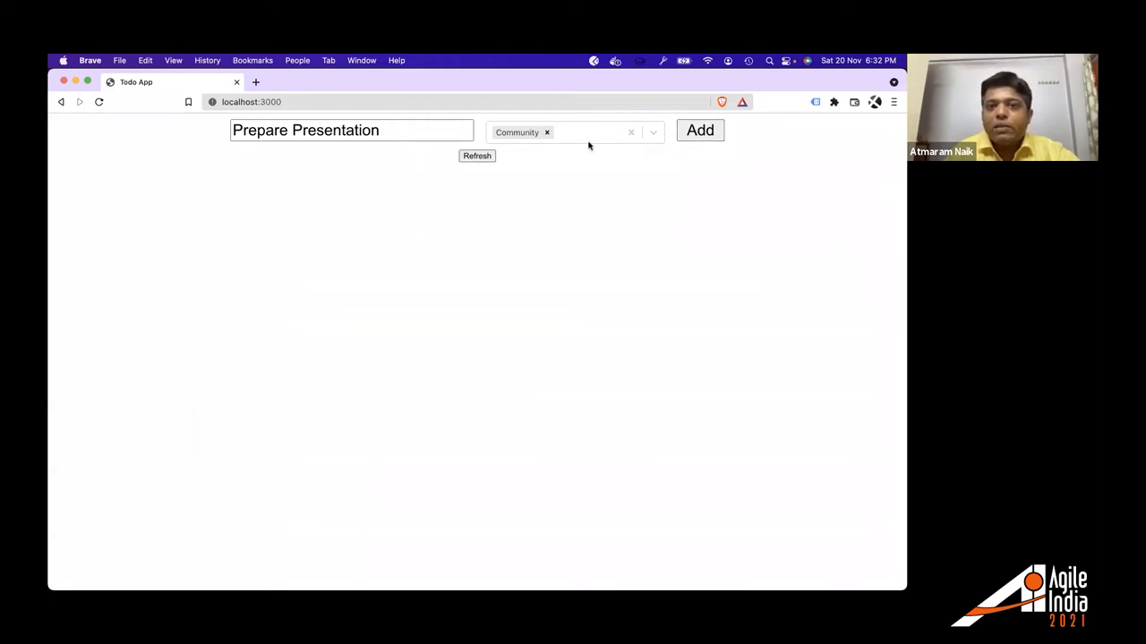
click(652, 132)
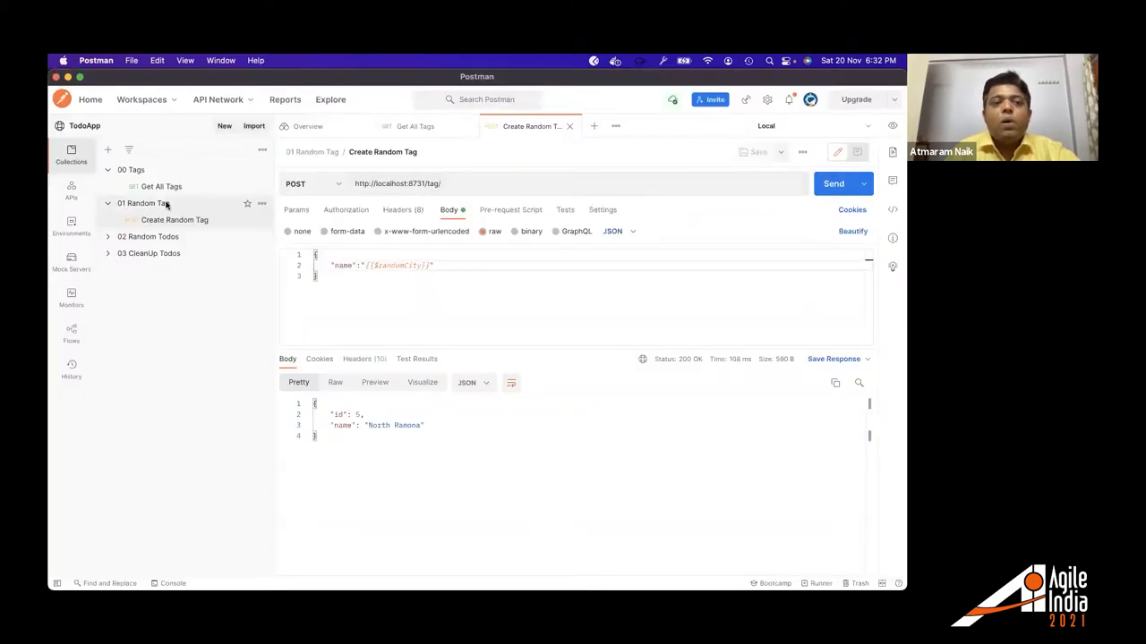
Start a 6-iteration Runner run of the 01 Random Tag folder.
click(143, 204)
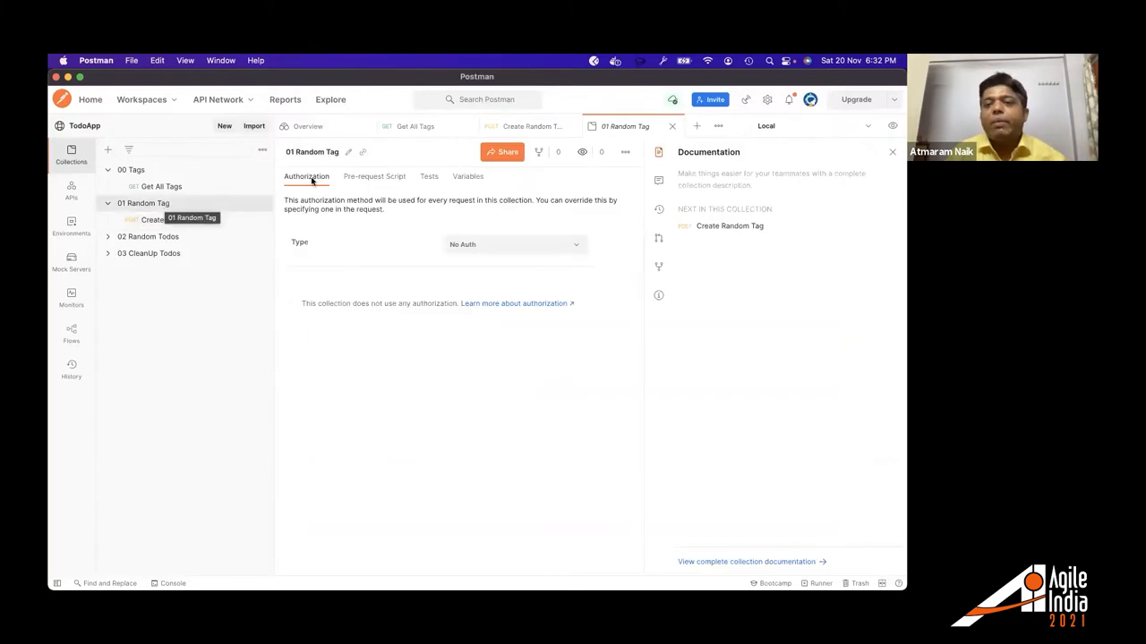
click(892, 152)
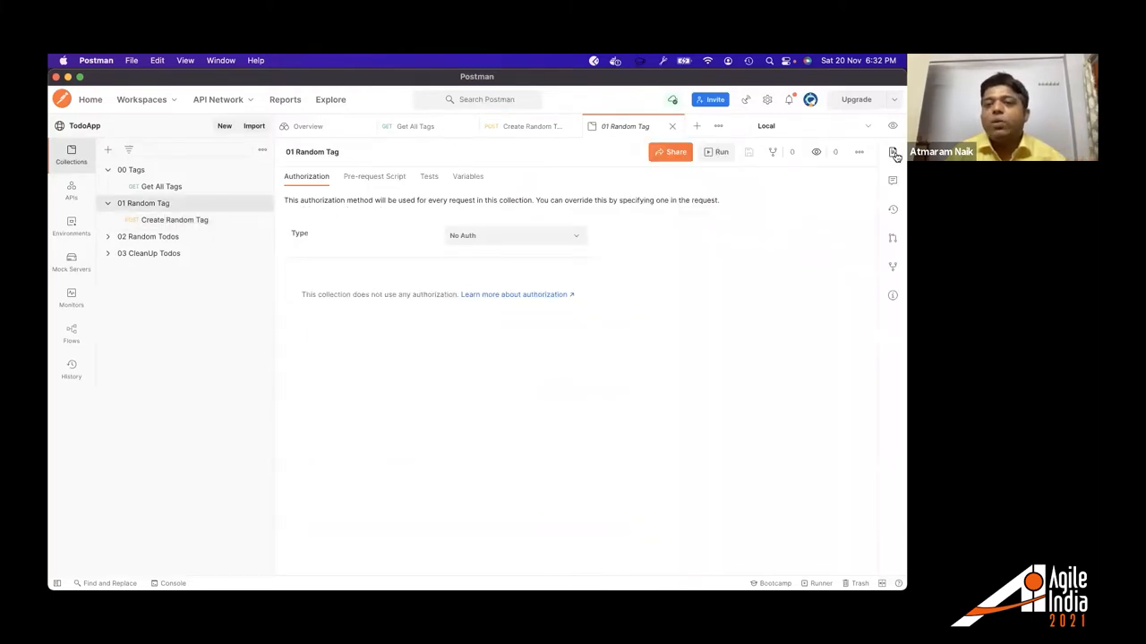
click(720, 151)
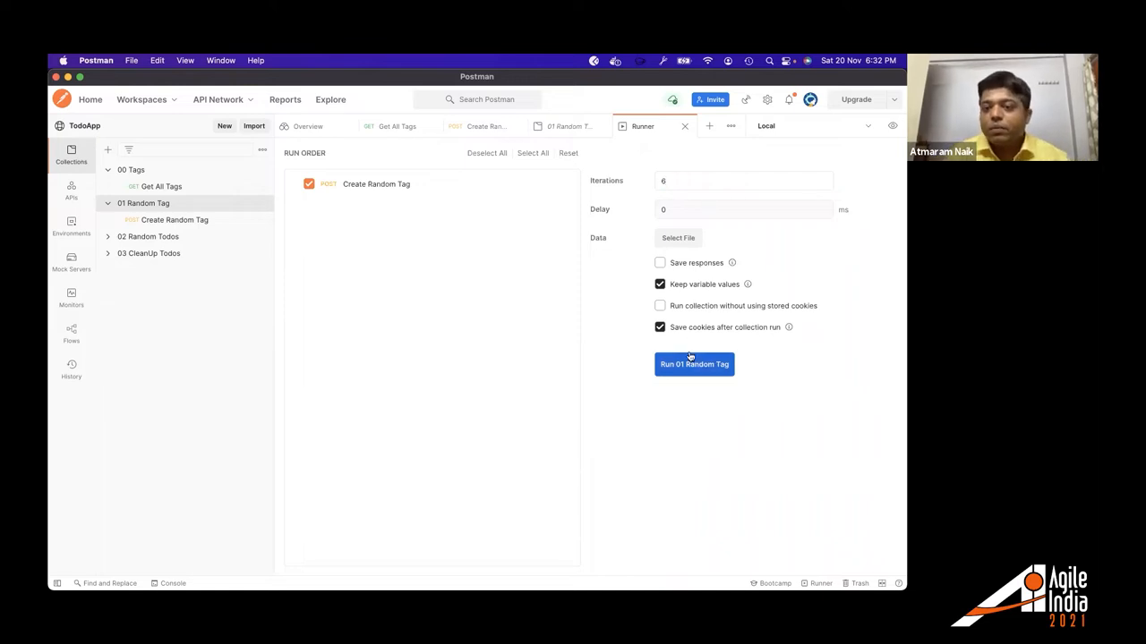
click(693, 364)
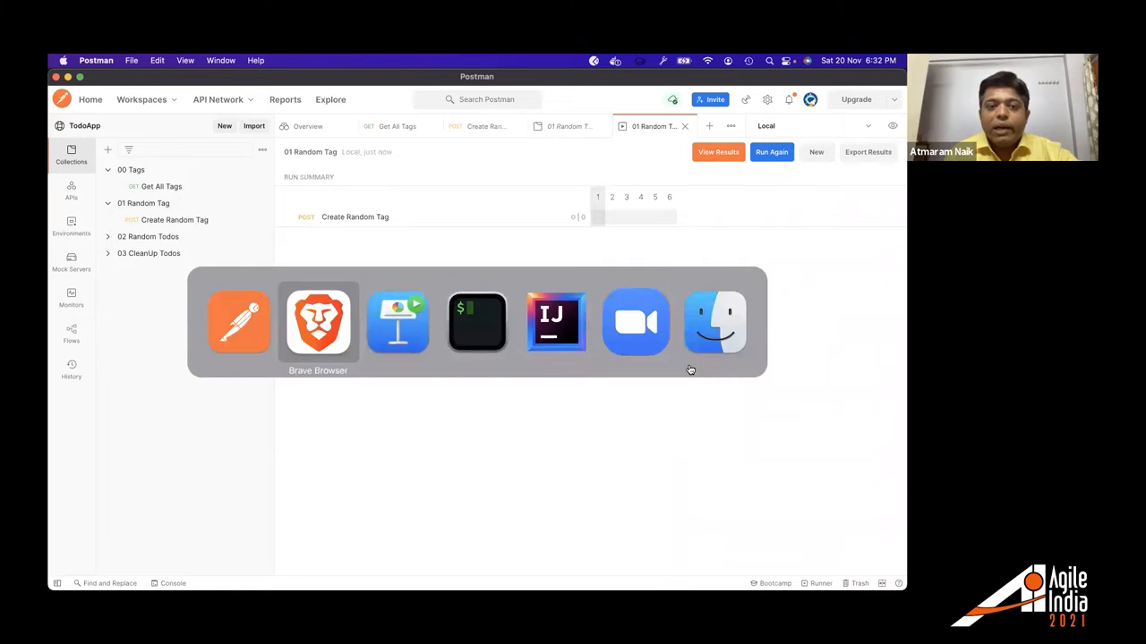
click(318, 322)
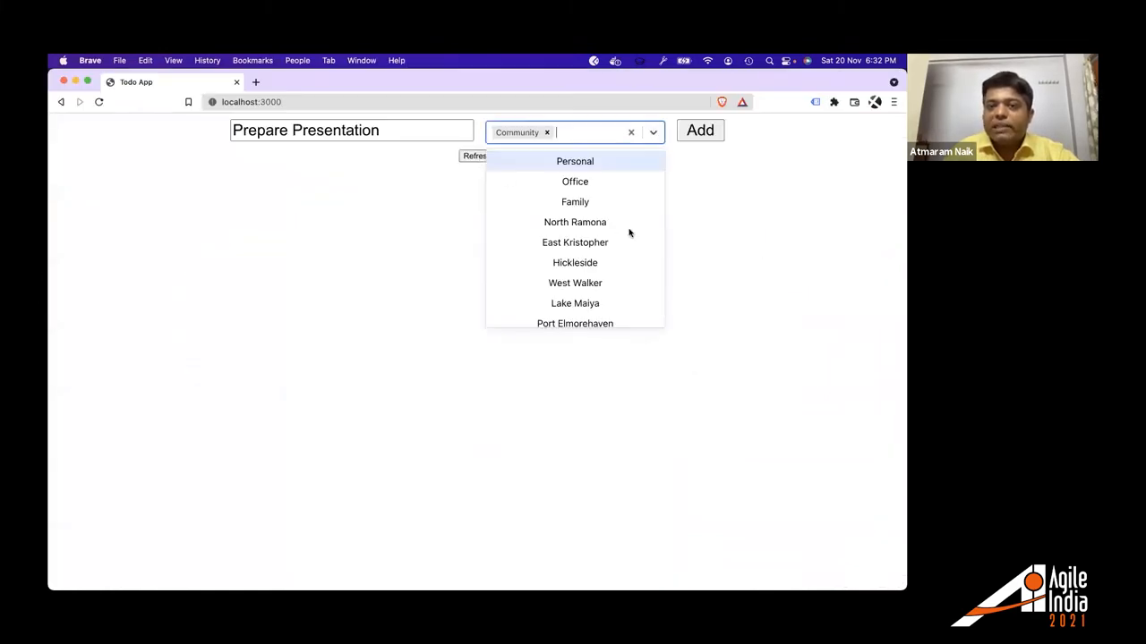
mouse_move(626, 318)
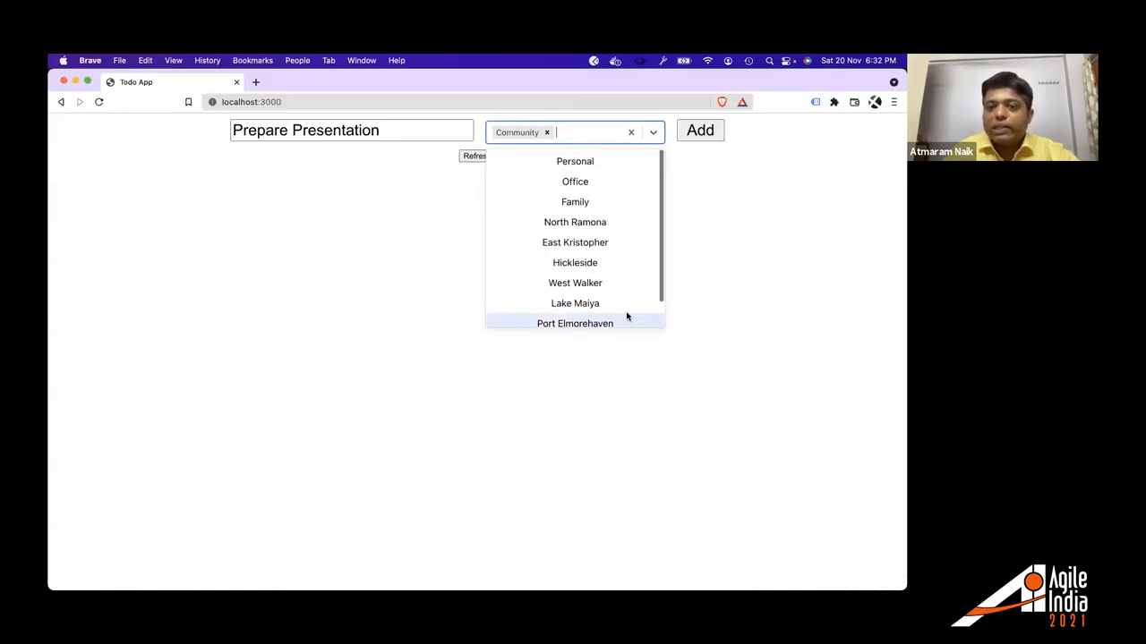
scroll(down, 3)
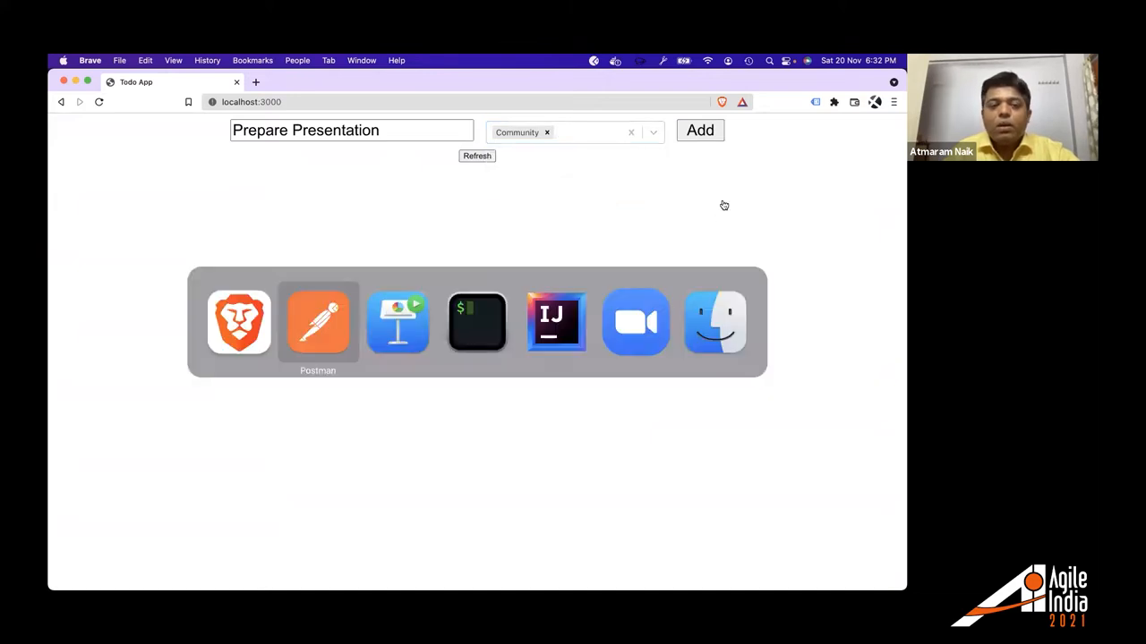
Review Create Random Todo's body, pre-request script and tags variable, then send it, creating todo id 2.
click(318, 322)
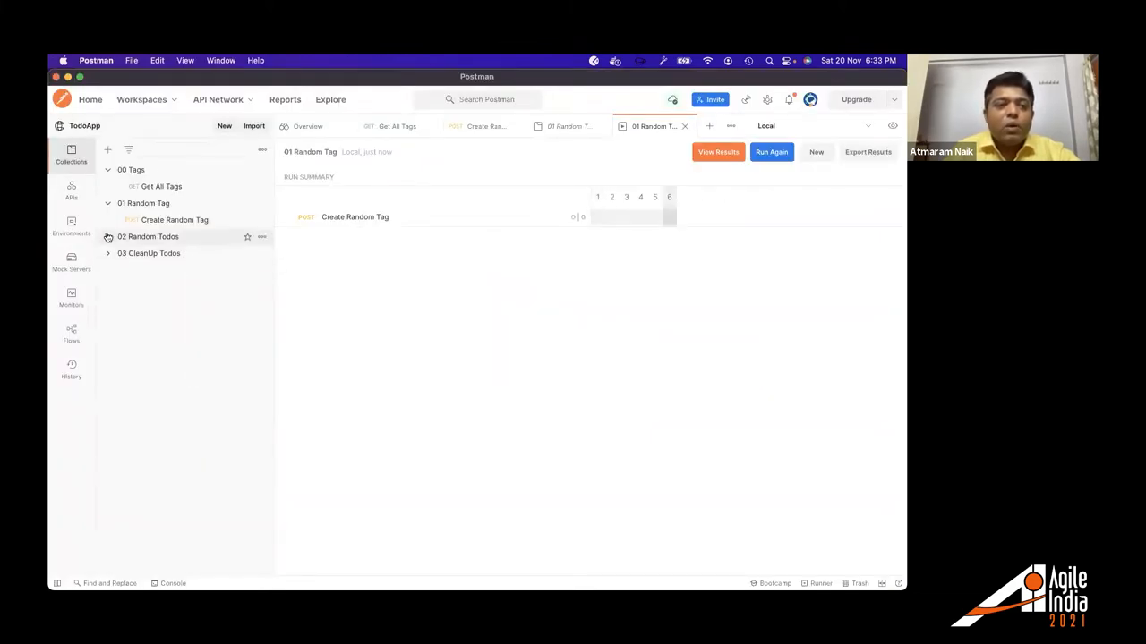
click(176, 253)
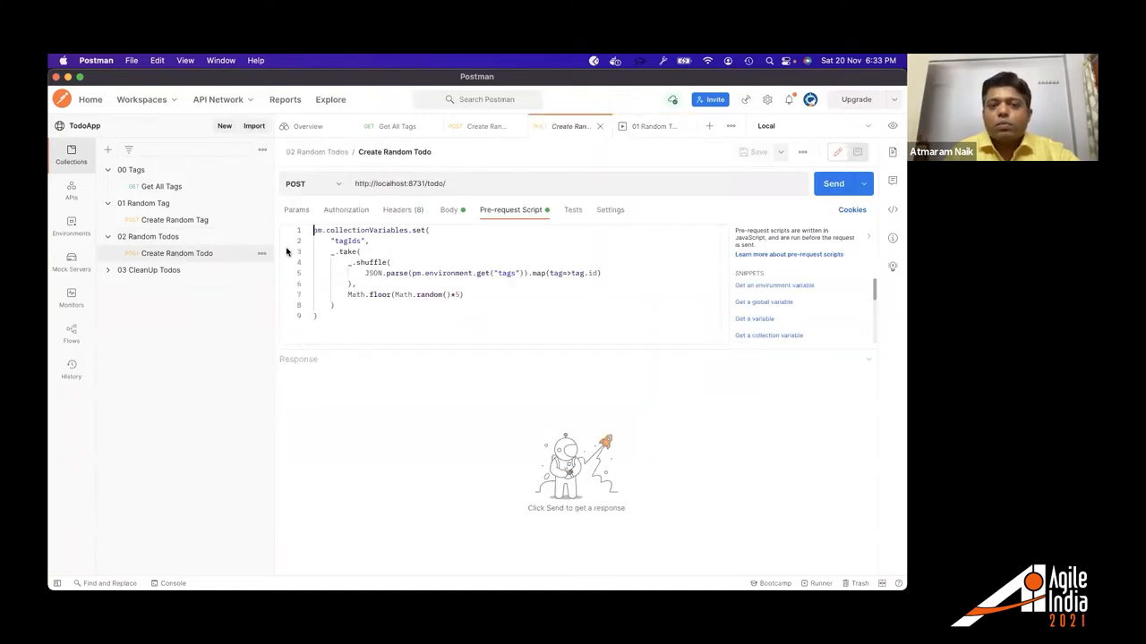
click(449, 209)
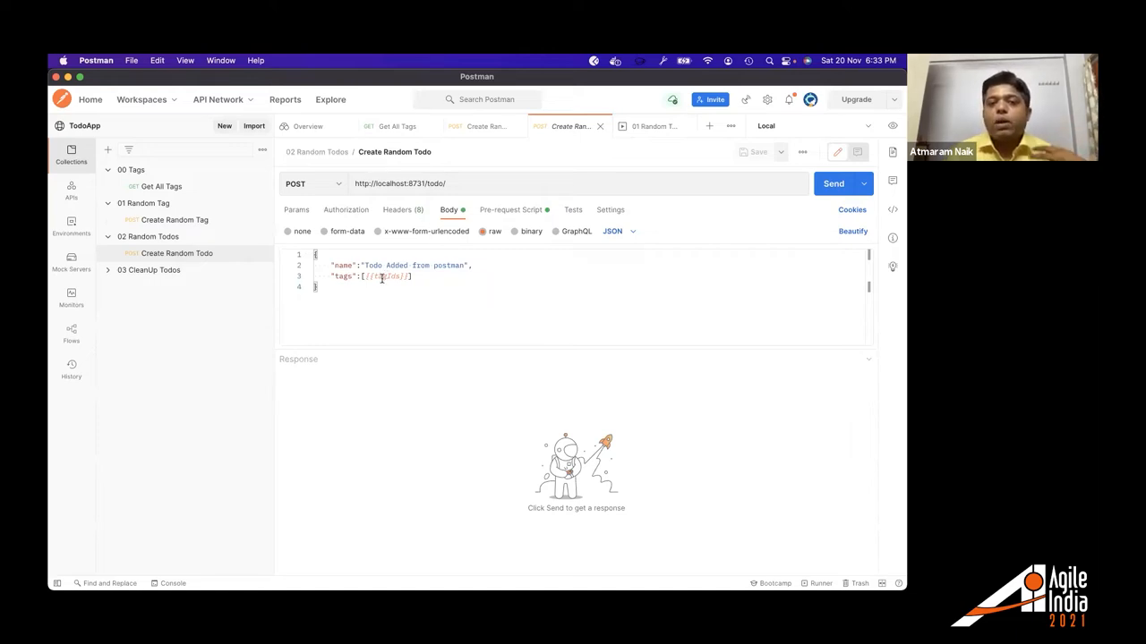
click(512, 209)
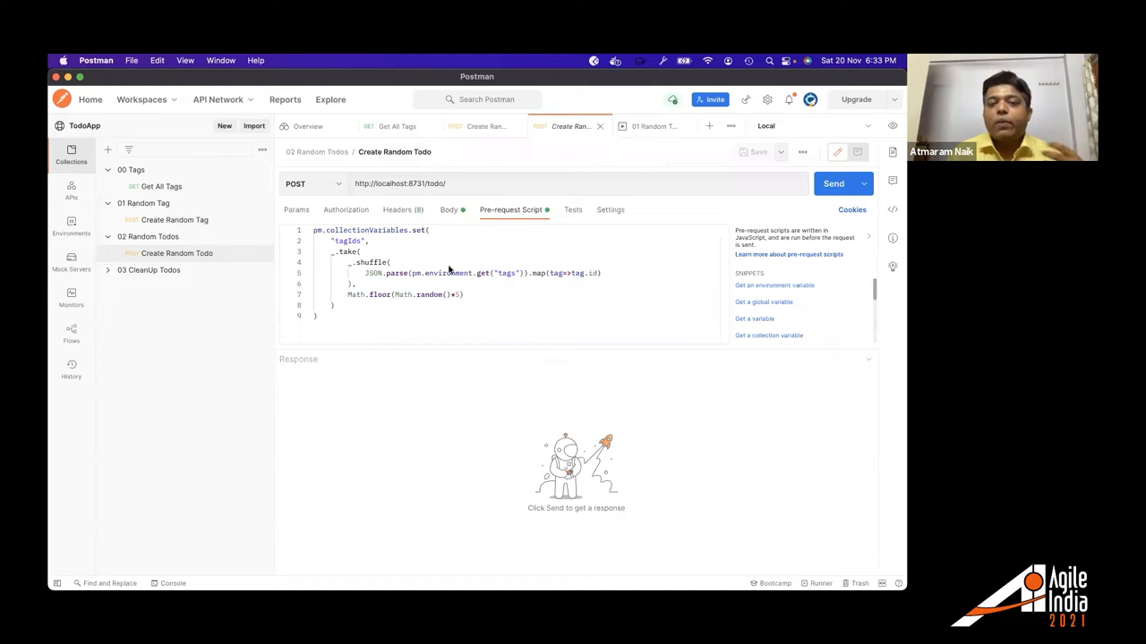
click(466, 295)
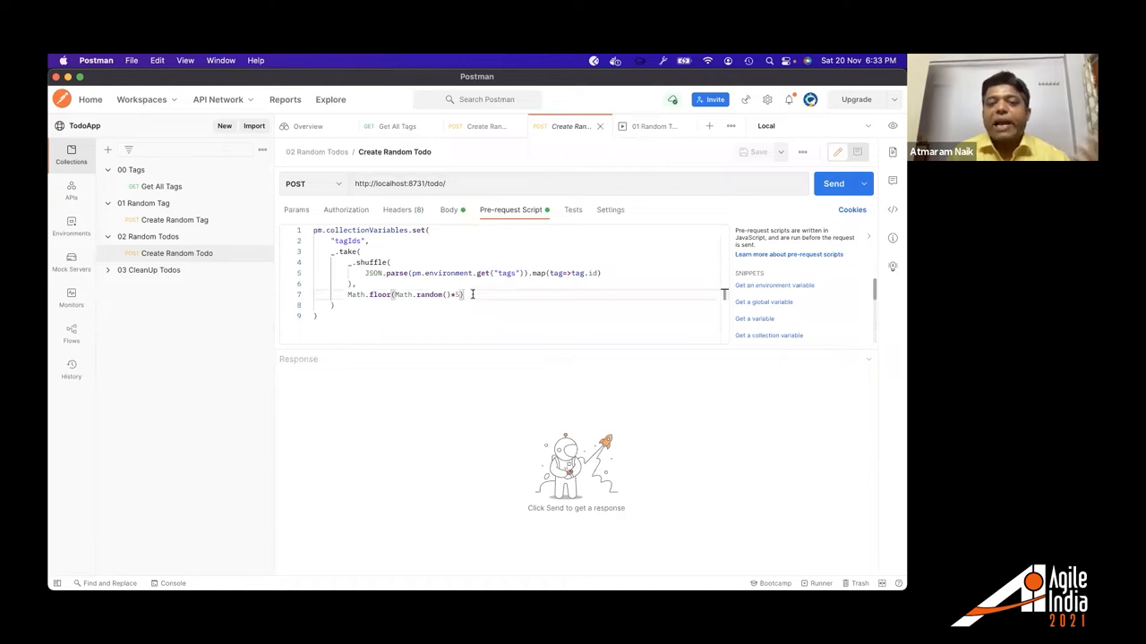
click(894, 124)
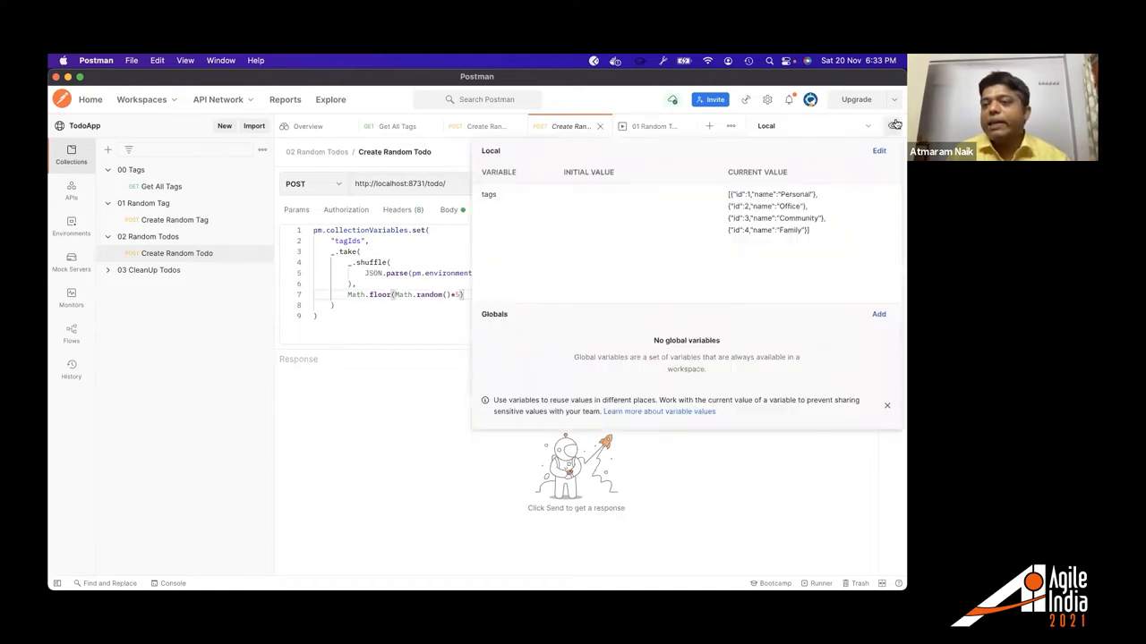
mouse_move(813, 210)
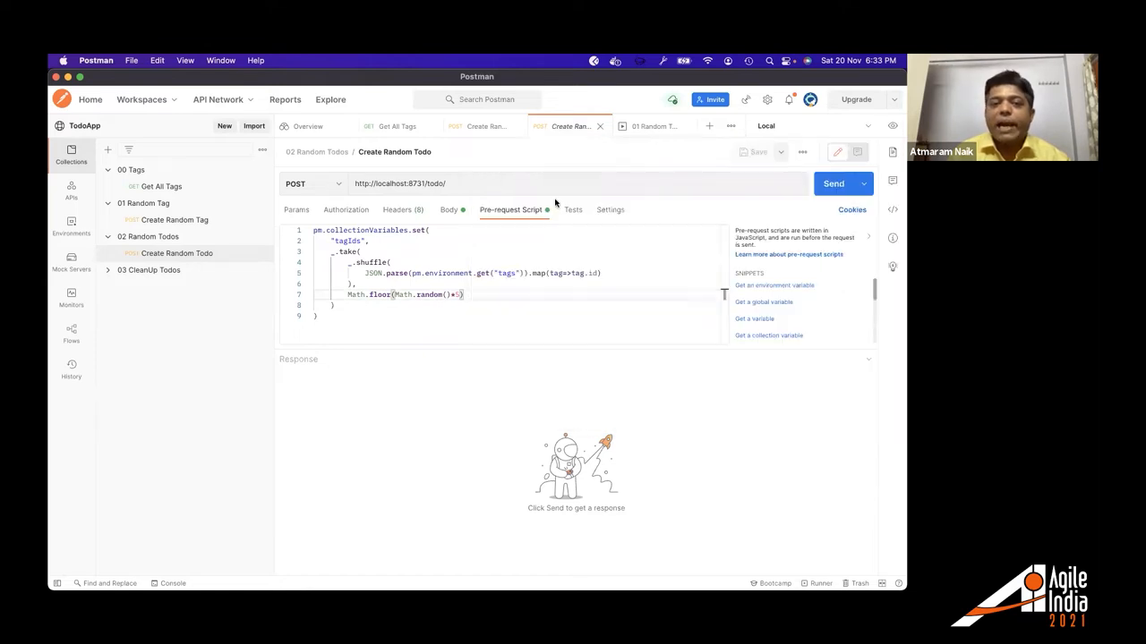
mouse_move(488, 246)
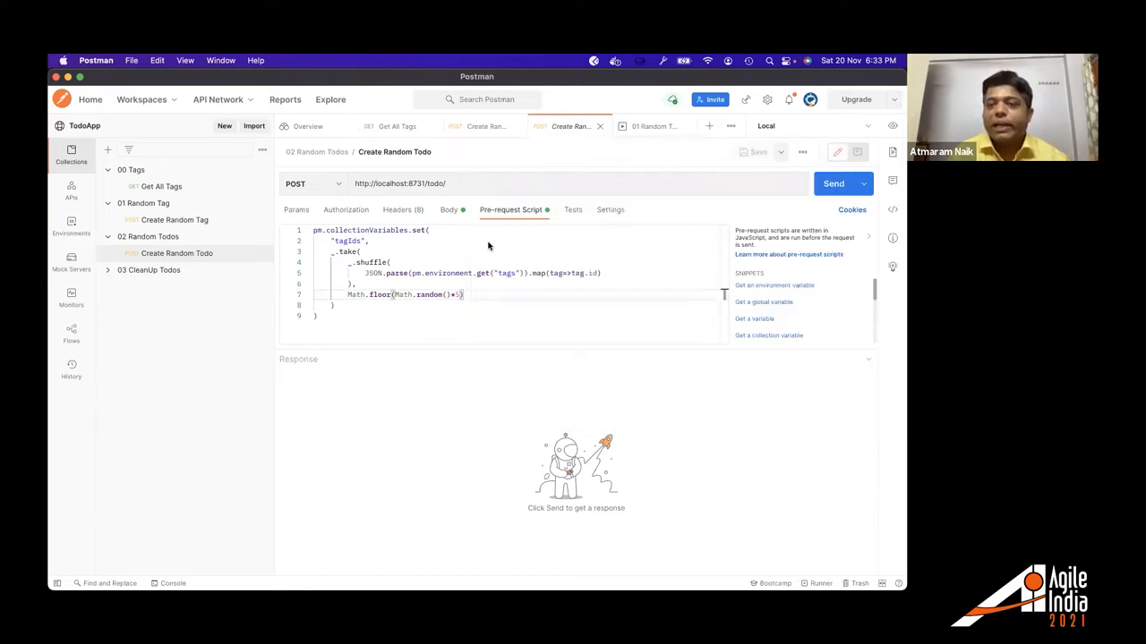
click(832, 183)
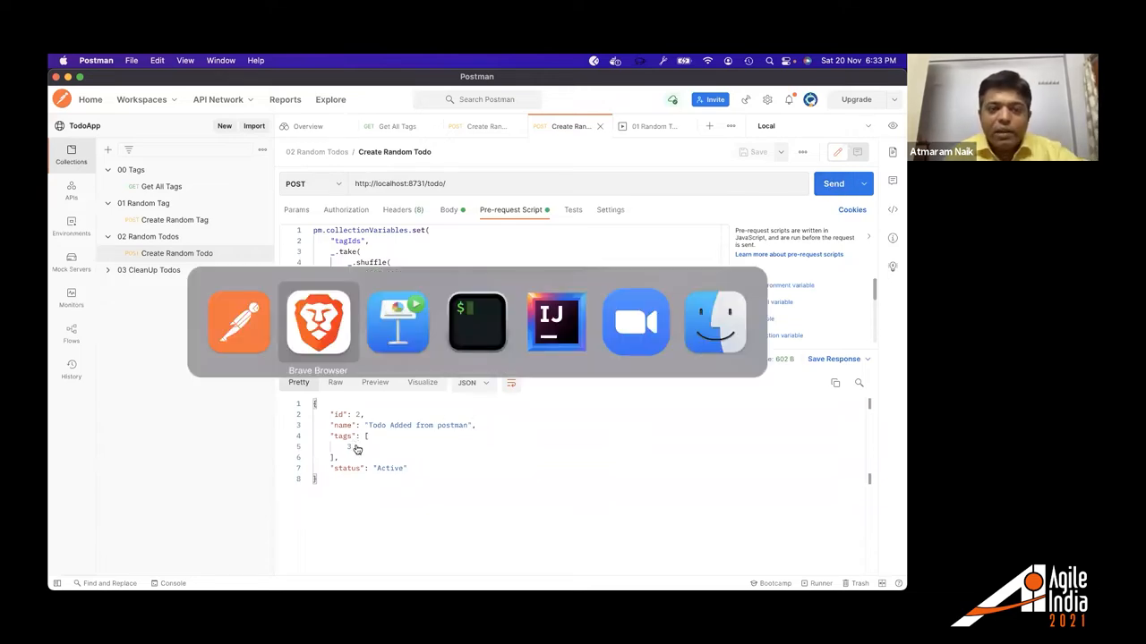
Refresh the Todo App page in Brave to show the new todo.
click(317, 322)
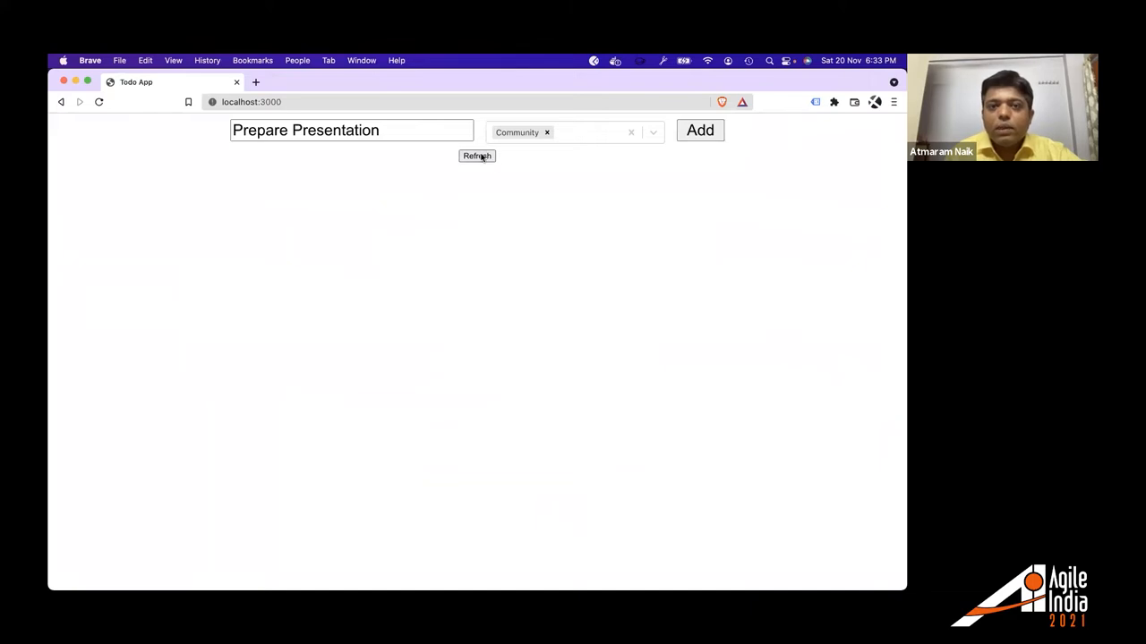
click(477, 156)
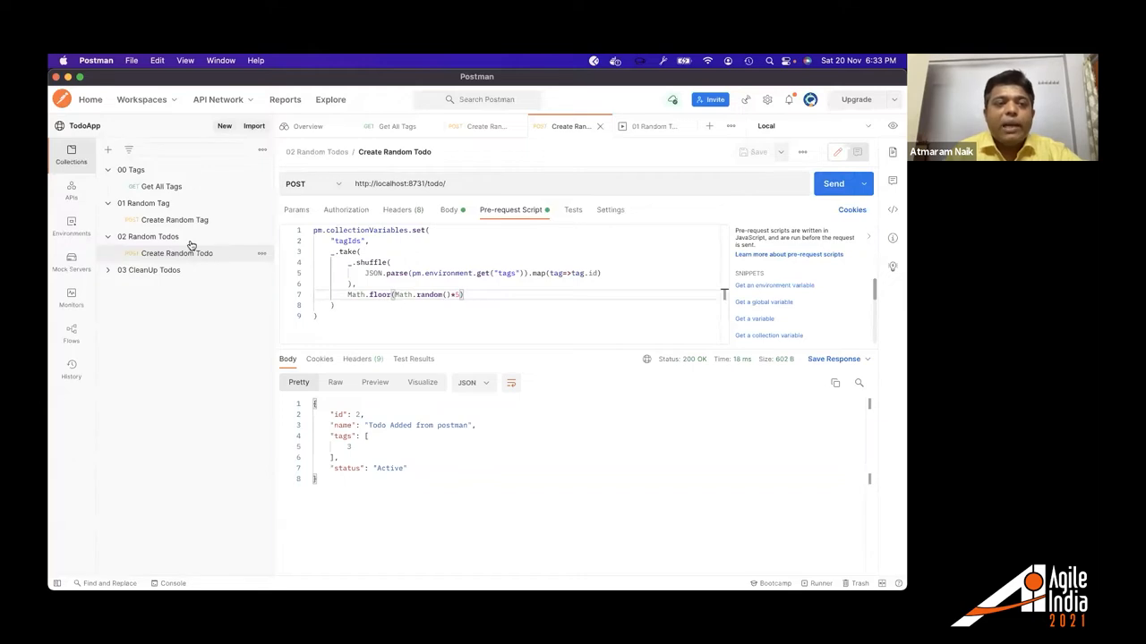
Start a 10-iteration Runner run of the 02 Random Todos collection.
click(147, 237)
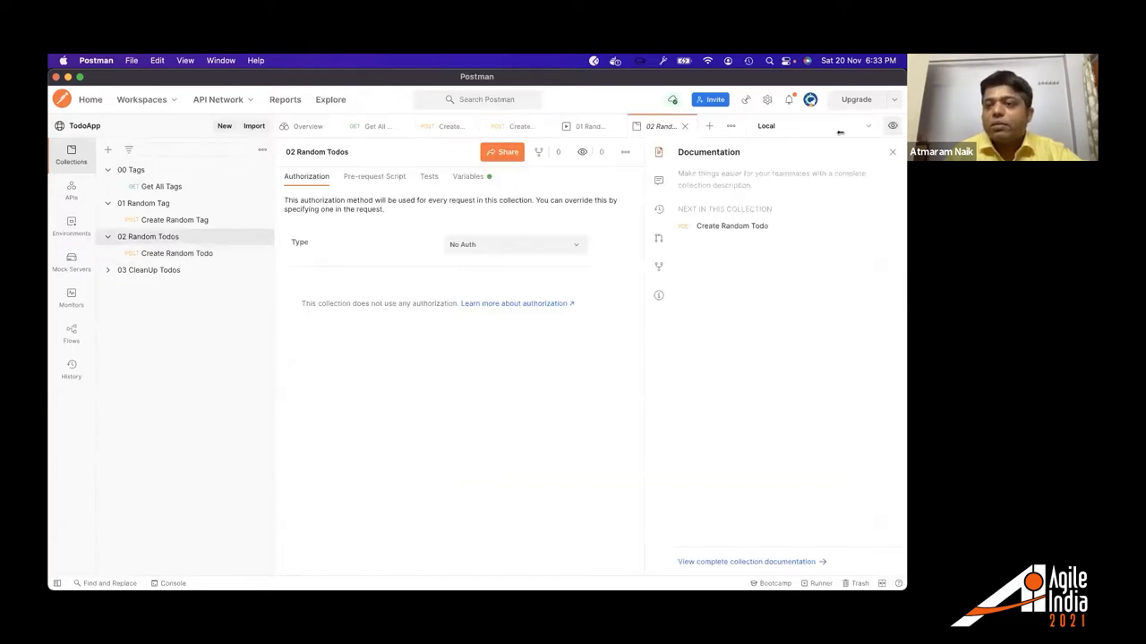
click(819, 583)
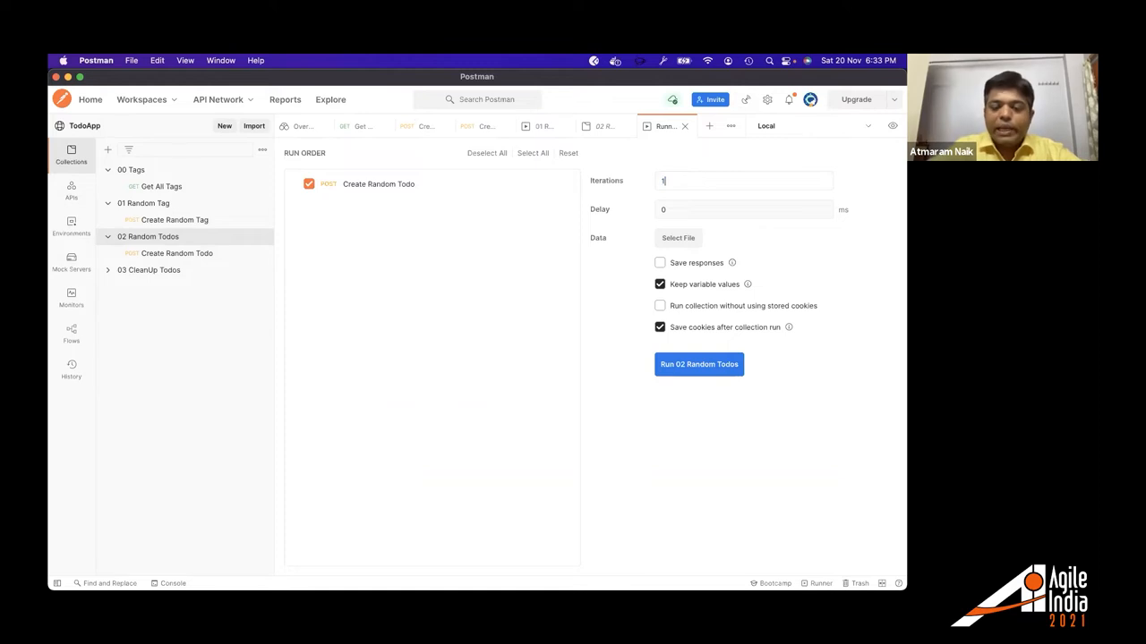
text(0)
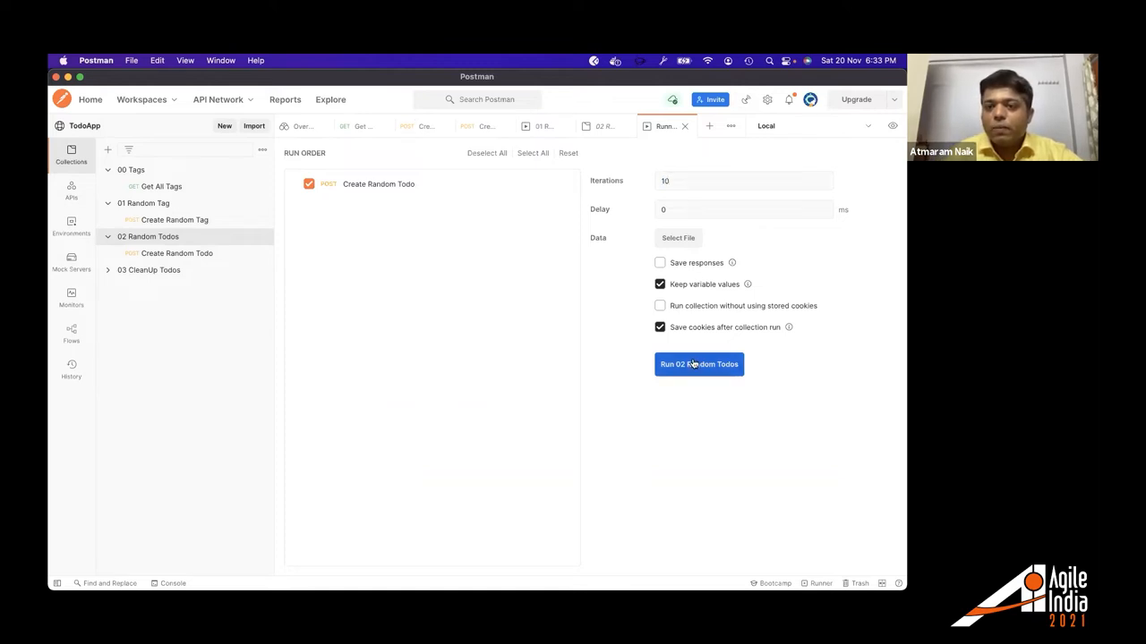
click(698, 363)
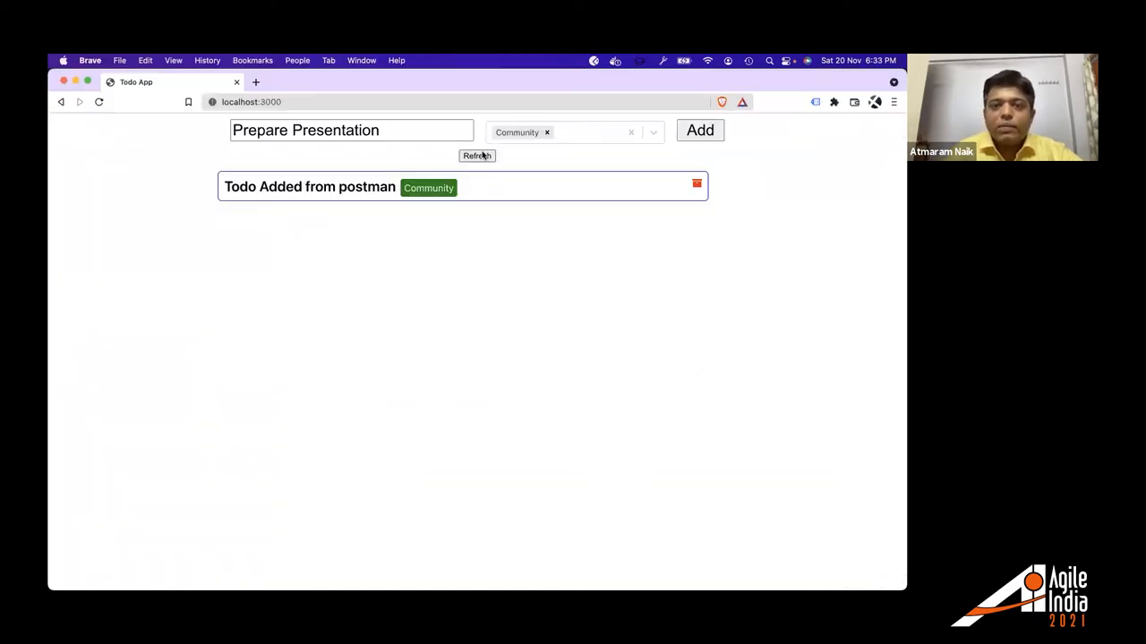
click(478, 156)
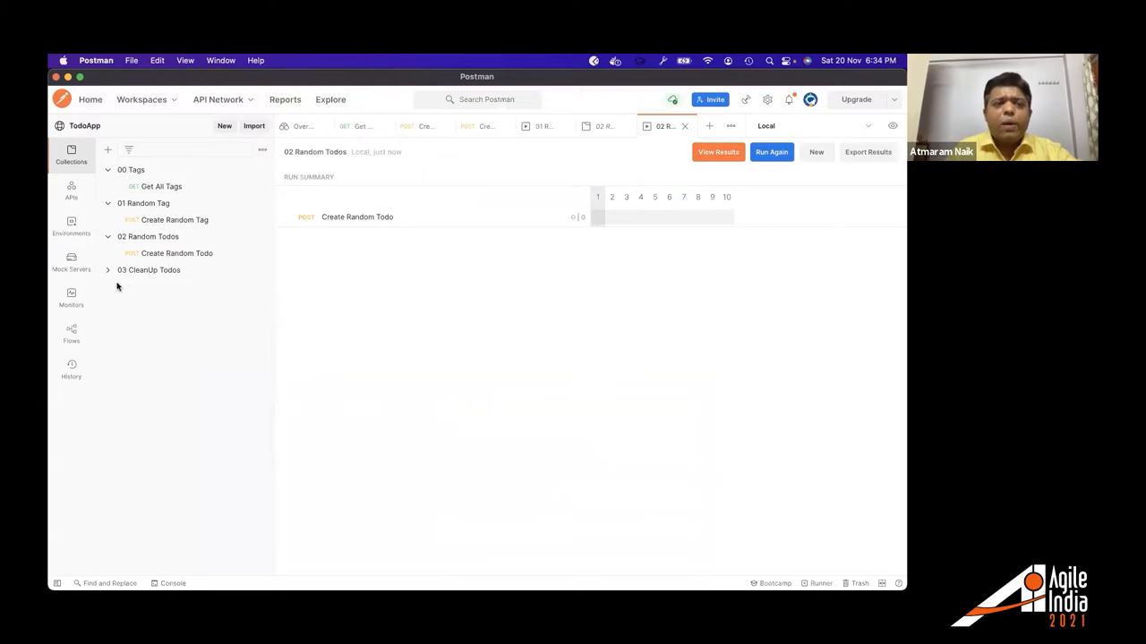
Expand 03 CleanUp Todos and review the Get All Todos and Delete Next Todo requests.
click(107, 269)
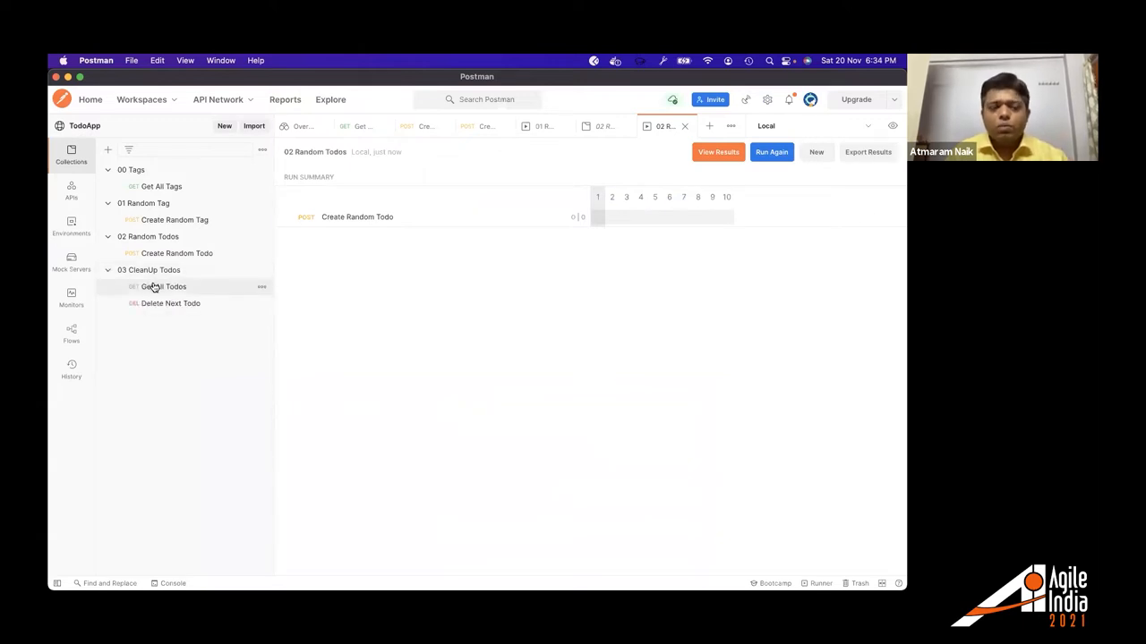
click(164, 287)
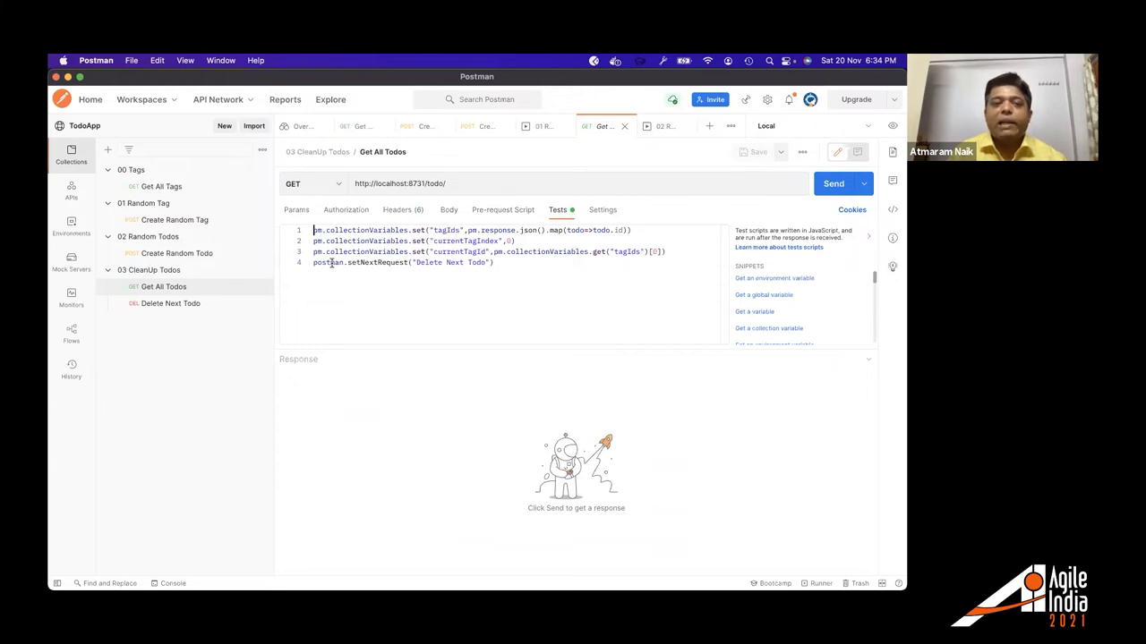
click(170, 303)
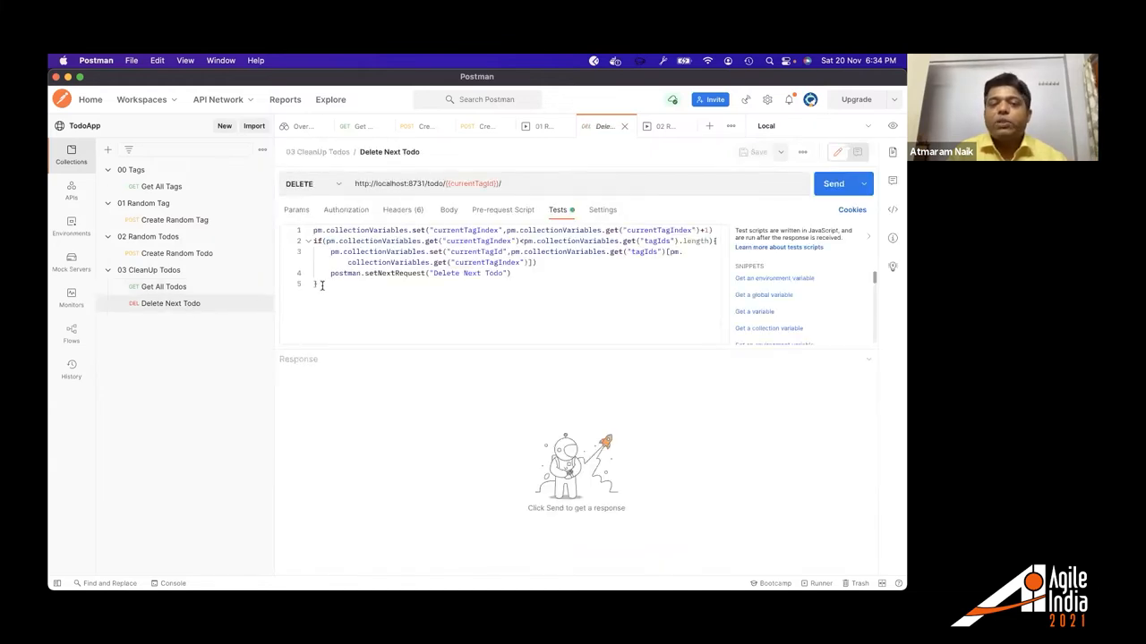
Run the 03 CleanUp Todos collection in the Runner to delete the todos.
click(148, 269)
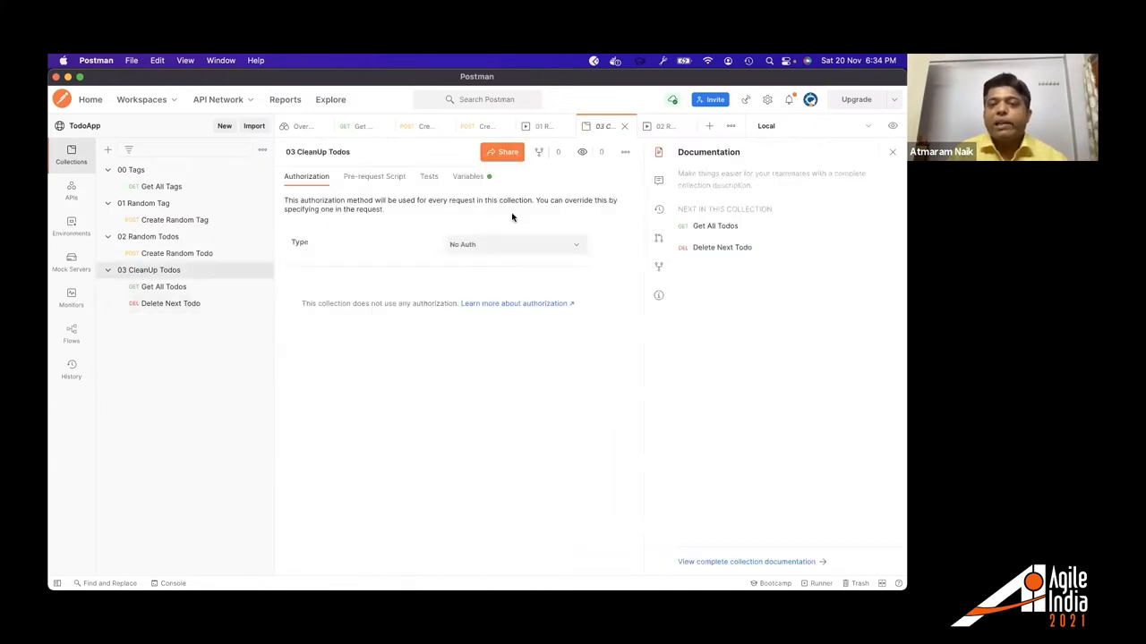
click(891, 151)
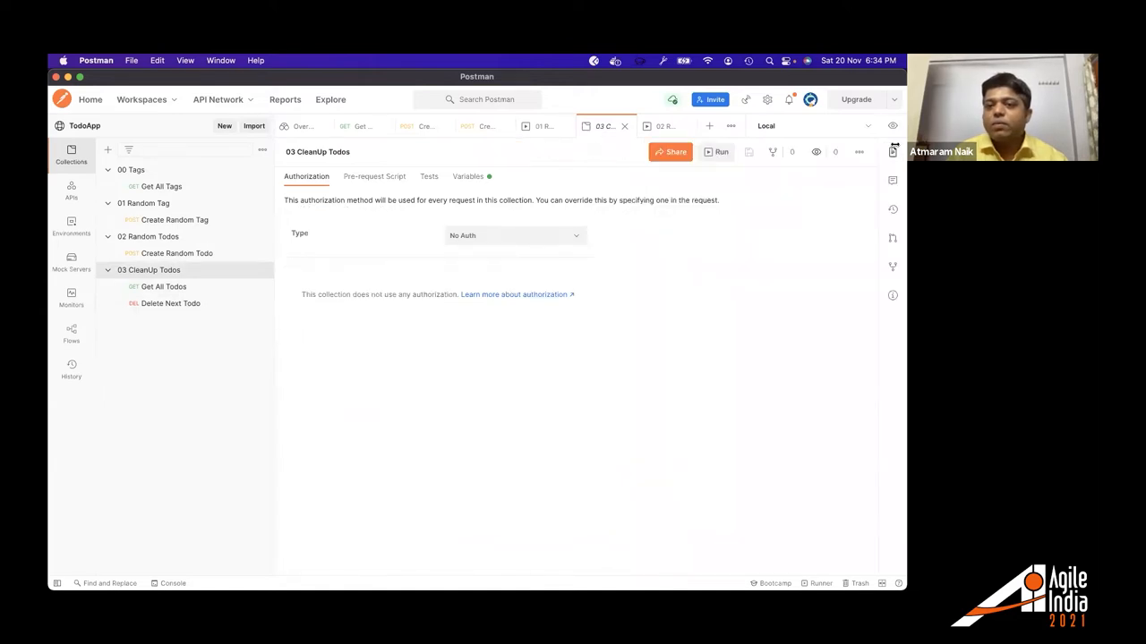
click(721, 151)
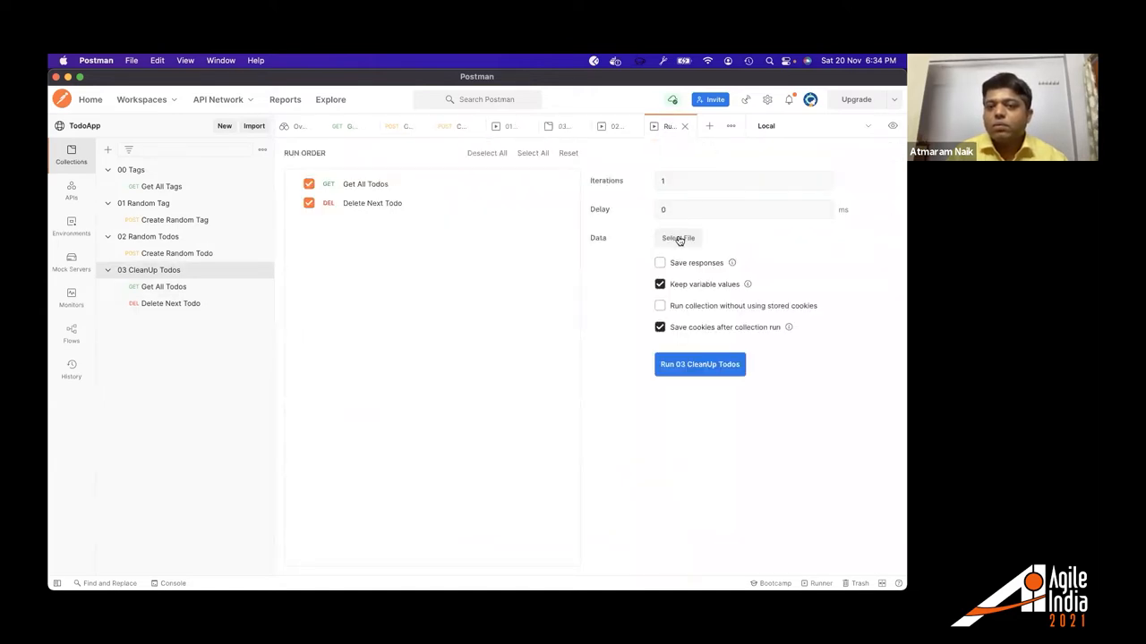
click(699, 364)
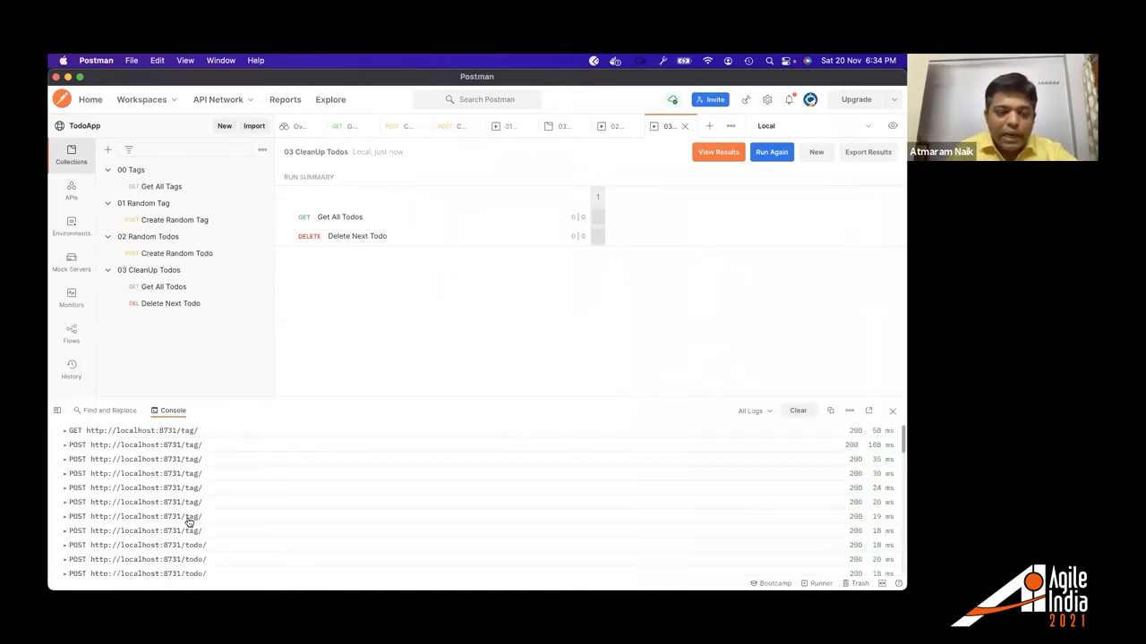
scroll(down, 3)
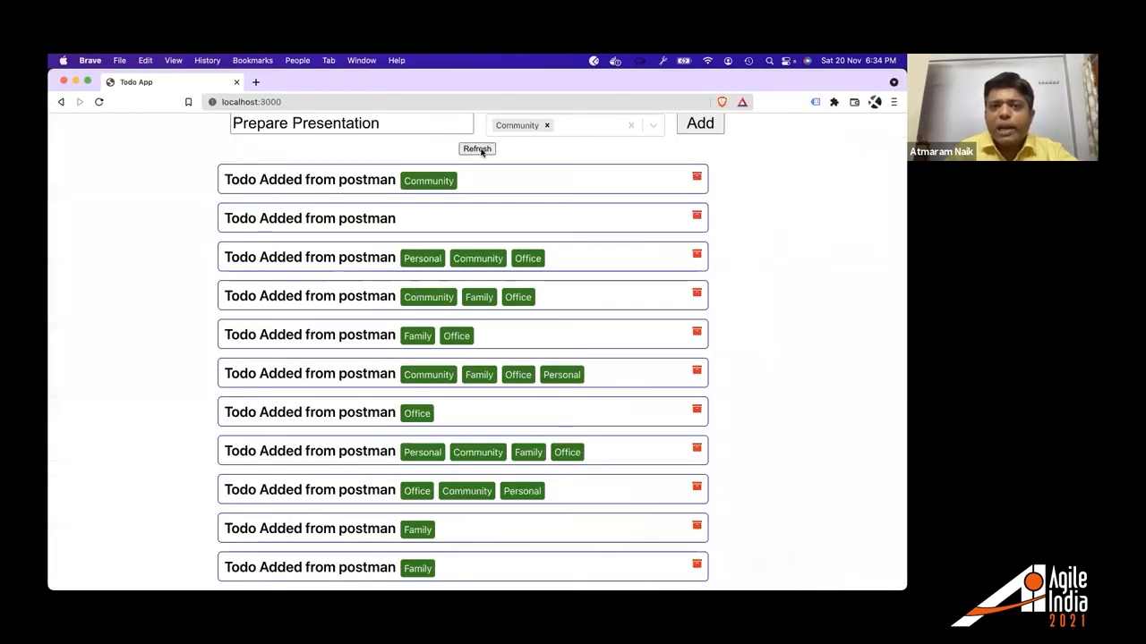
Refresh the Todo App page, confirming the todo list is empty.
click(477, 149)
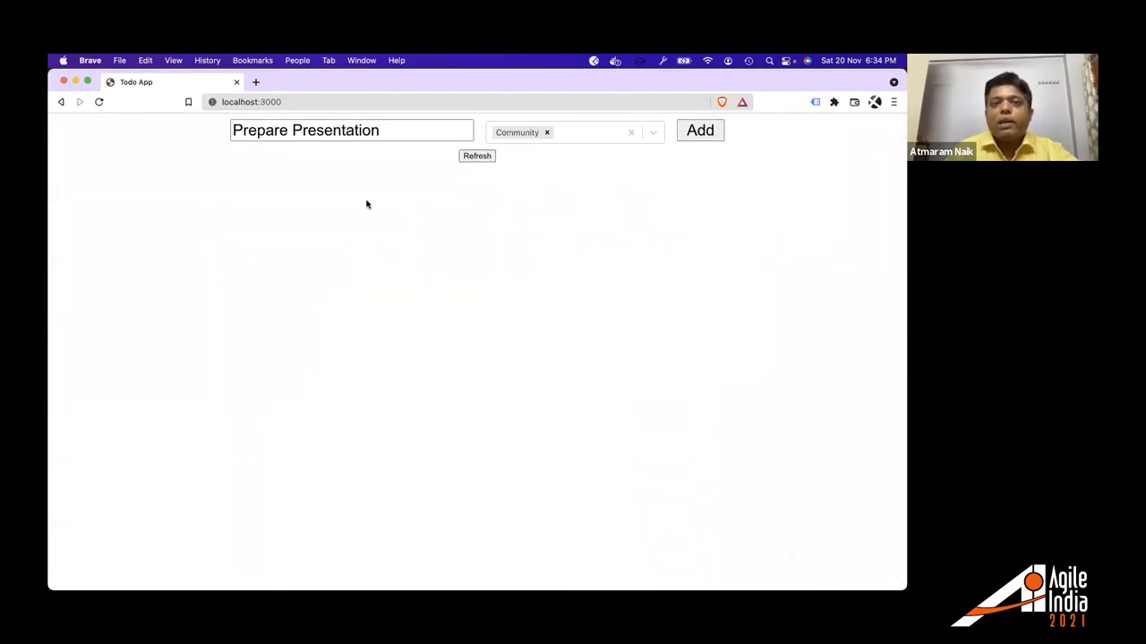
mouse_move(500, 275)
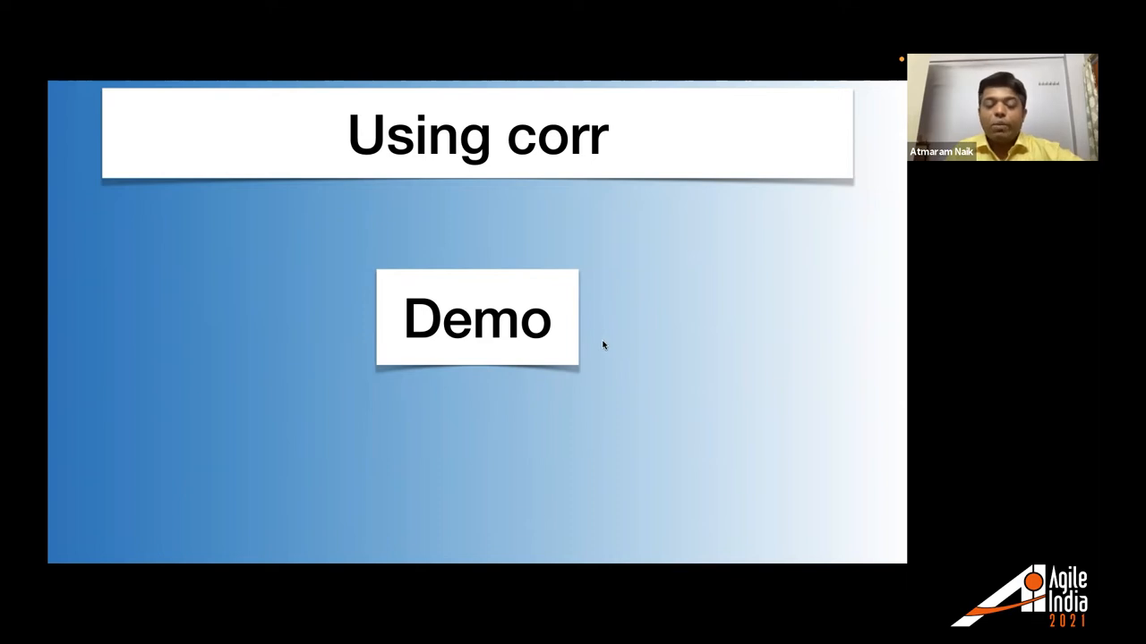
mouse_move(596, 373)
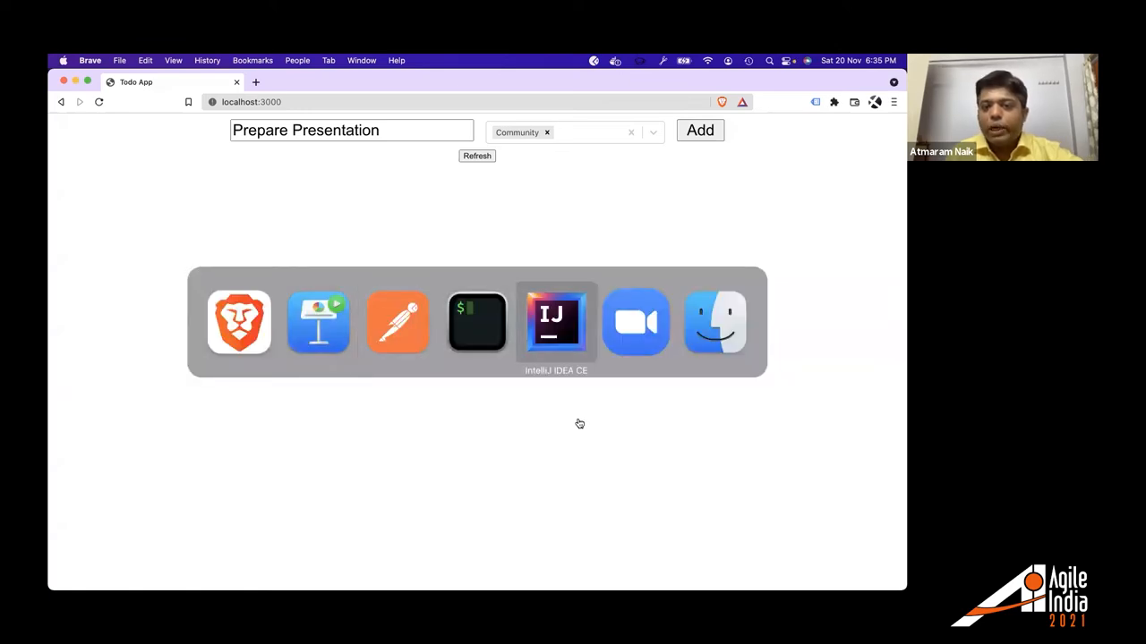
Run the 00_AddTag journey, then confirm 'From Corr Clemmie' in the Todo App's tag dropdown.
click(556, 322)
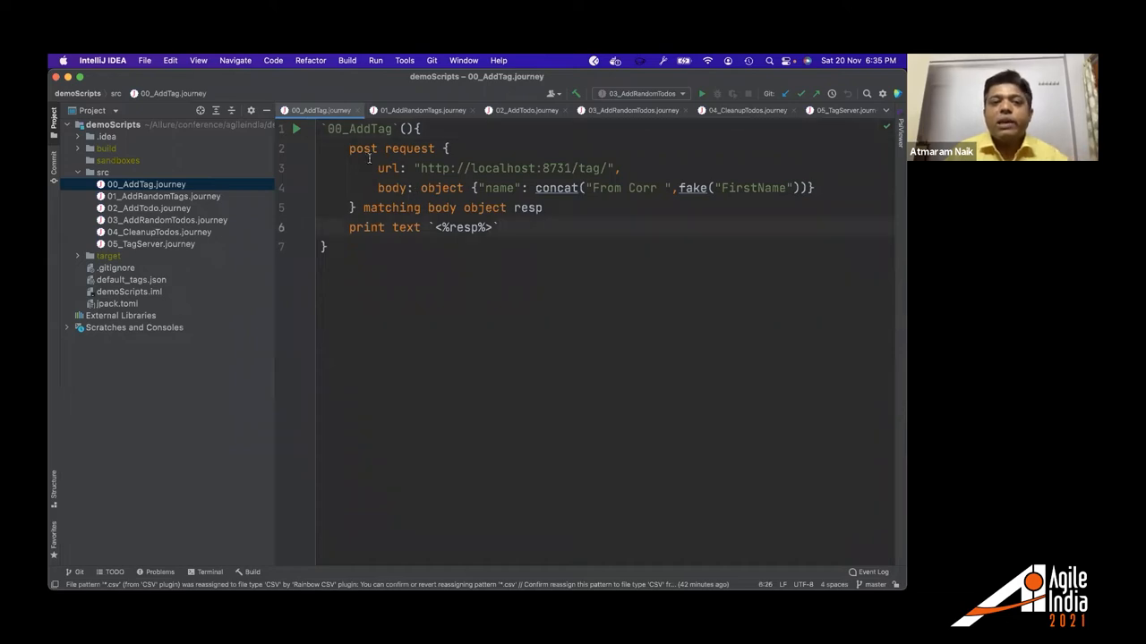
click(296, 128)
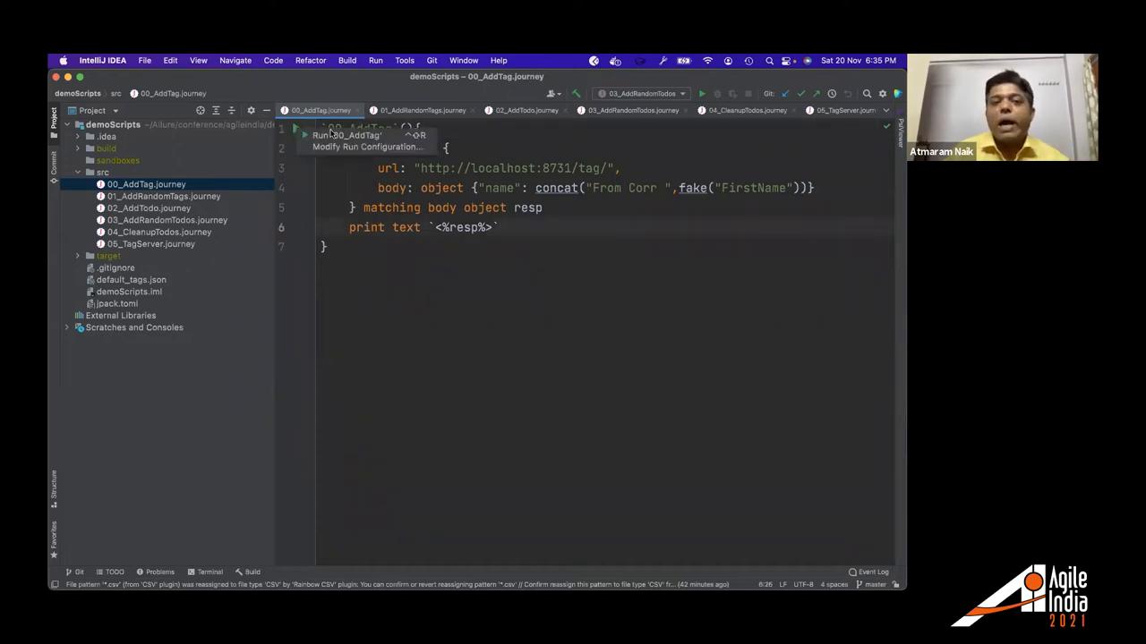
click(348, 135)
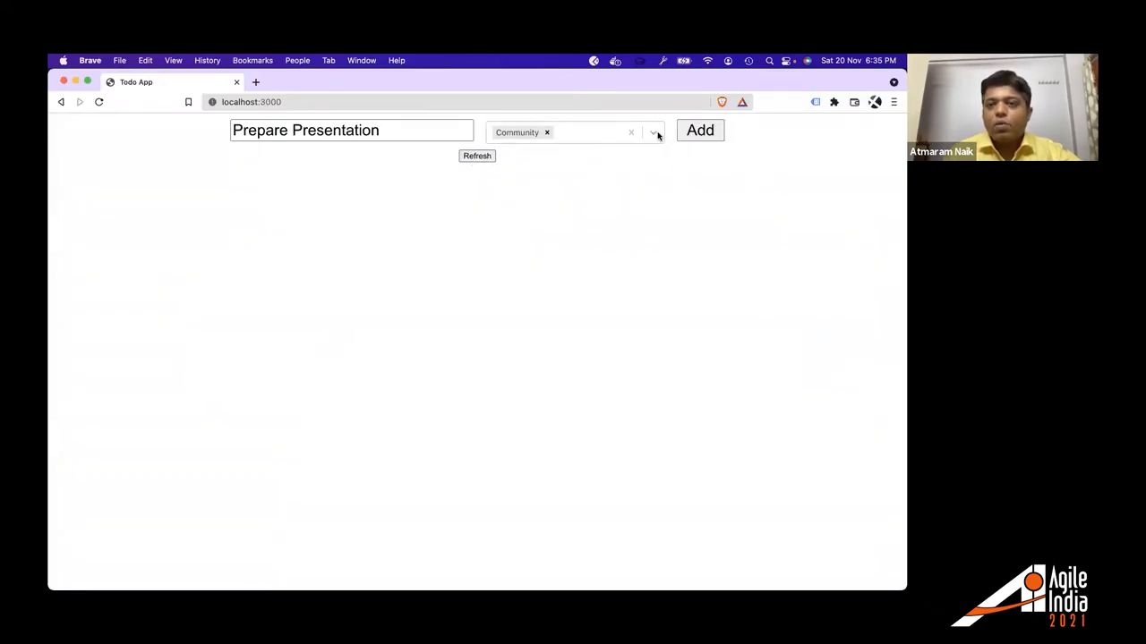
click(652, 131)
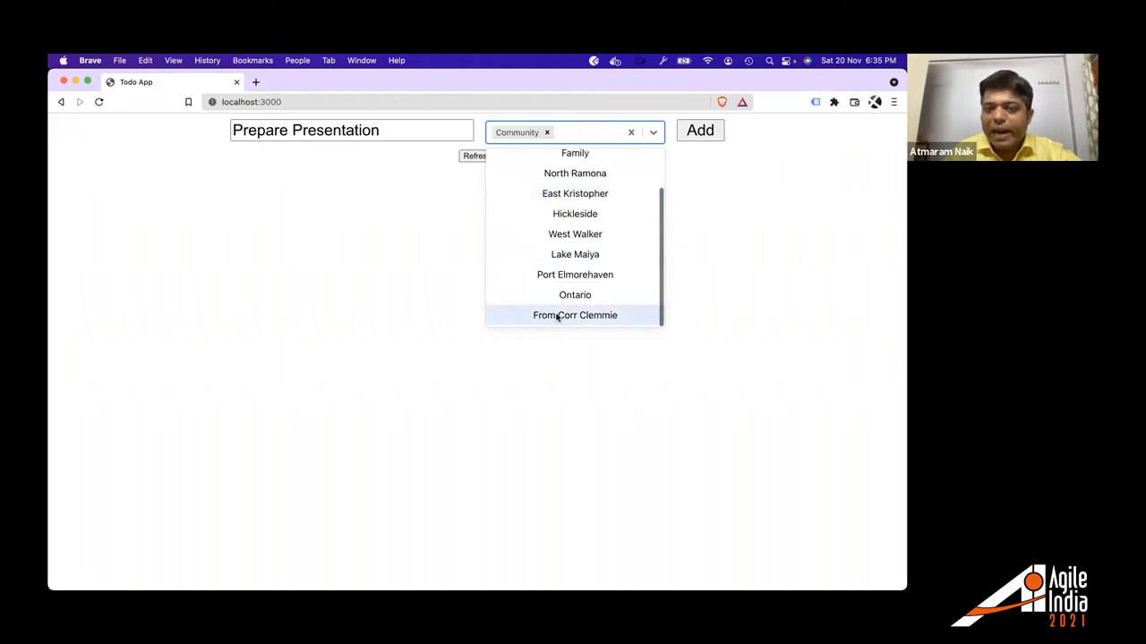
mouse_move(725, 262)
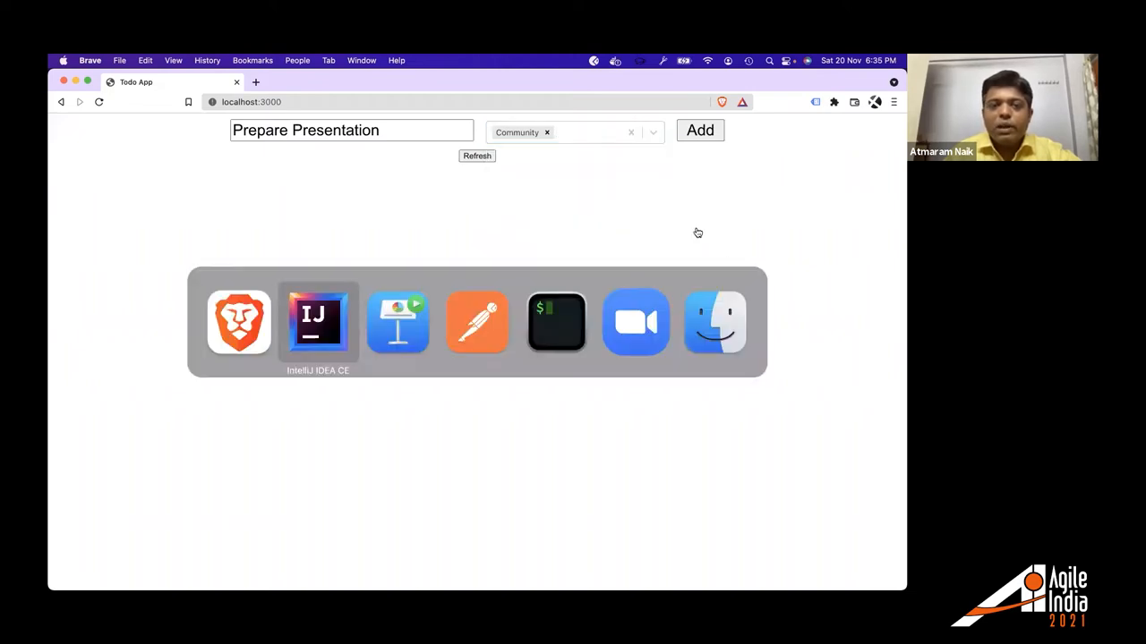
Launch the 01_AddRandomTags journey from its gutter run icon and focus the tag-count prompt.
click(318, 321)
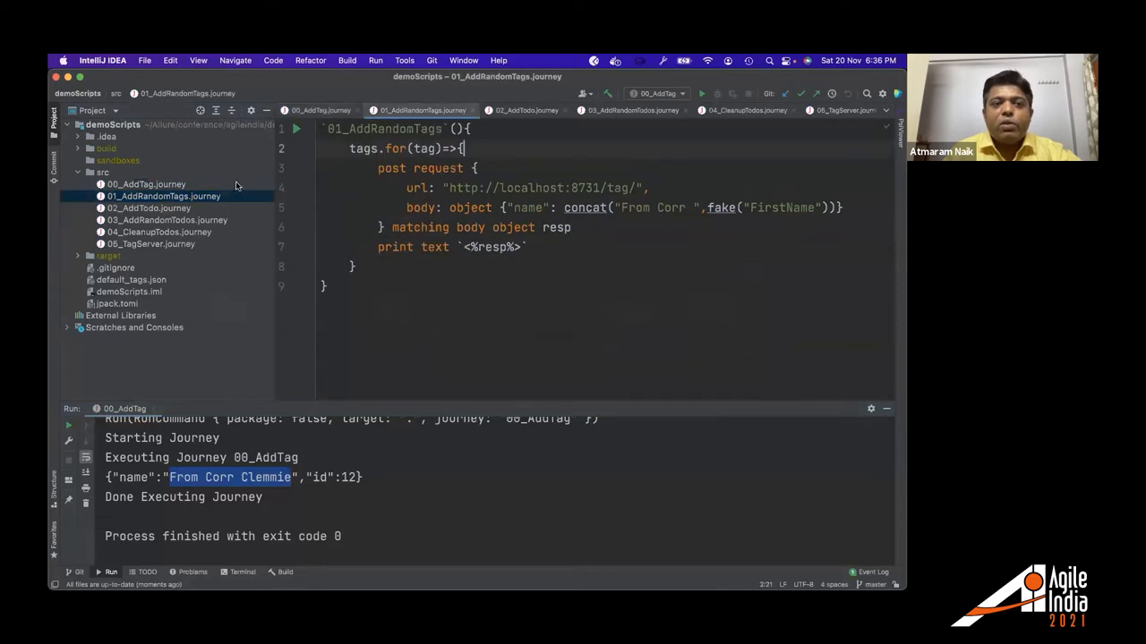
click(296, 128)
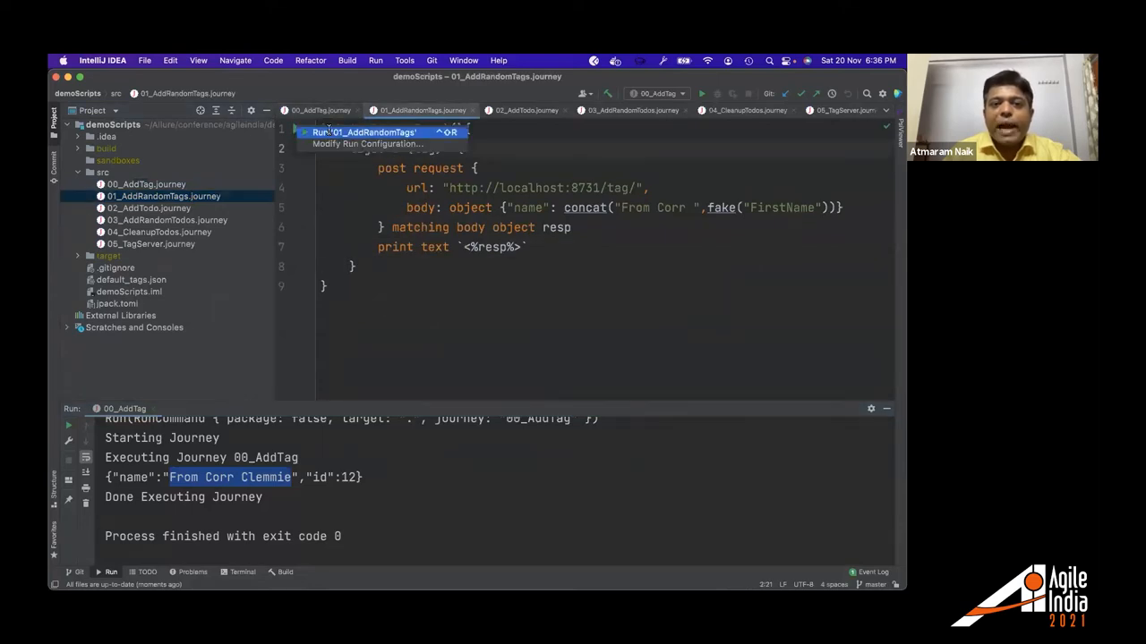
click(358, 132)
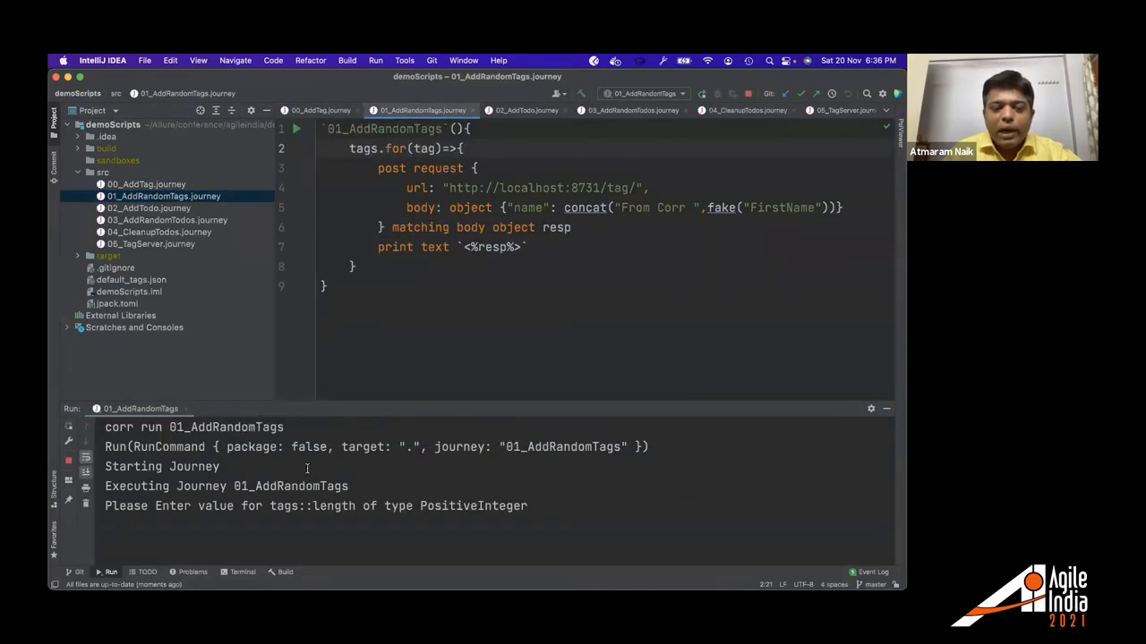
double_click(311, 506)
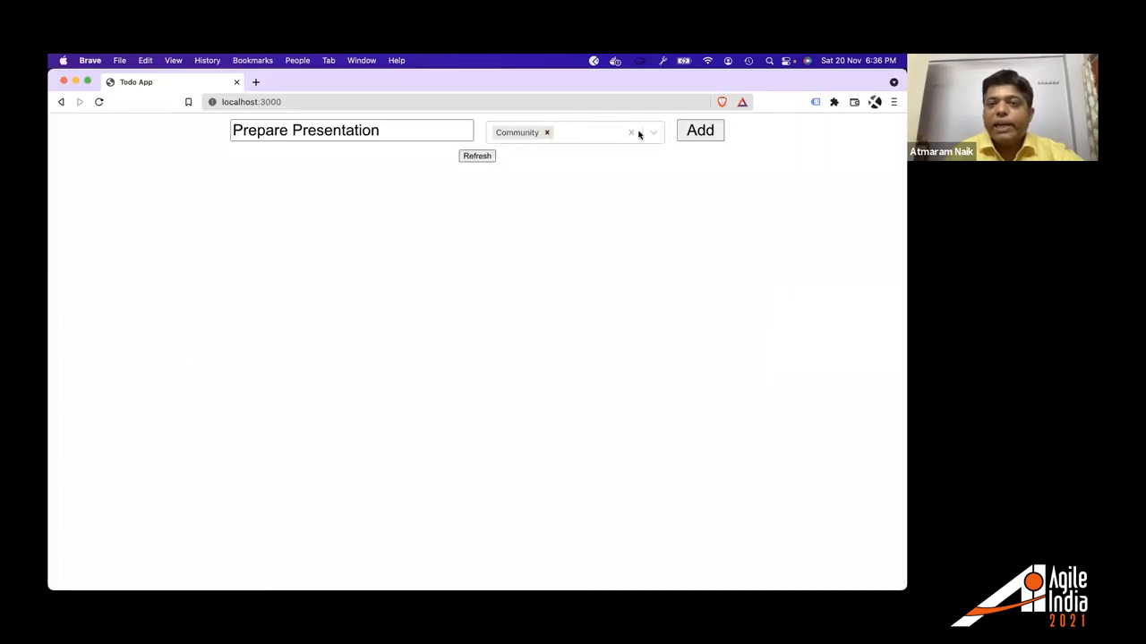
click(652, 132)
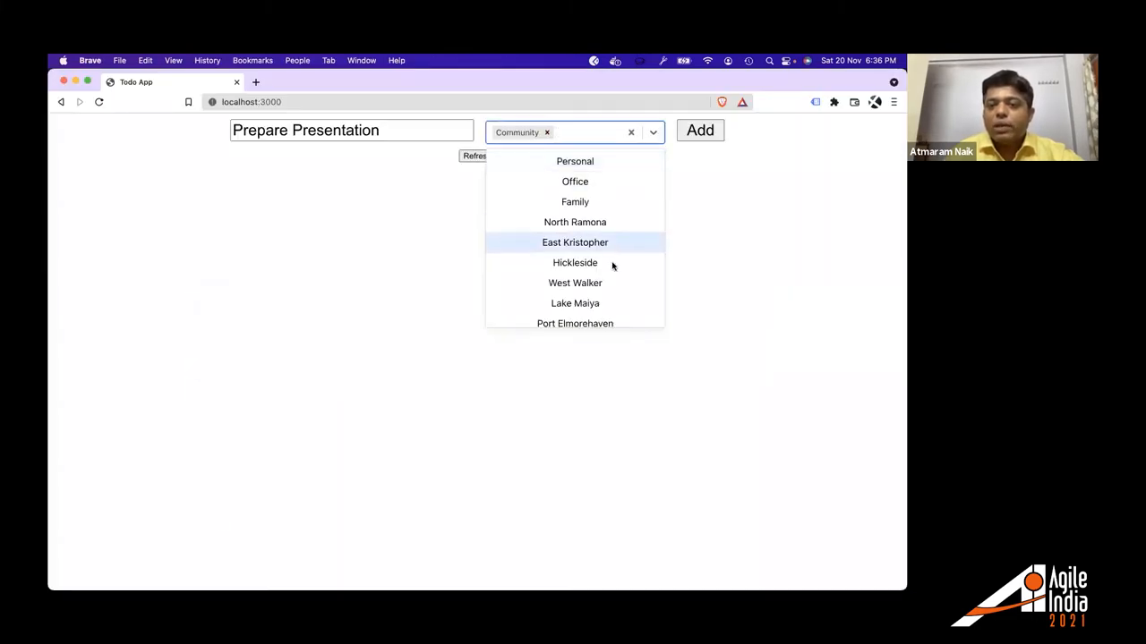
scroll(down, 3)
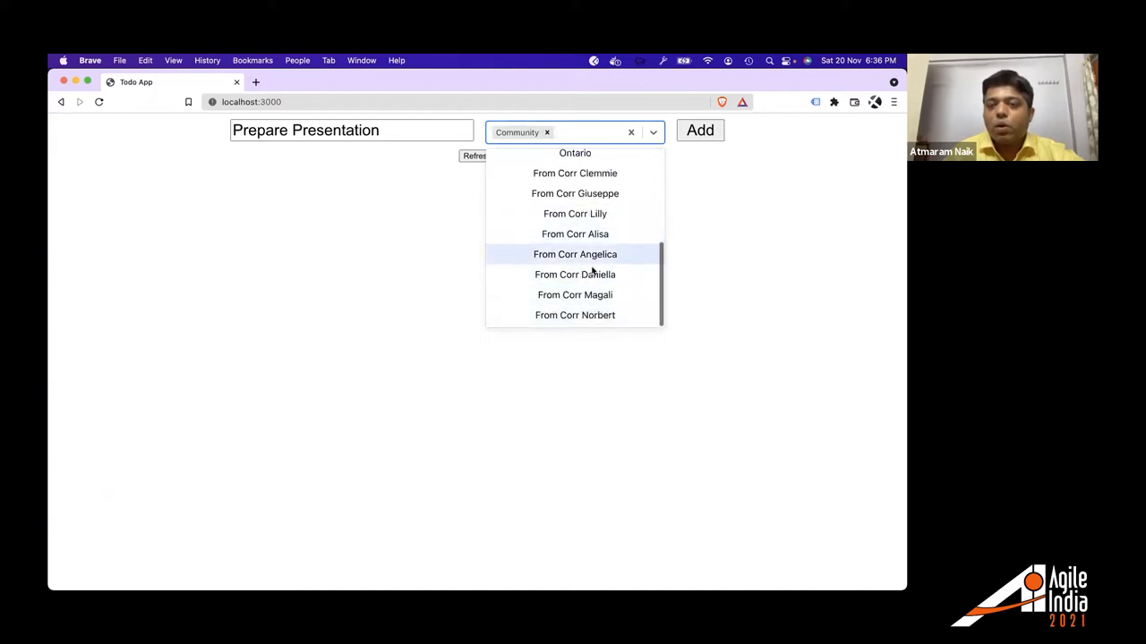
mouse_move(574, 295)
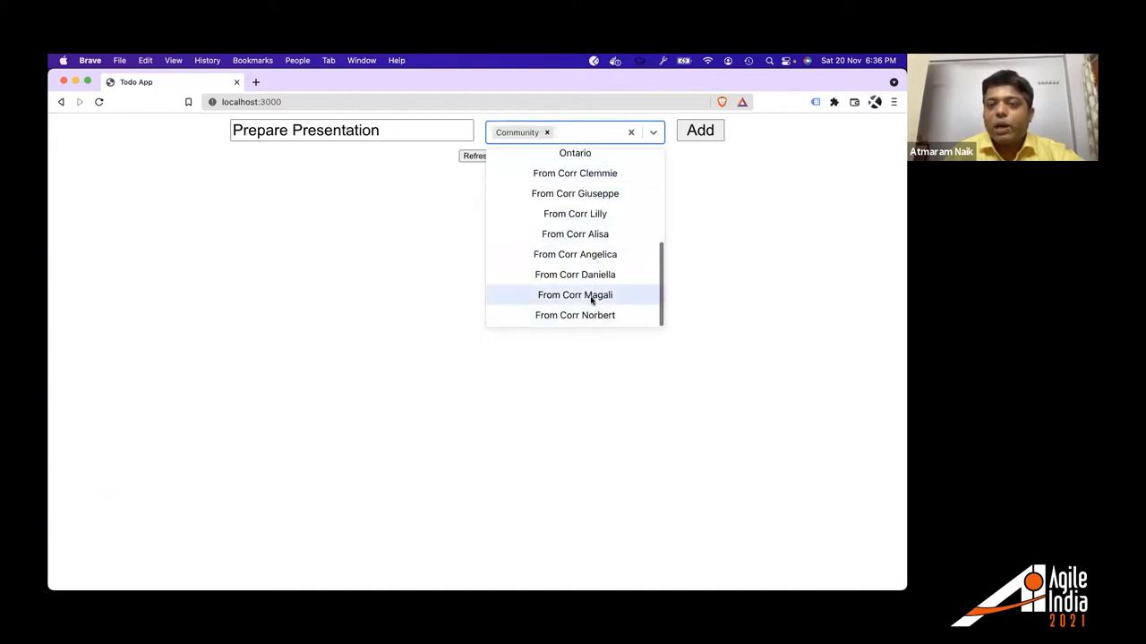
click(737, 202)
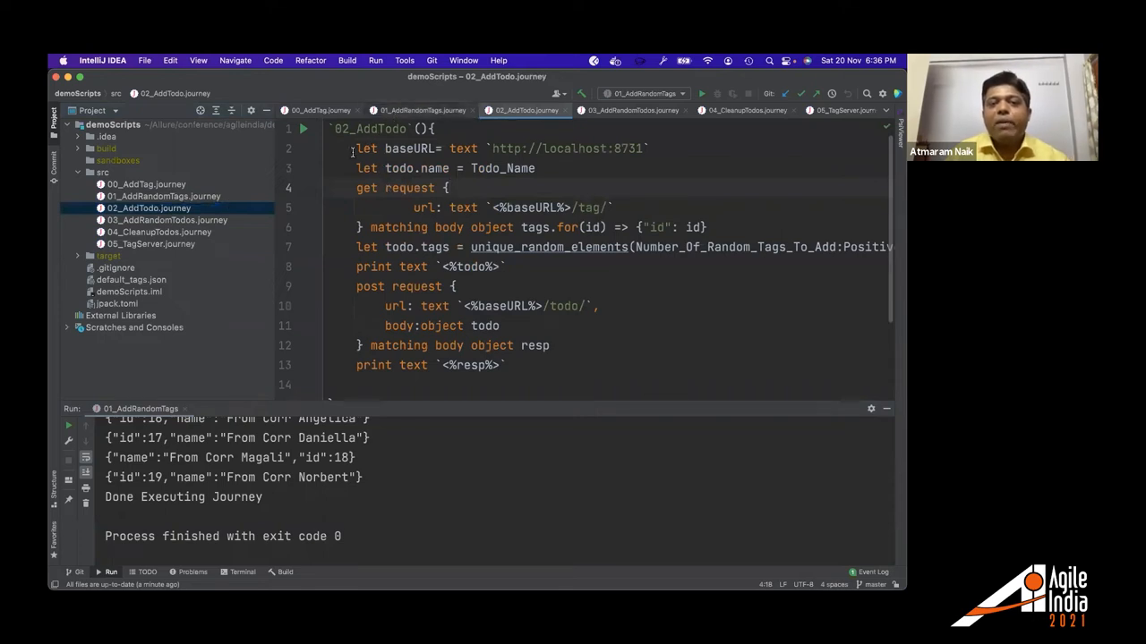
Run 02_AddTodo and enter the todo name 'Created by Corr With Input' at the console prompt.
click(702, 93)
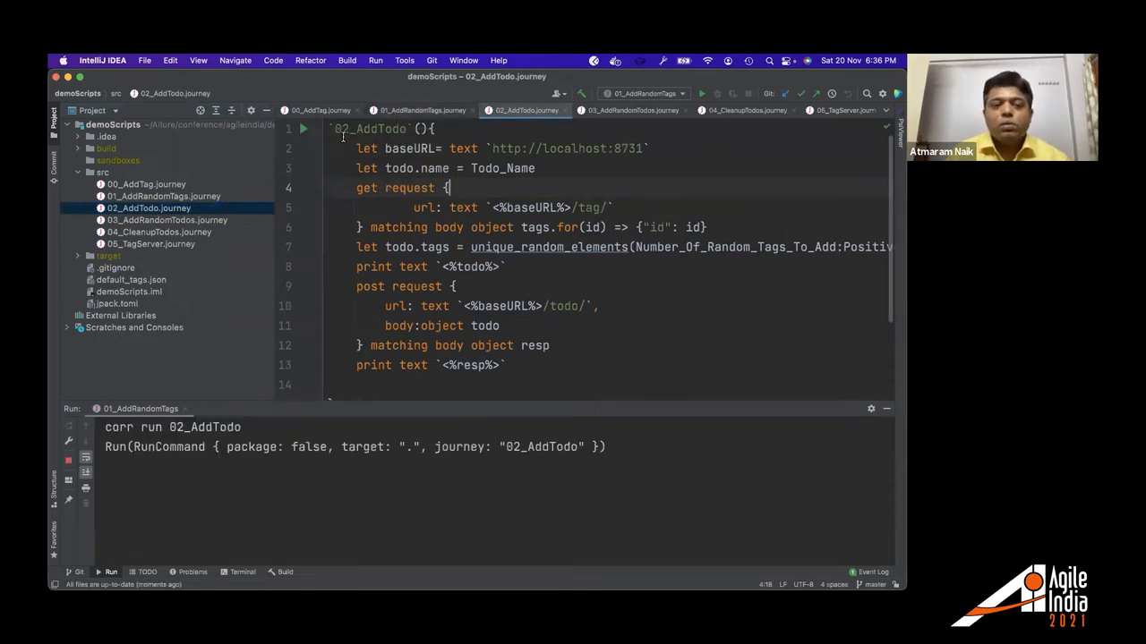
click(701, 93)
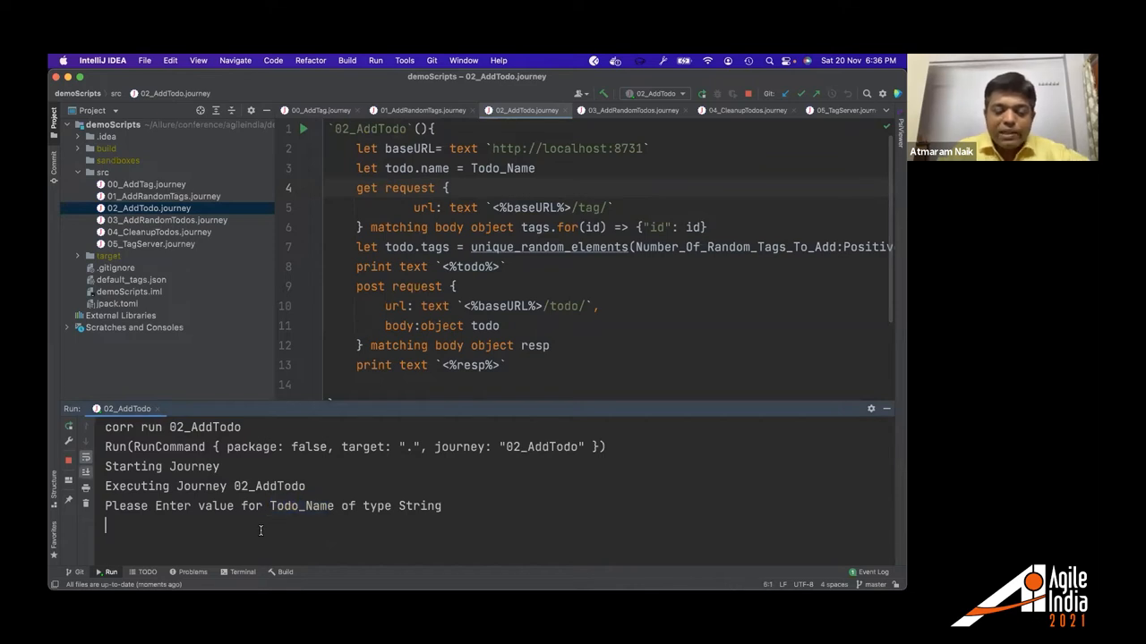
text(Created)
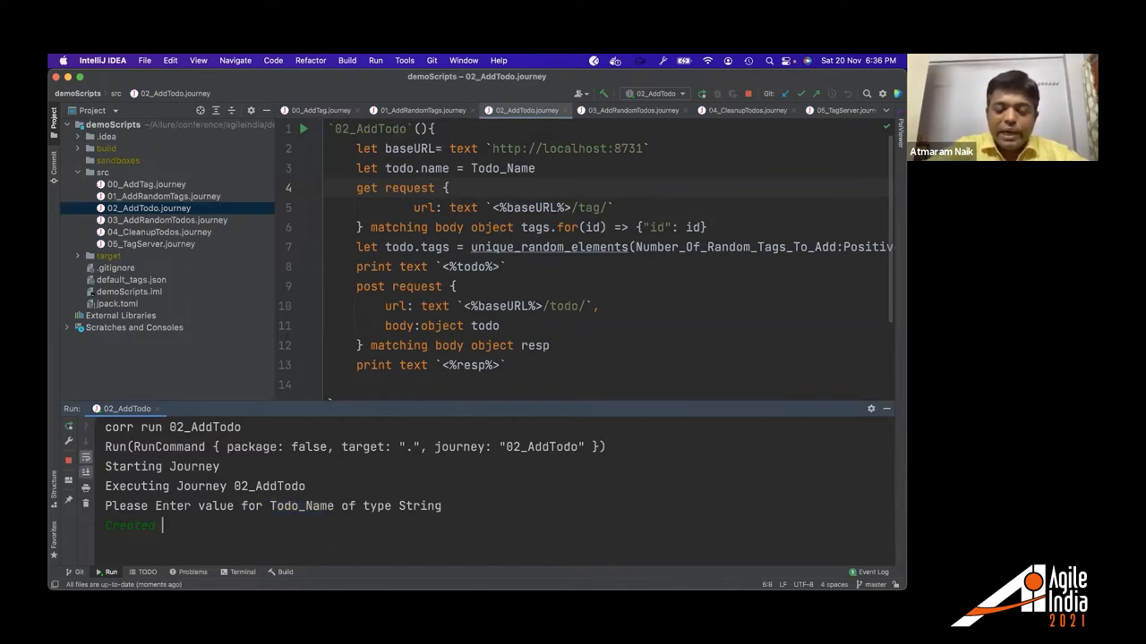
text(by Corr)
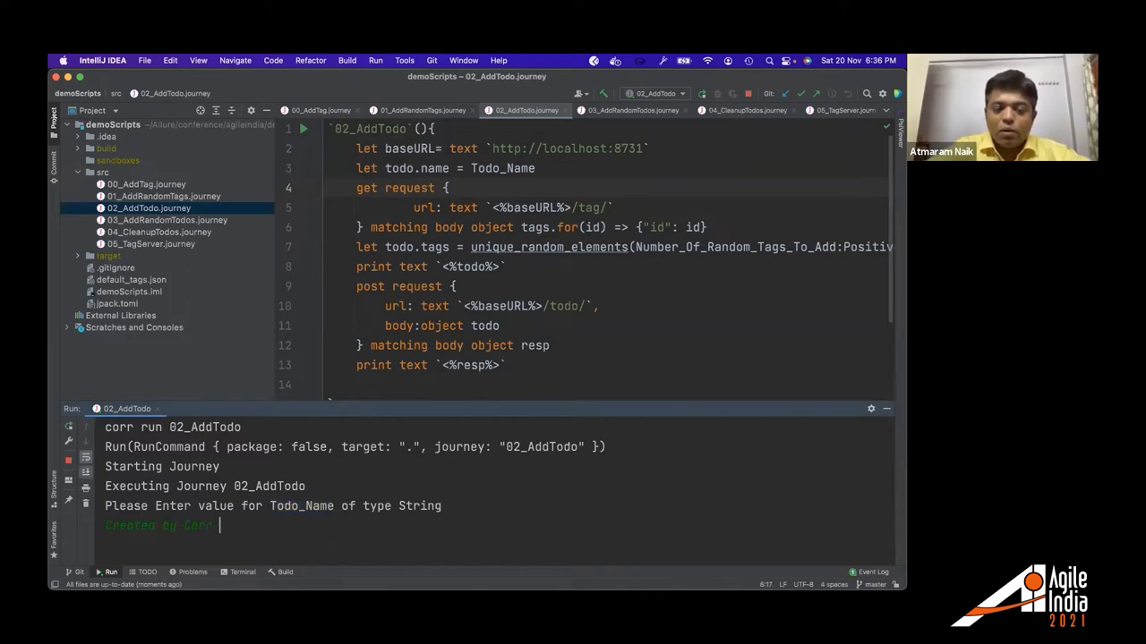
text(With I)
text(4)
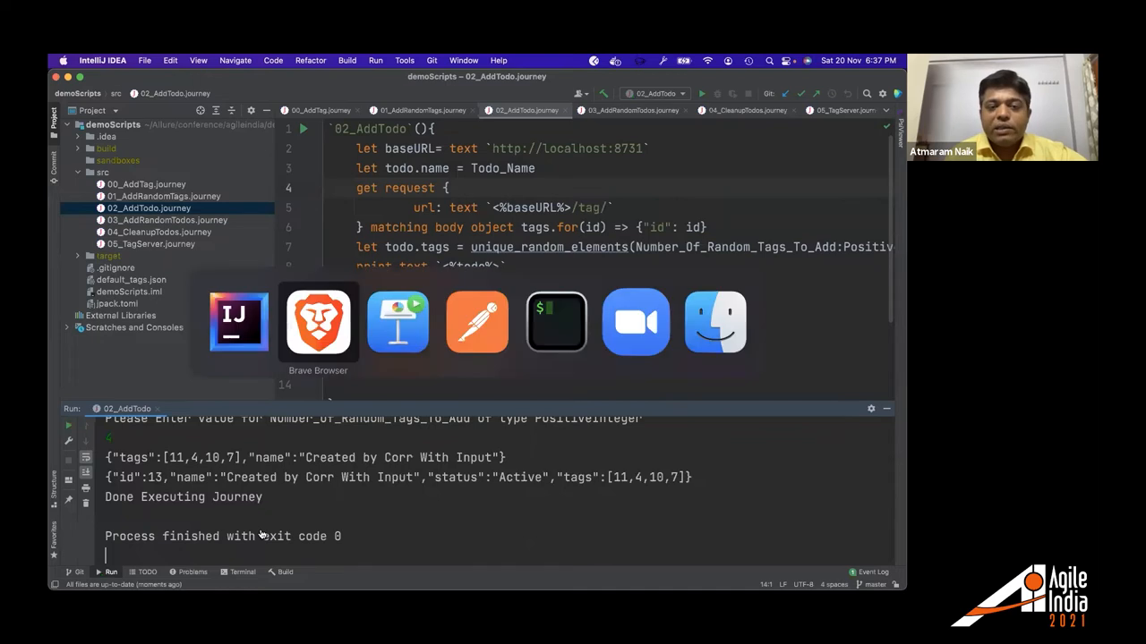
Check the new todo in Brave, rerun 02_AddTodo with the name 'SOME NAME', and refresh.
click(317, 320)
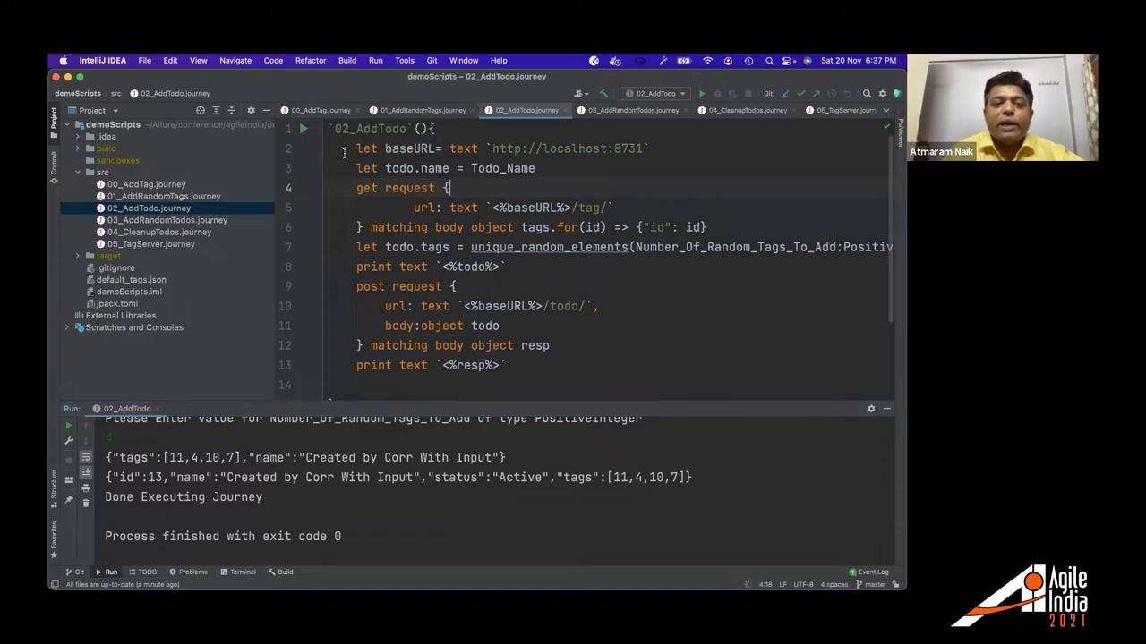
click(702, 93)
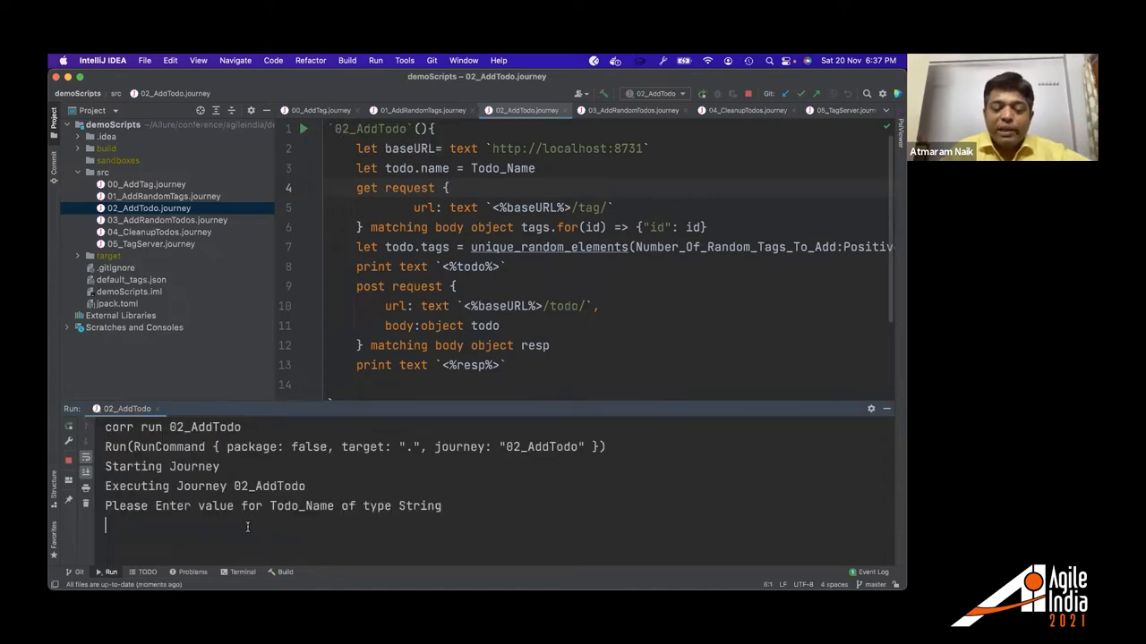
text(SOME NAME)
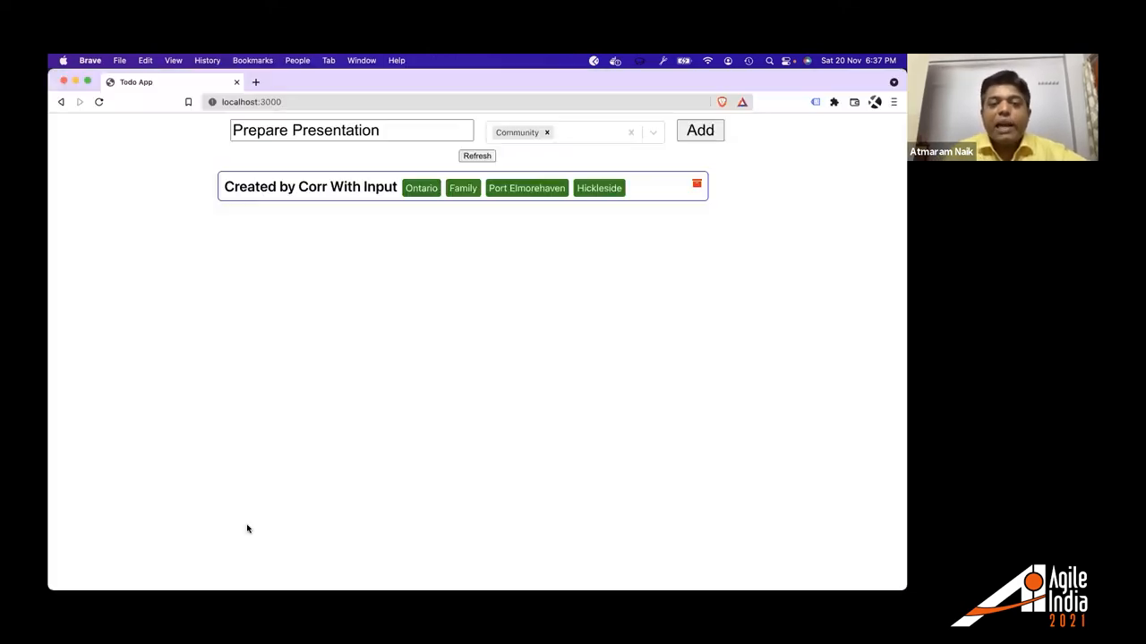
click(477, 155)
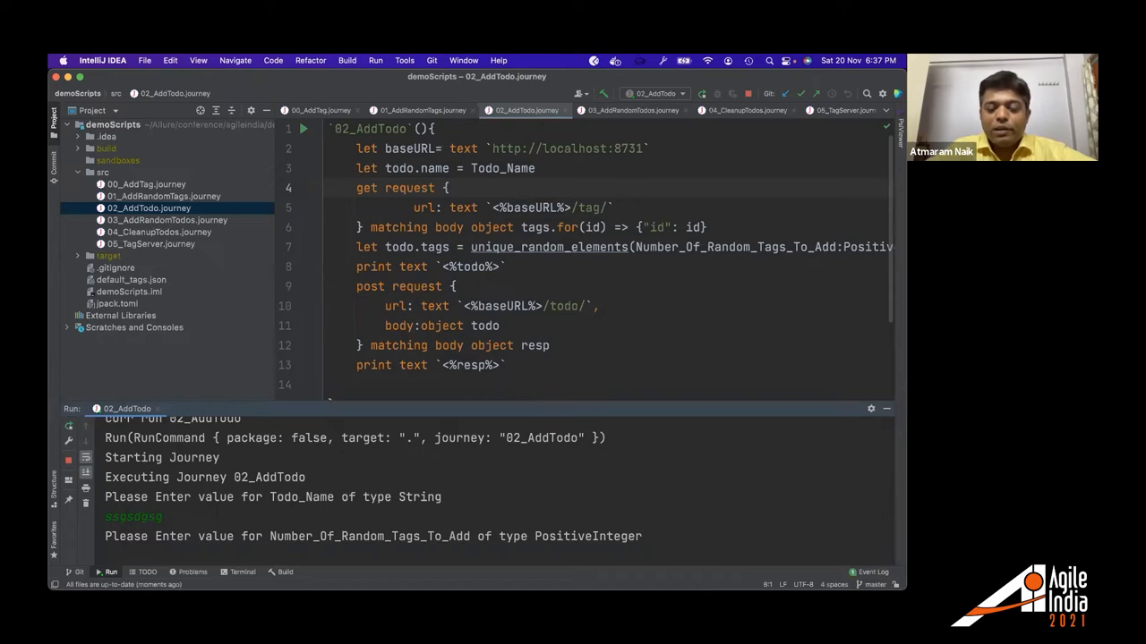
Enter 10 as the tag count and reload the todo list to see the newest todos.
text(10)
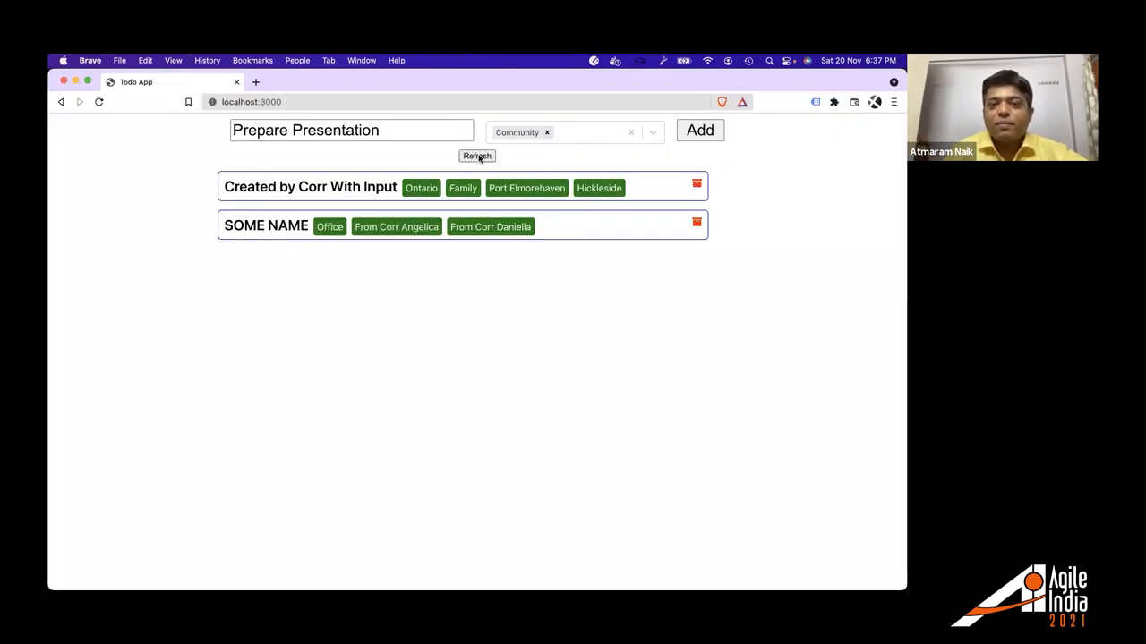
click(477, 155)
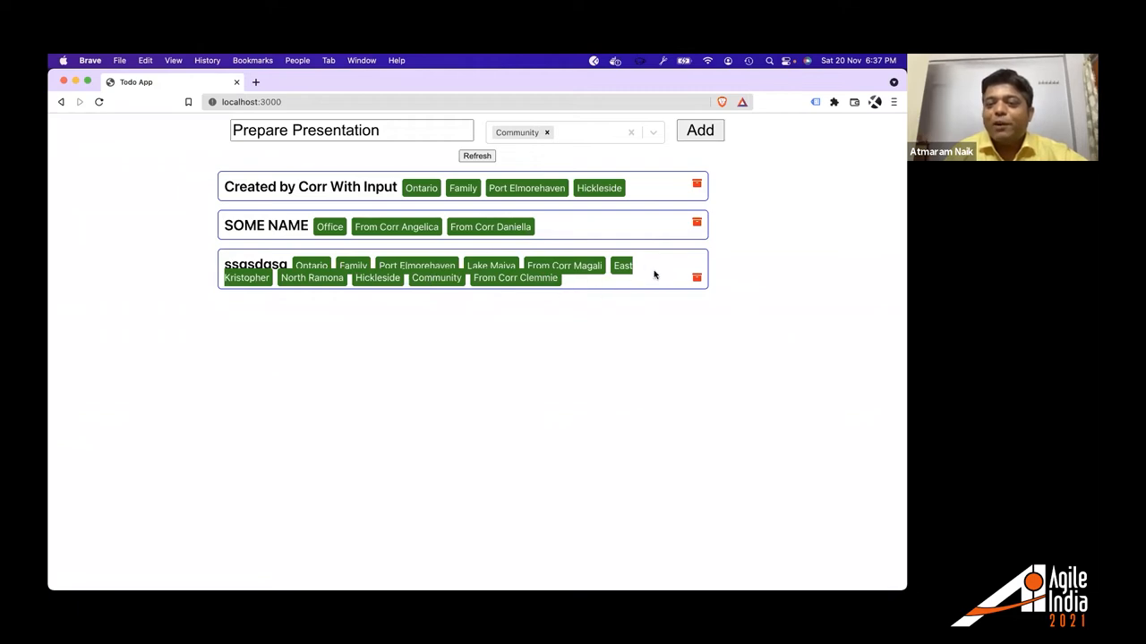
mouse_move(615, 284)
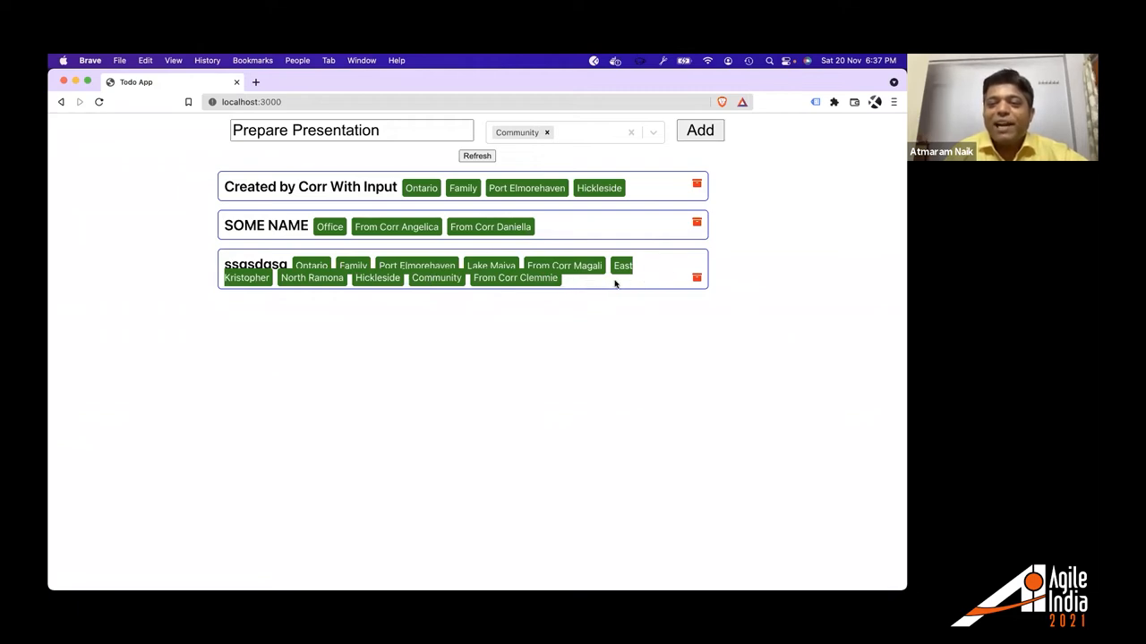
mouse_move(624, 285)
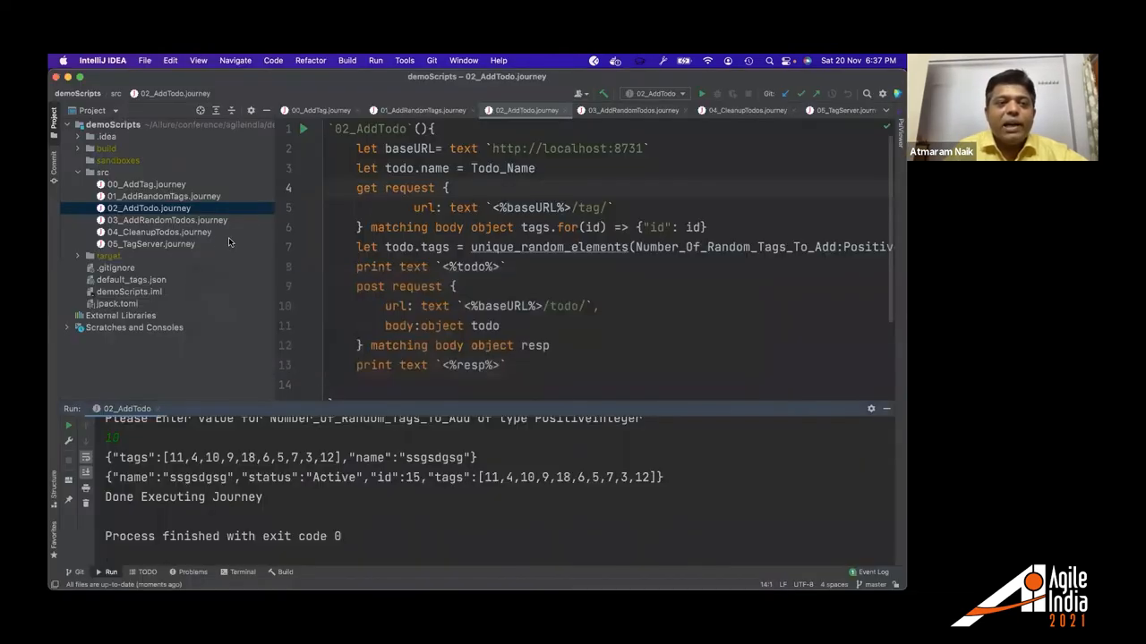
Start 03_AddRandomTodos and confirm 30 as the number of todos to add.
click(166, 219)
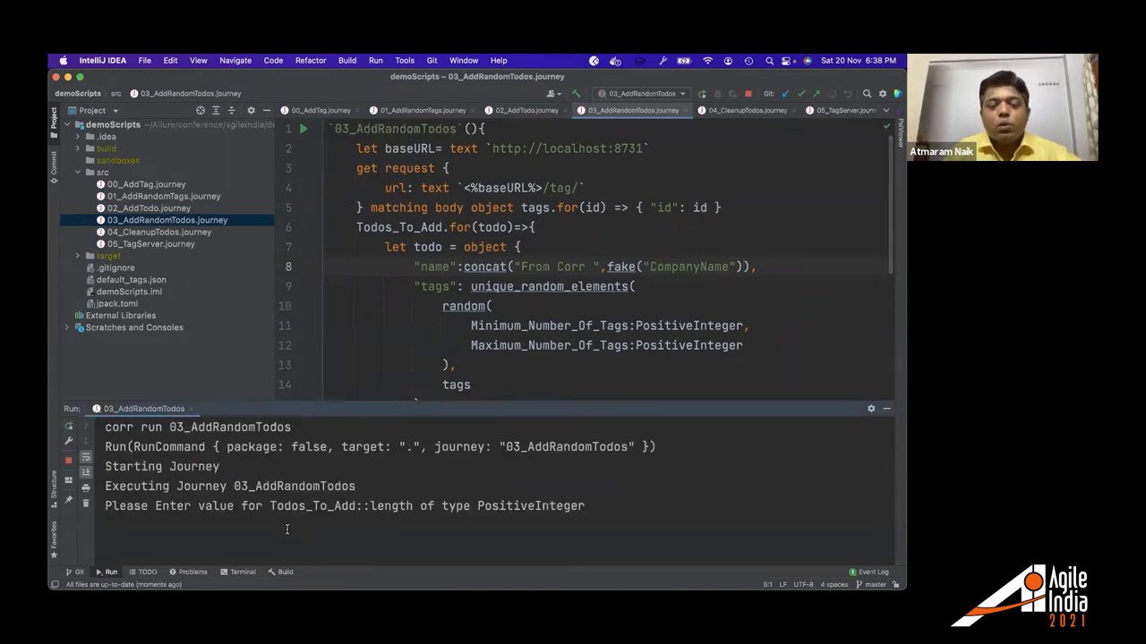
text(30)
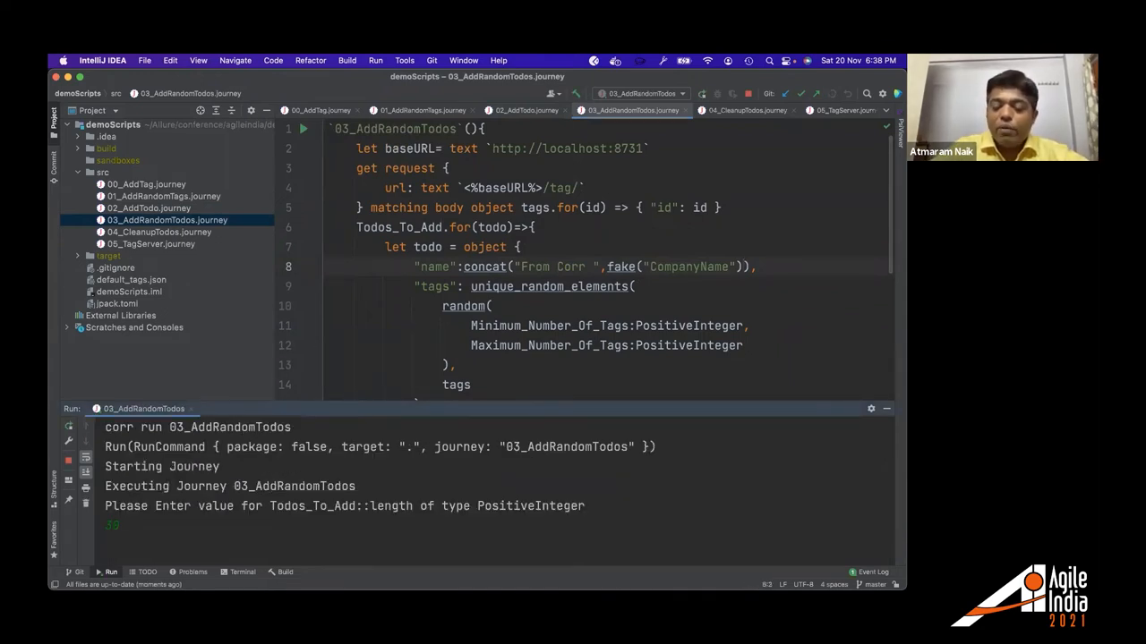
key(Return)
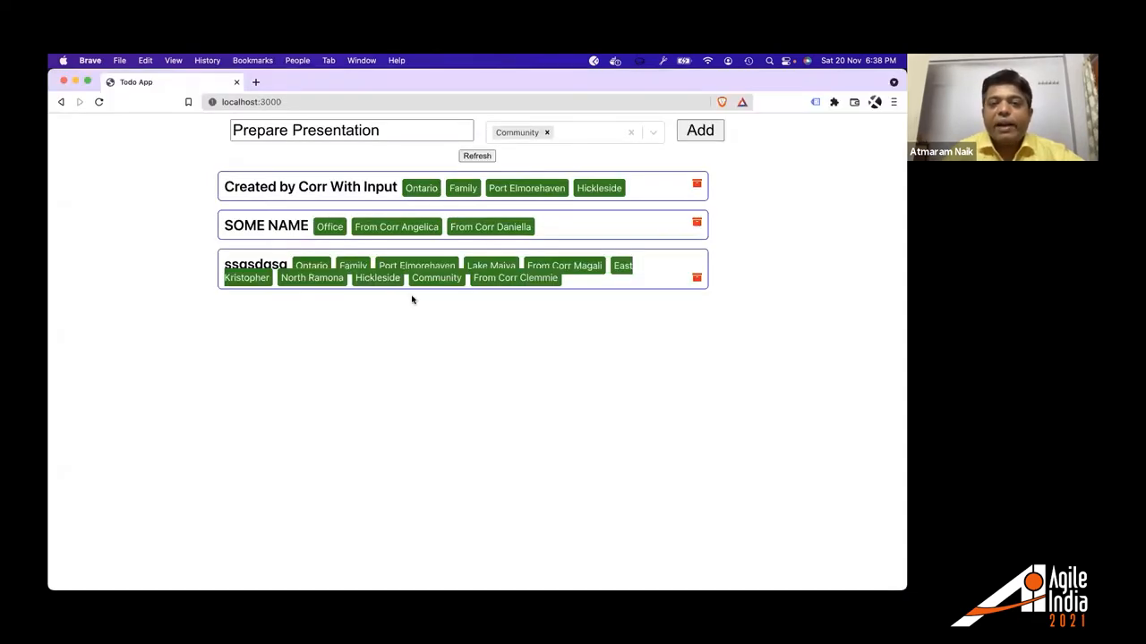
Refresh the Todo App and scroll through the dozens of new random 'From Corr' todos.
click(477, 156)
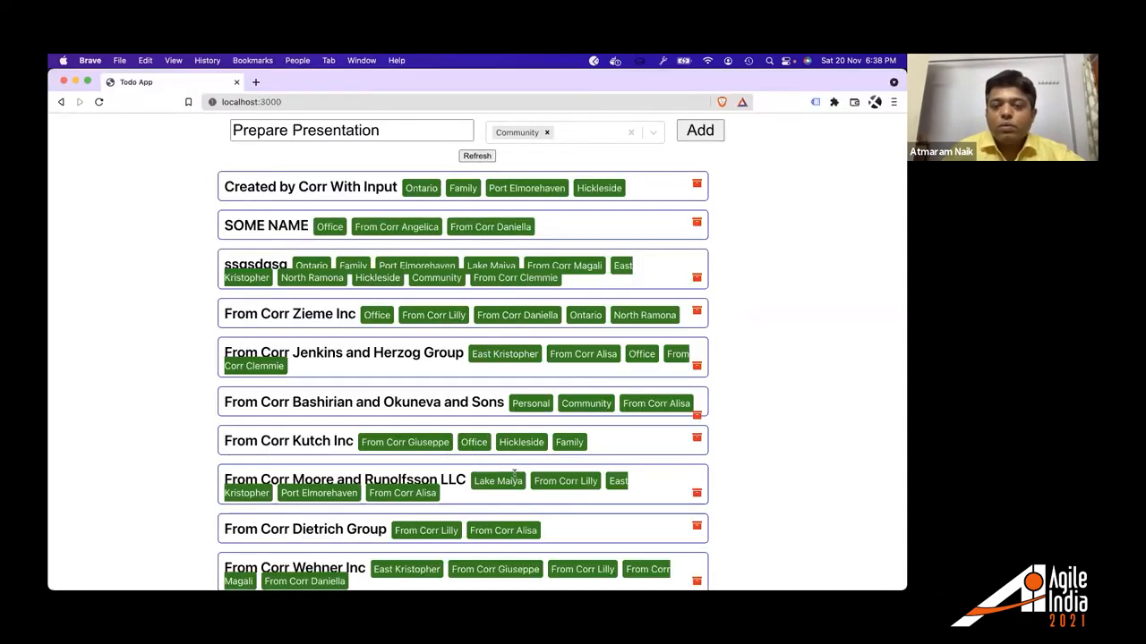
mouse_move(456, 379)
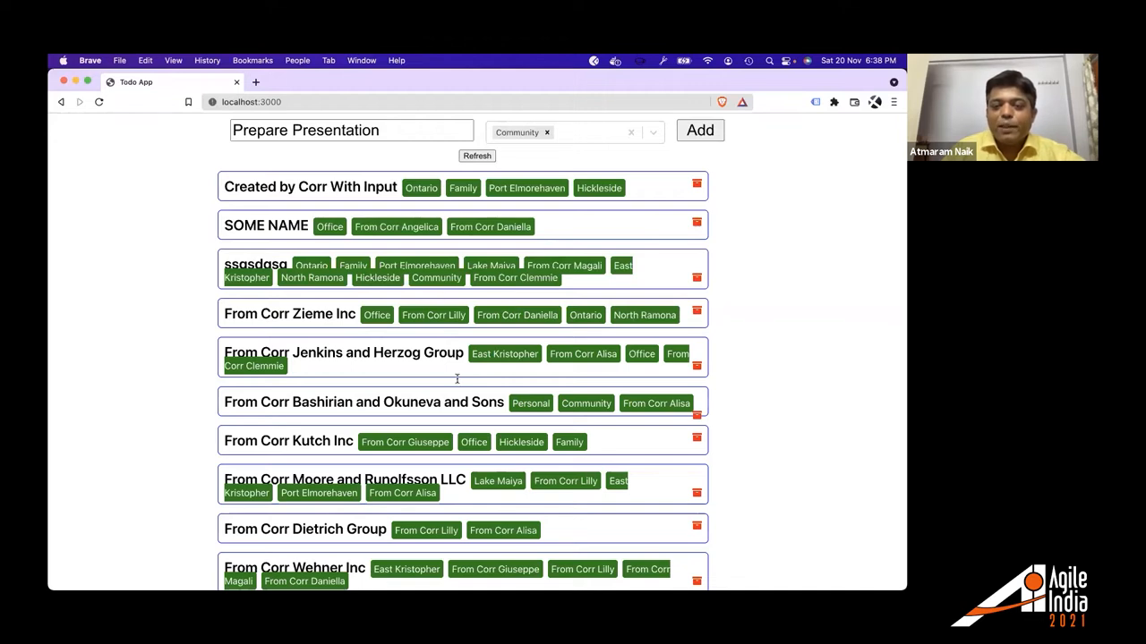
scroll(down, 3)
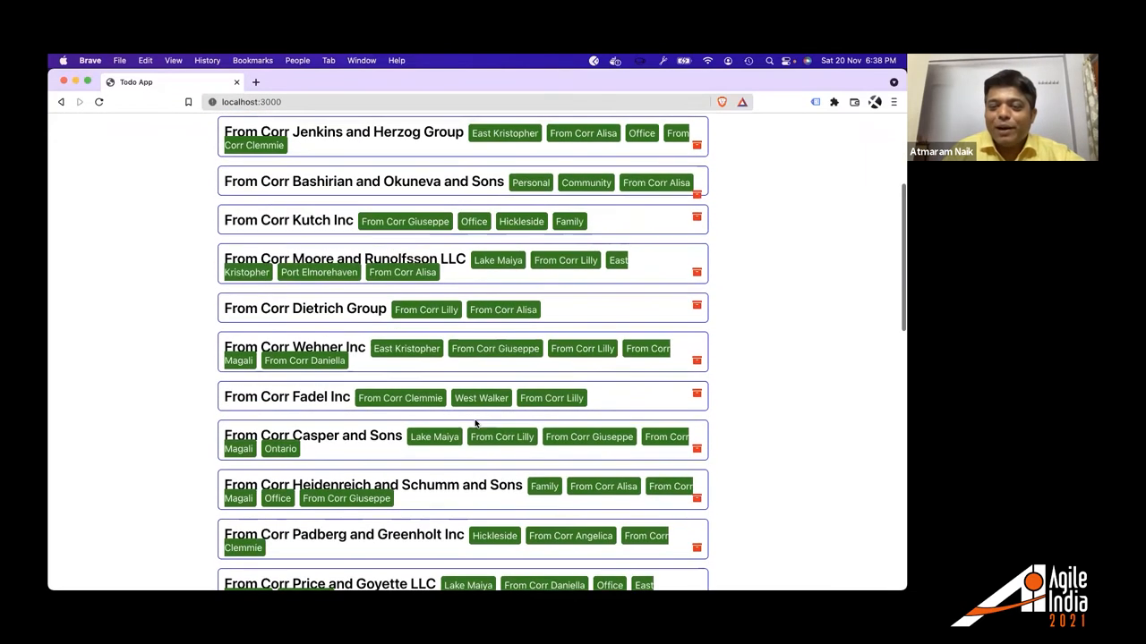
scroll(down, 3)
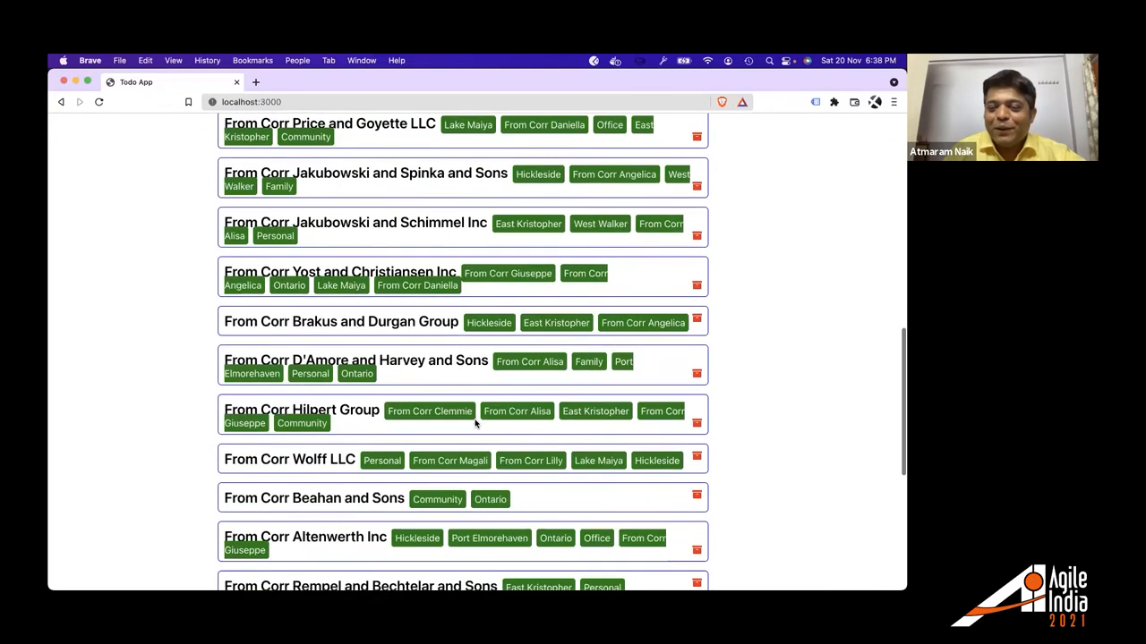
scroll(down, 3)
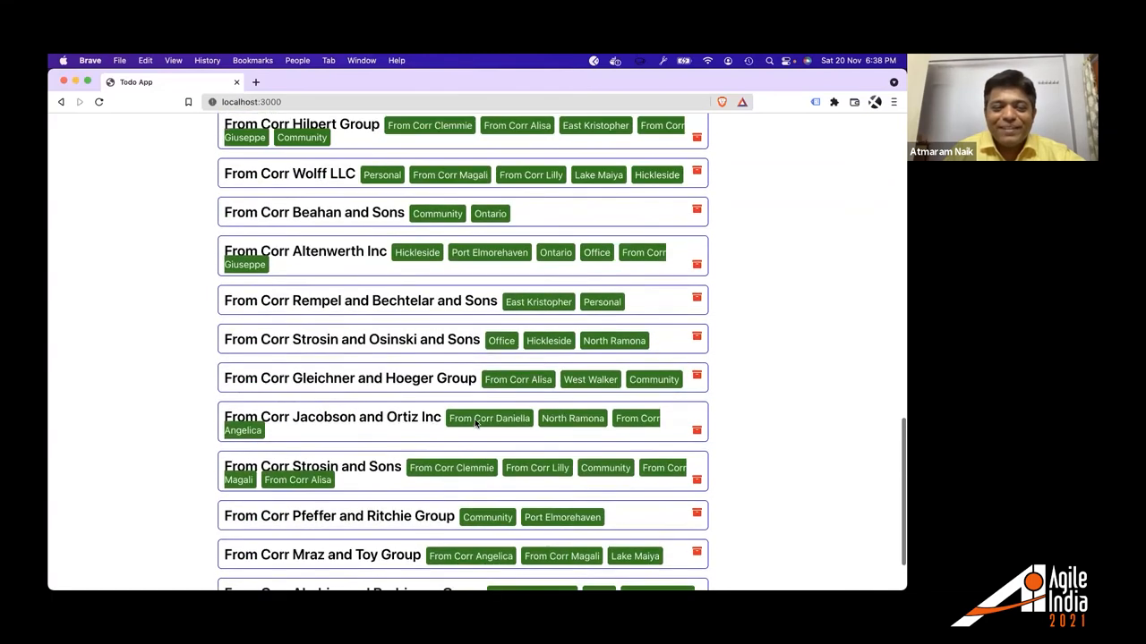
scroll(up, 3)
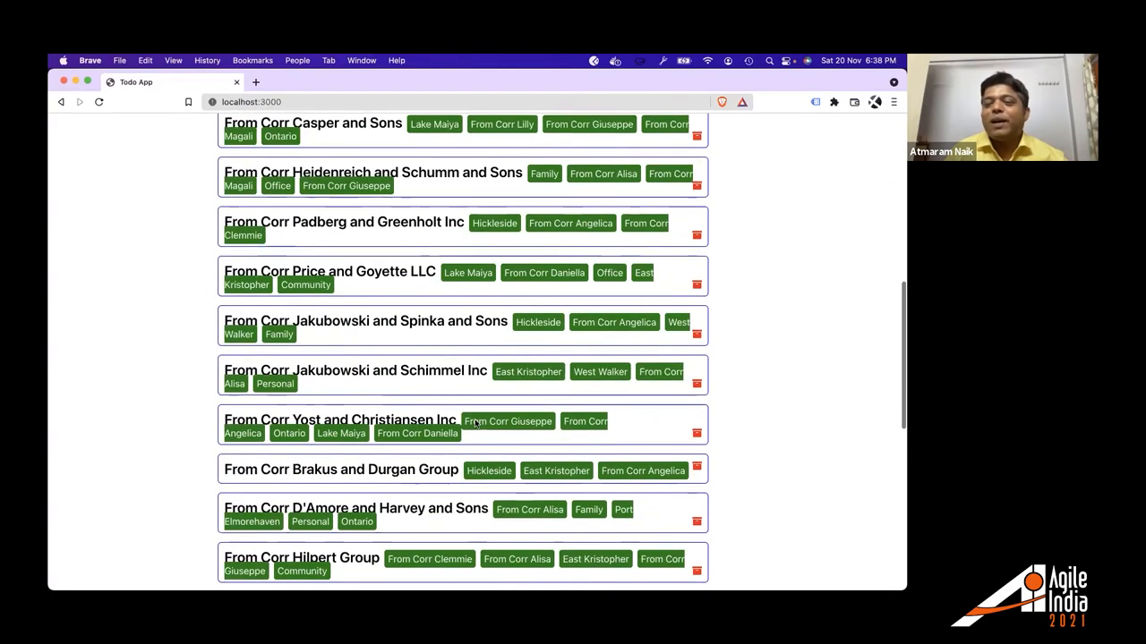
scroll(up, 3)
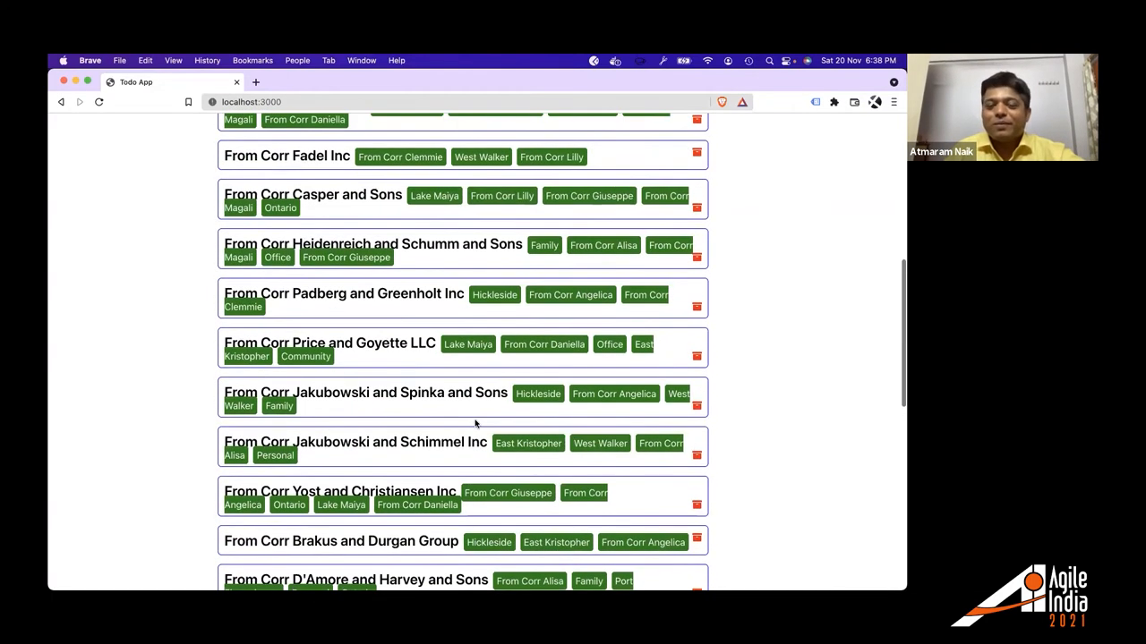
scroll(up, 3)
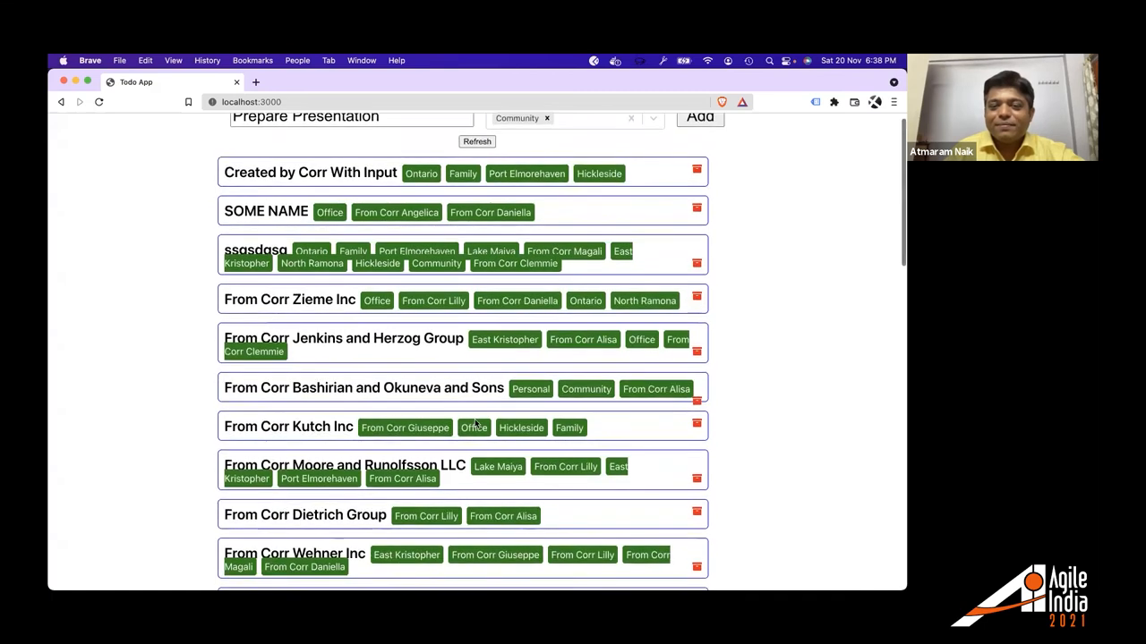
scroll(down, 3)
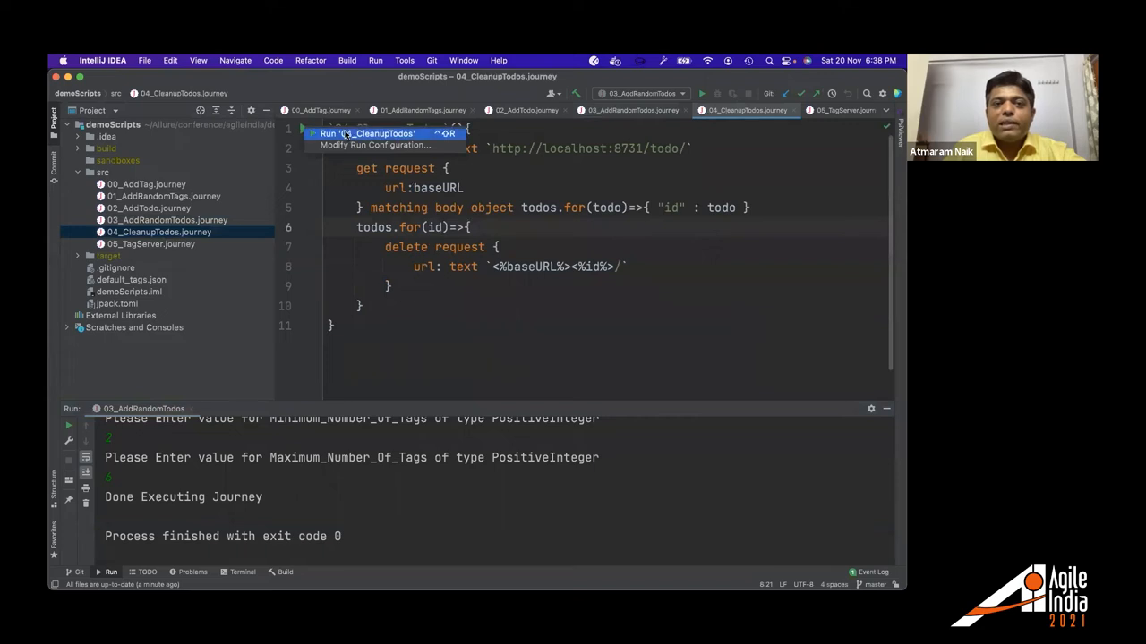
Run 04_CleanupTodos, refresh the Todo App to confirm it is empty, and return to IntelliJ.
click(367, 133)
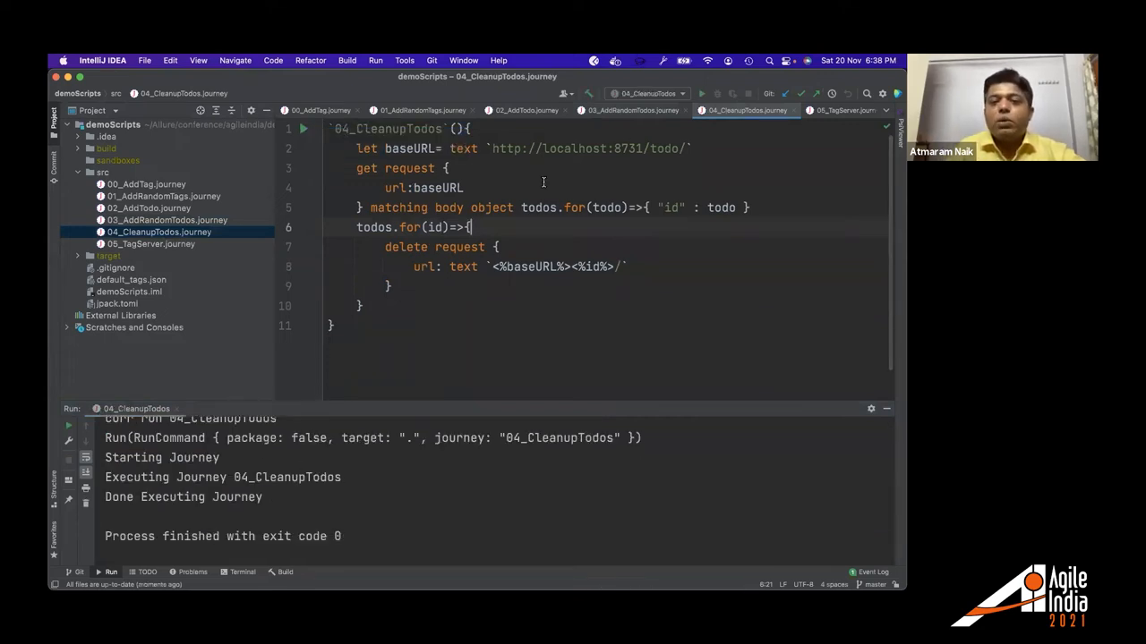
mouse_move(462, 322)
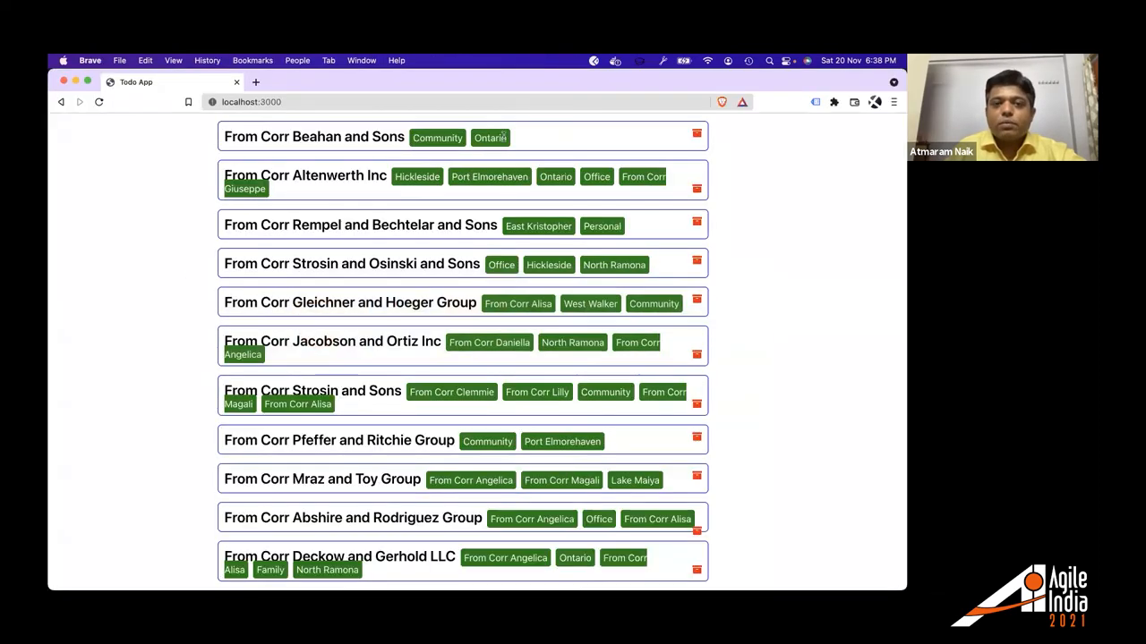
click(477, 156)
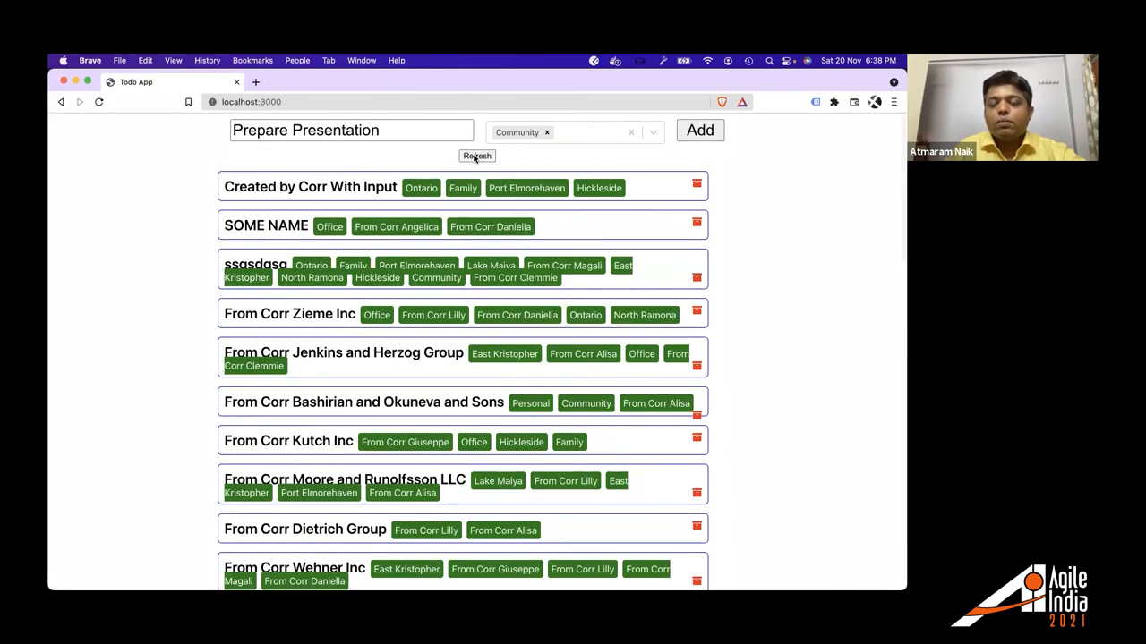
click(477, 156)
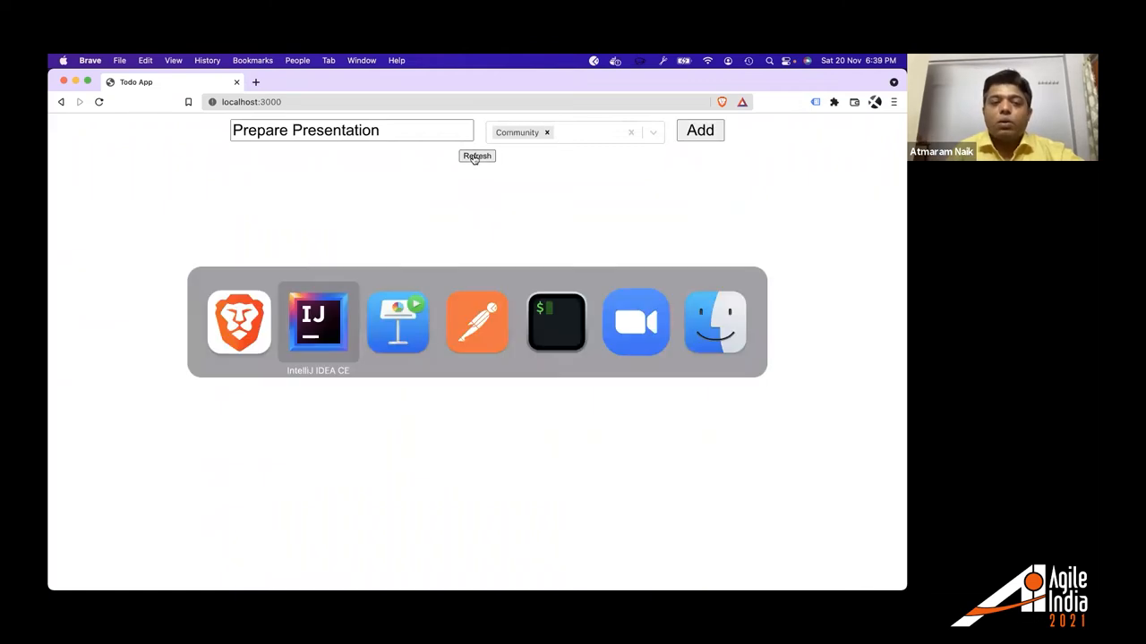
click(318, 322)
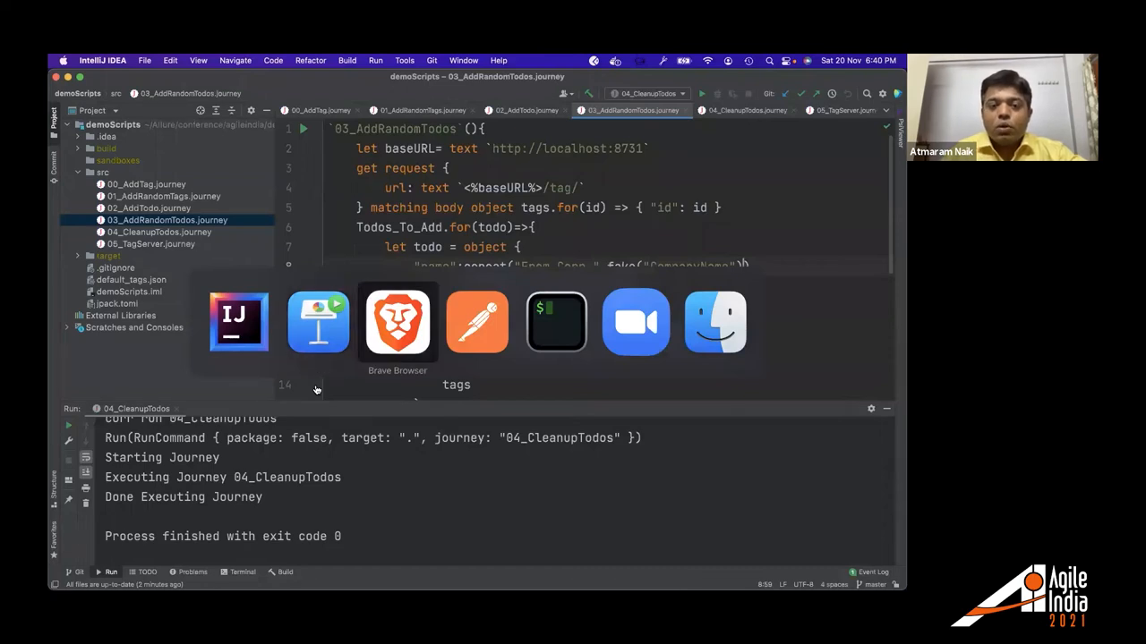
Focus the tag server pane in iTerm2 and stop the server with Ctrl+C.
click(555, 322)
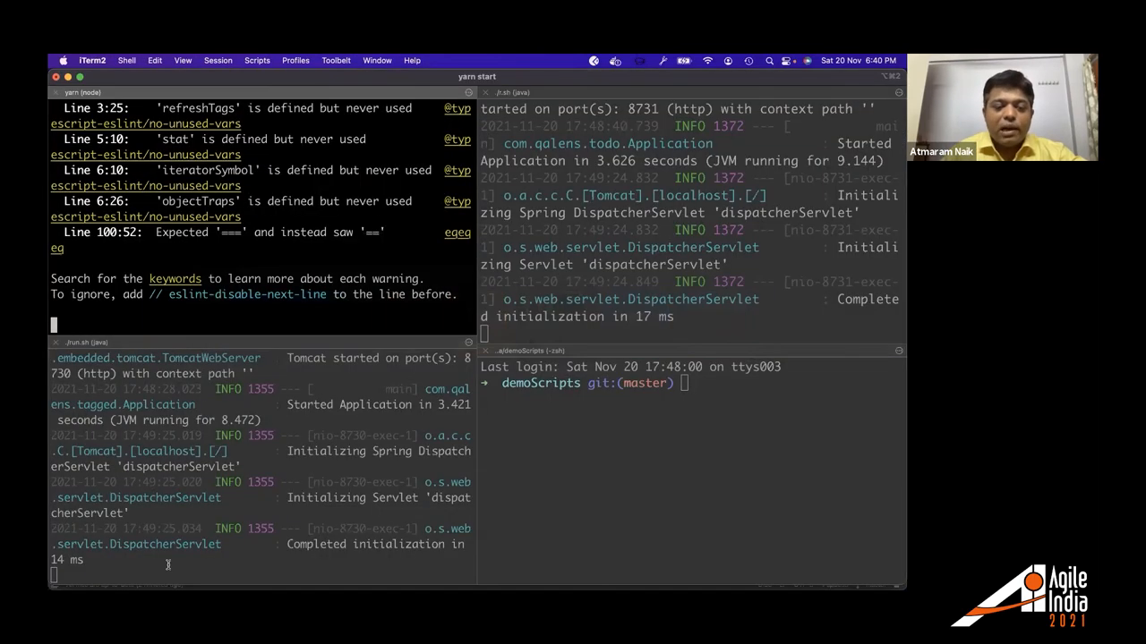
key(ctrl+c)
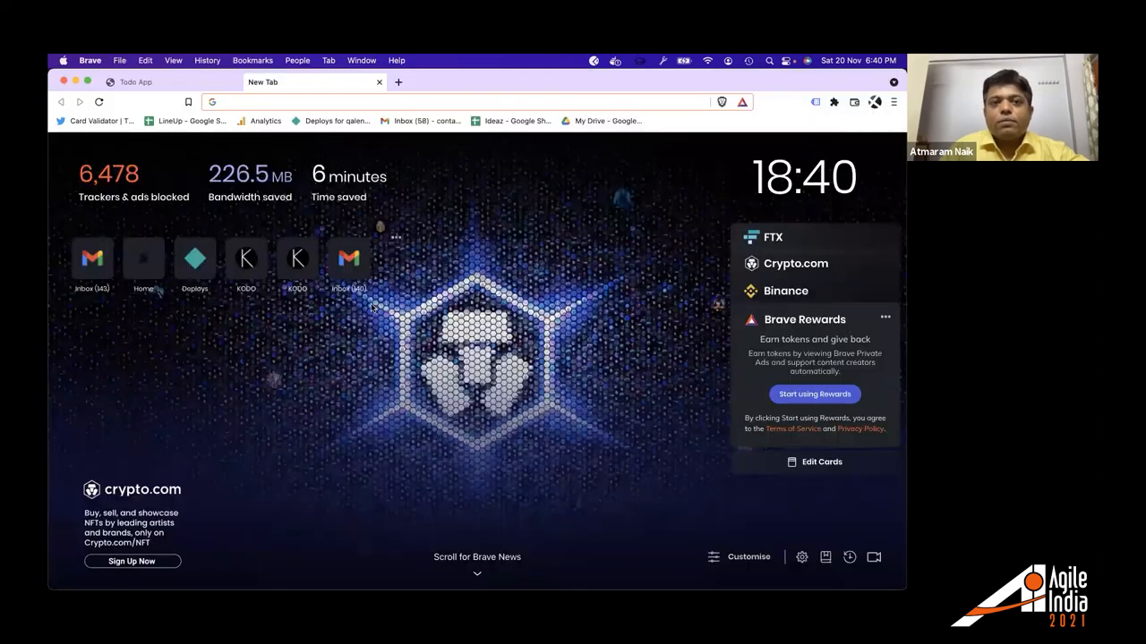
Reload the Todo App and confirm tags are back to Personal, Office, Community and Family.
click(136, 81)
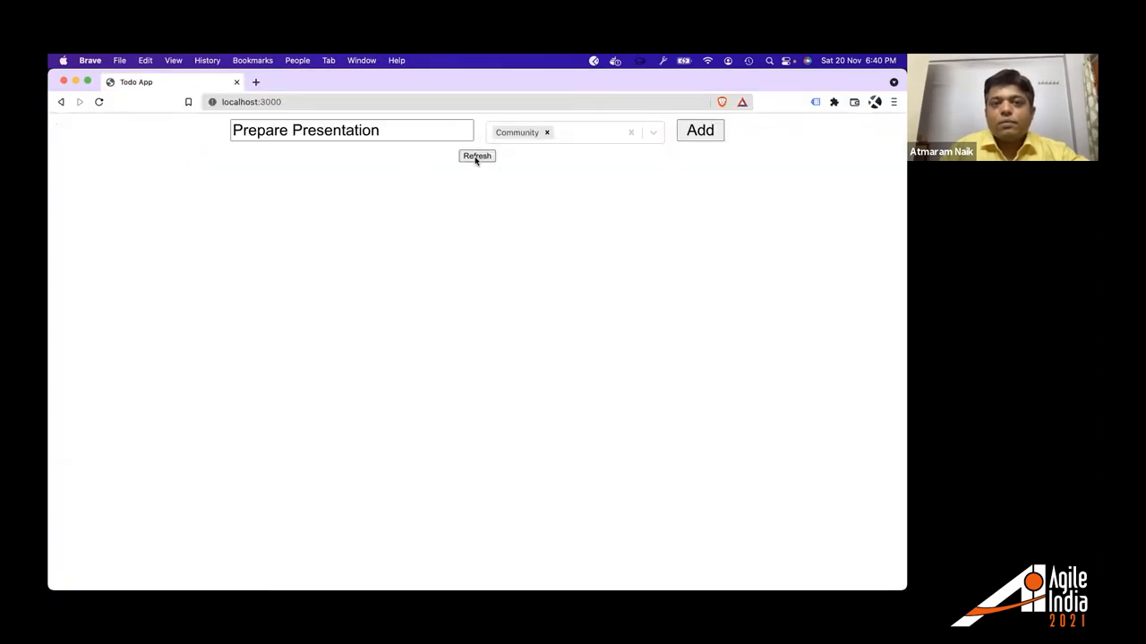
click(547, 133)
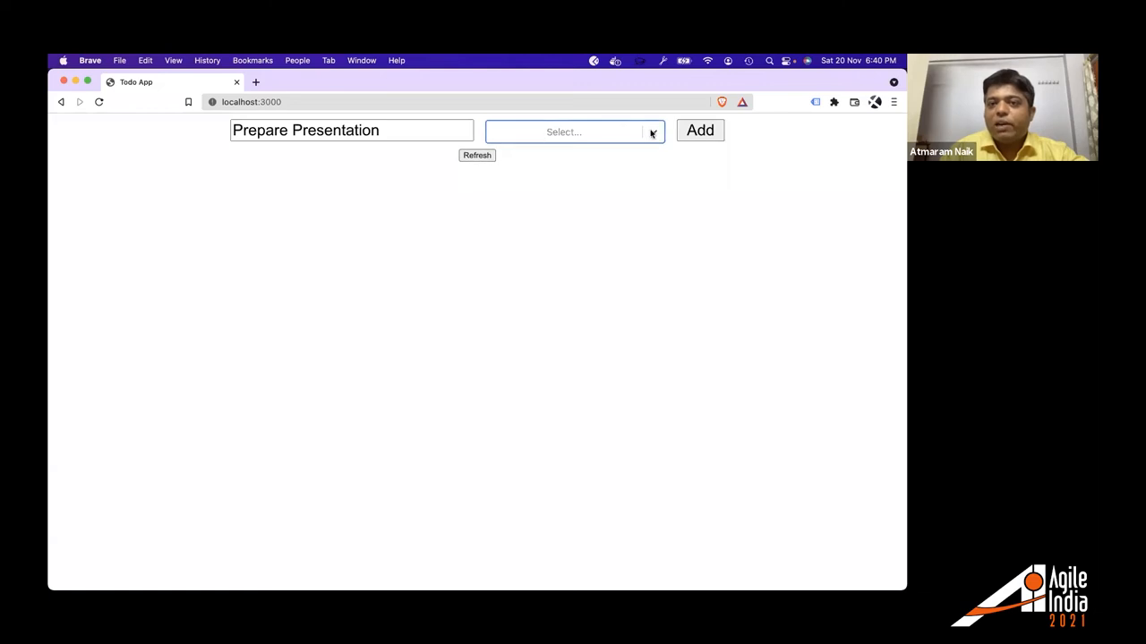
click(573, 131)
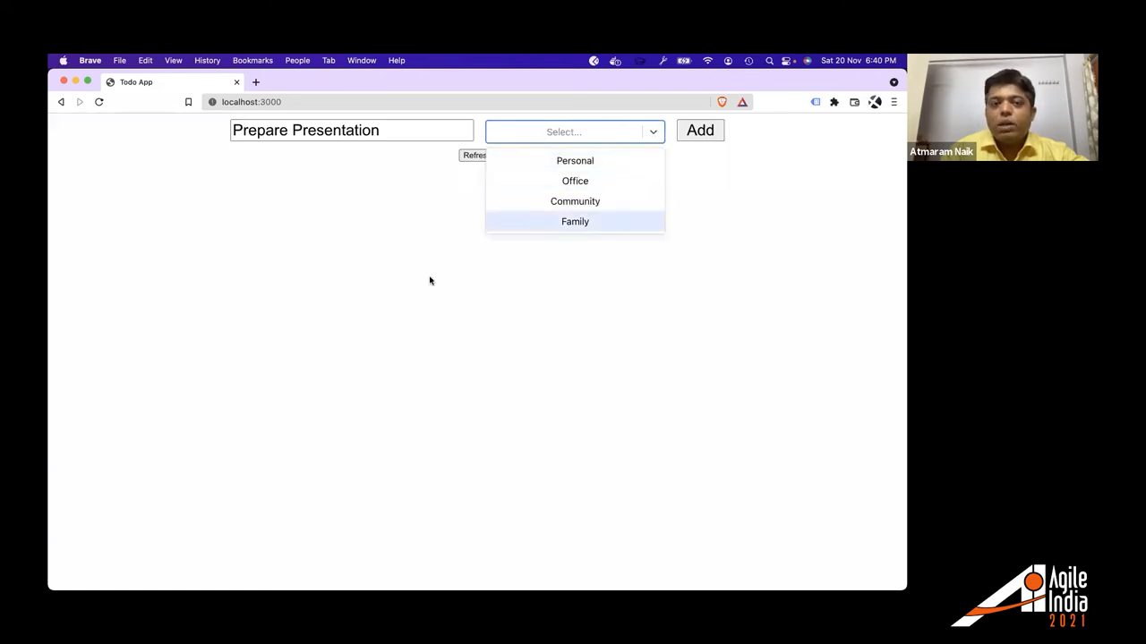
mouse_move(575, 181)
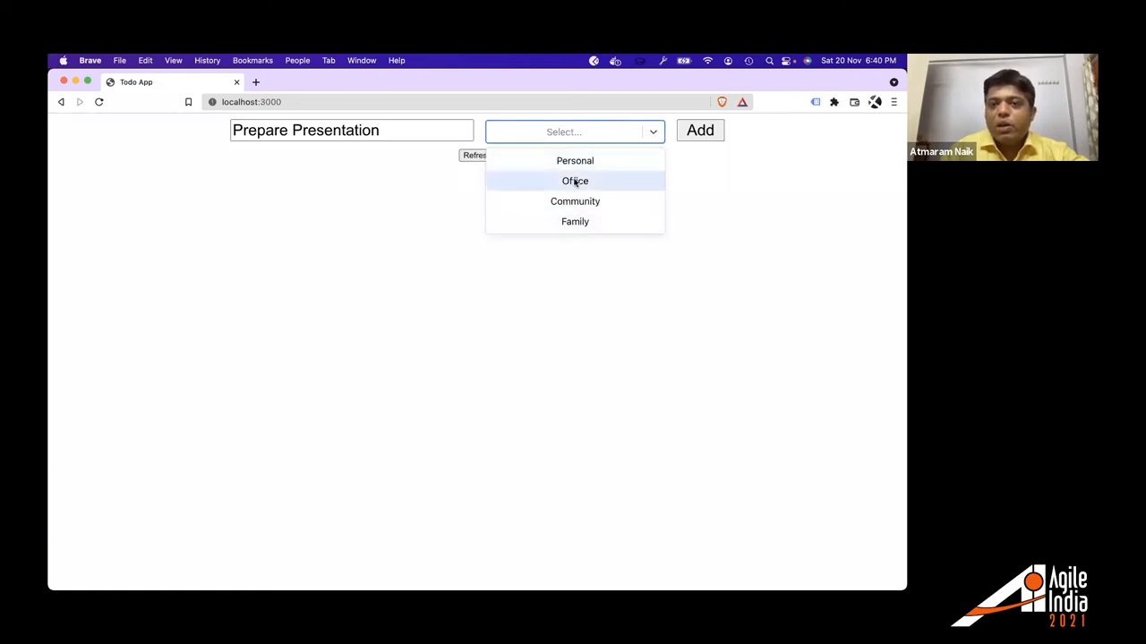
mouse_move(641, 160)
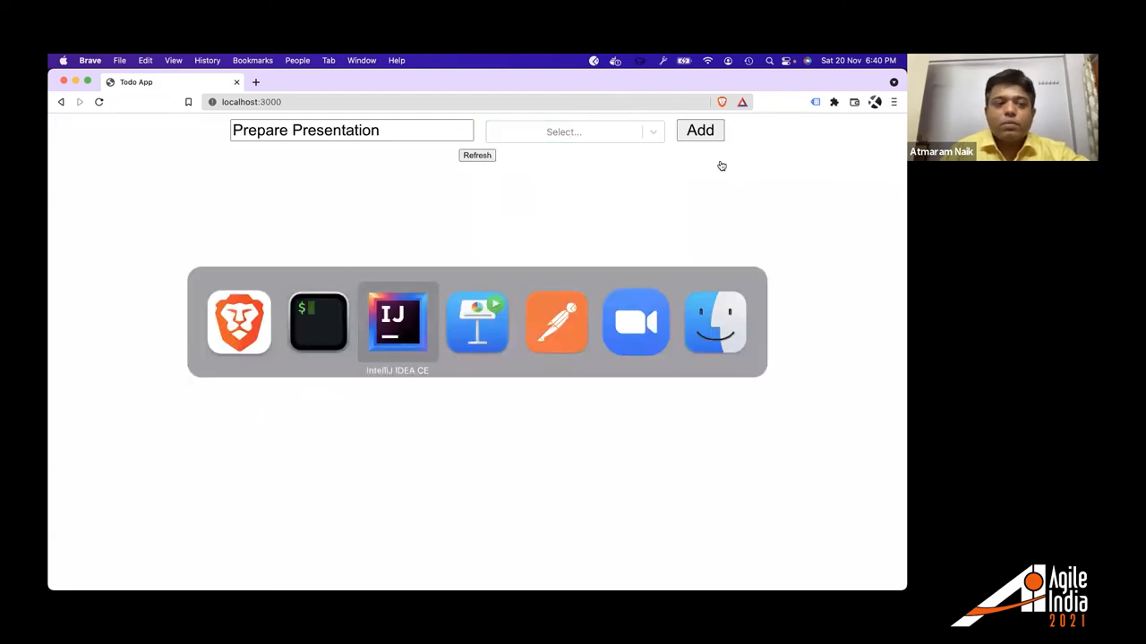
click(396, 323)
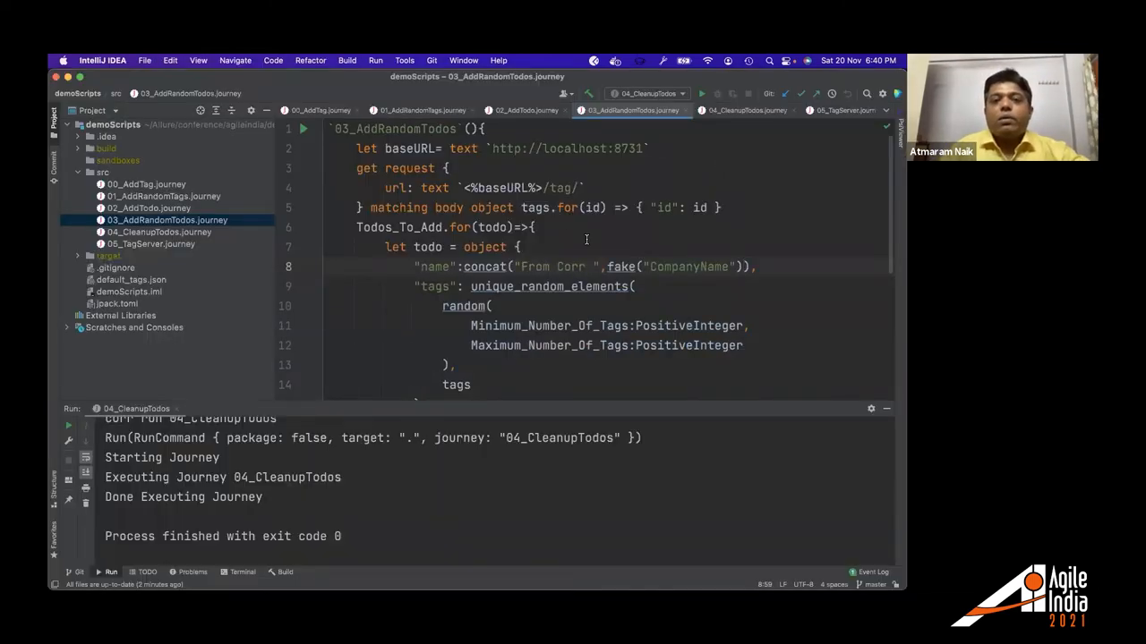
mouse_move(479, 331)
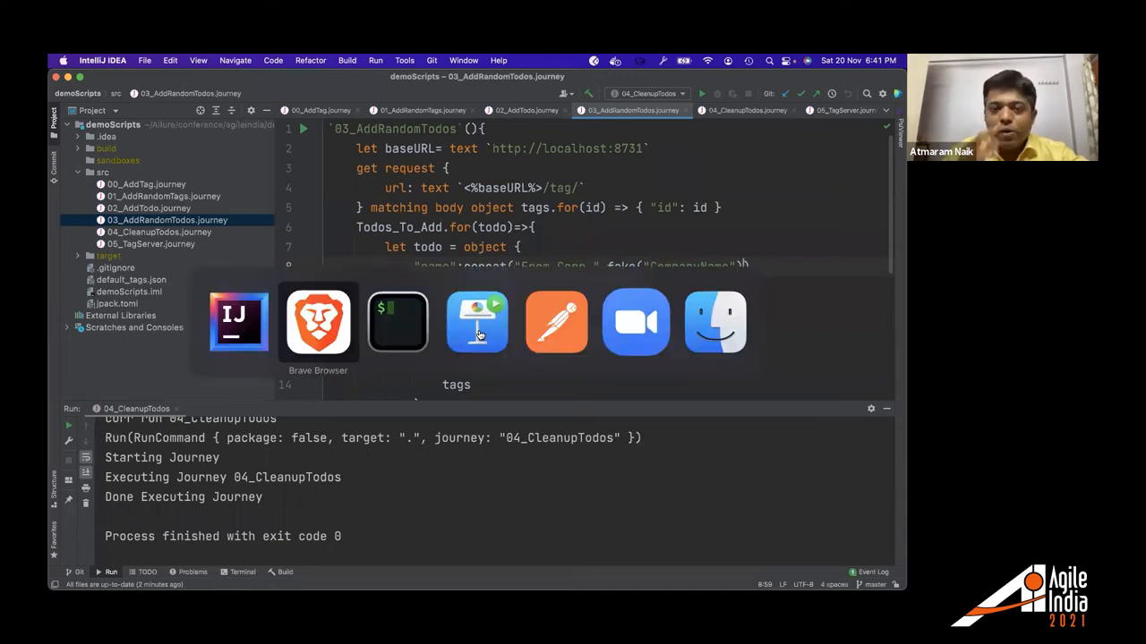
mouse_move(476, 322)
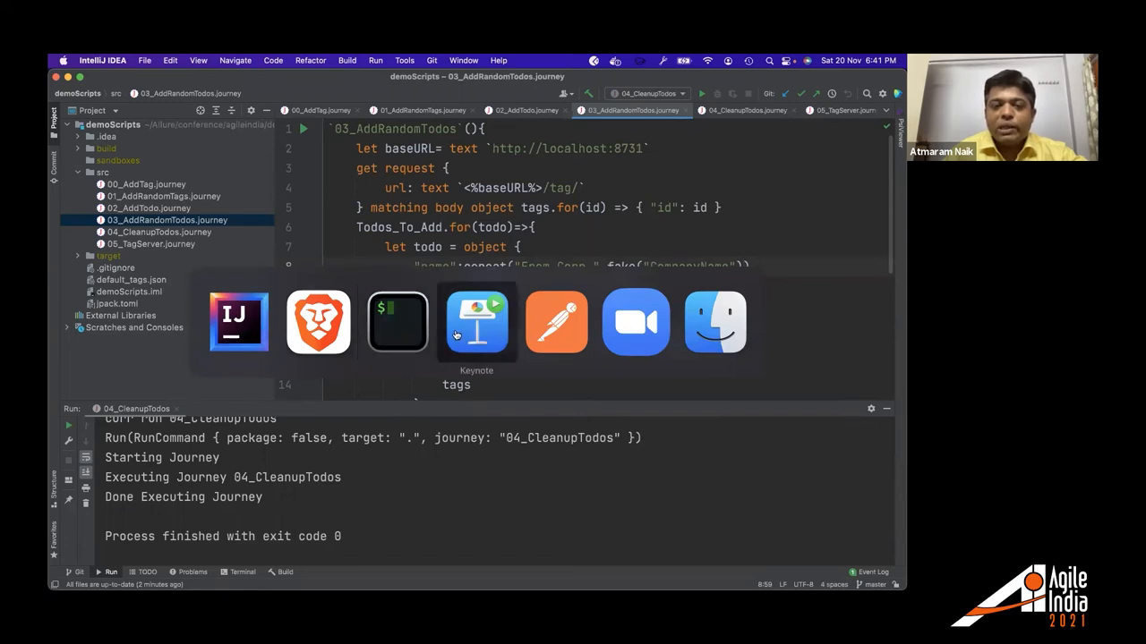
click(318, 322)
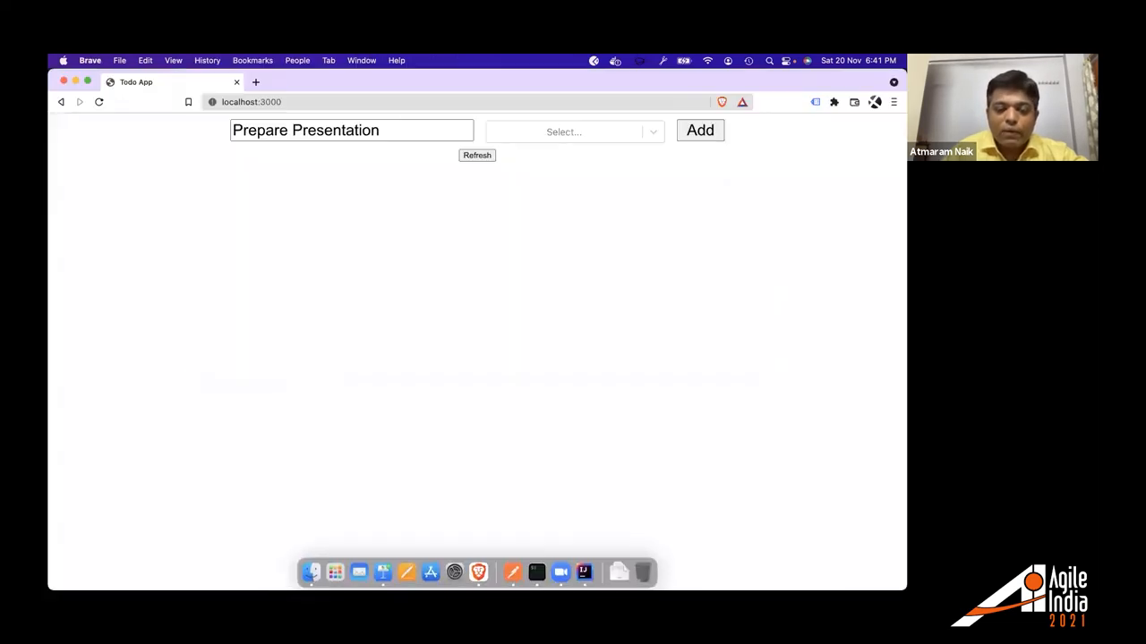
Open Finder from the Dock, go to Desktop, and open Demo.mp4 in QuickTime Player.
click(311, 572)
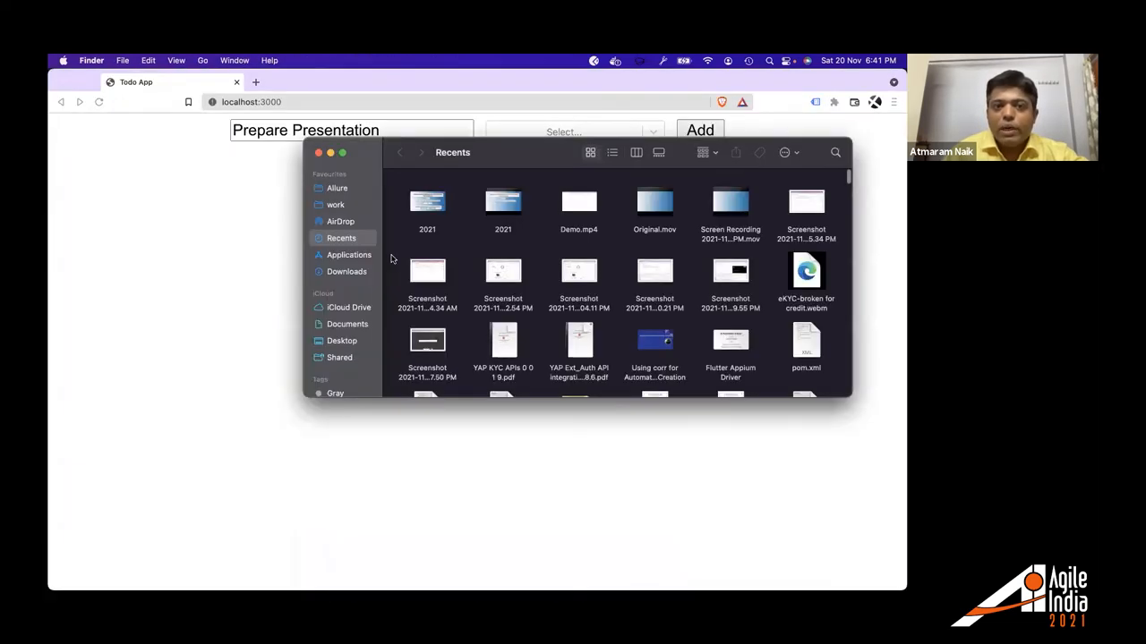
mouse_move(335, 204)
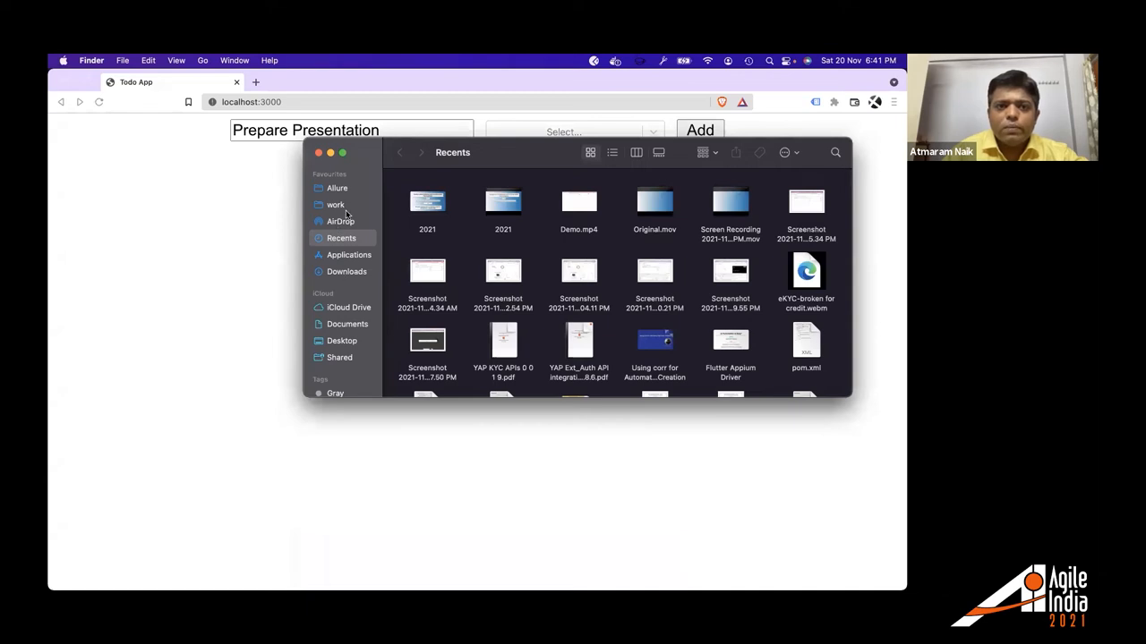
click(342, 341)
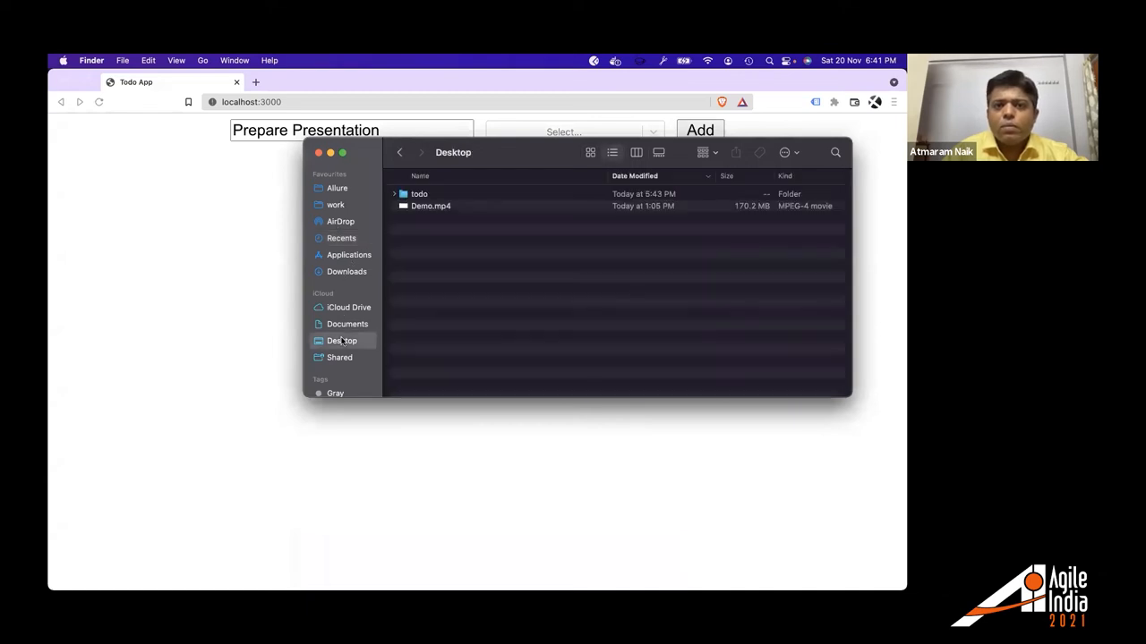
double_click(431, 206)
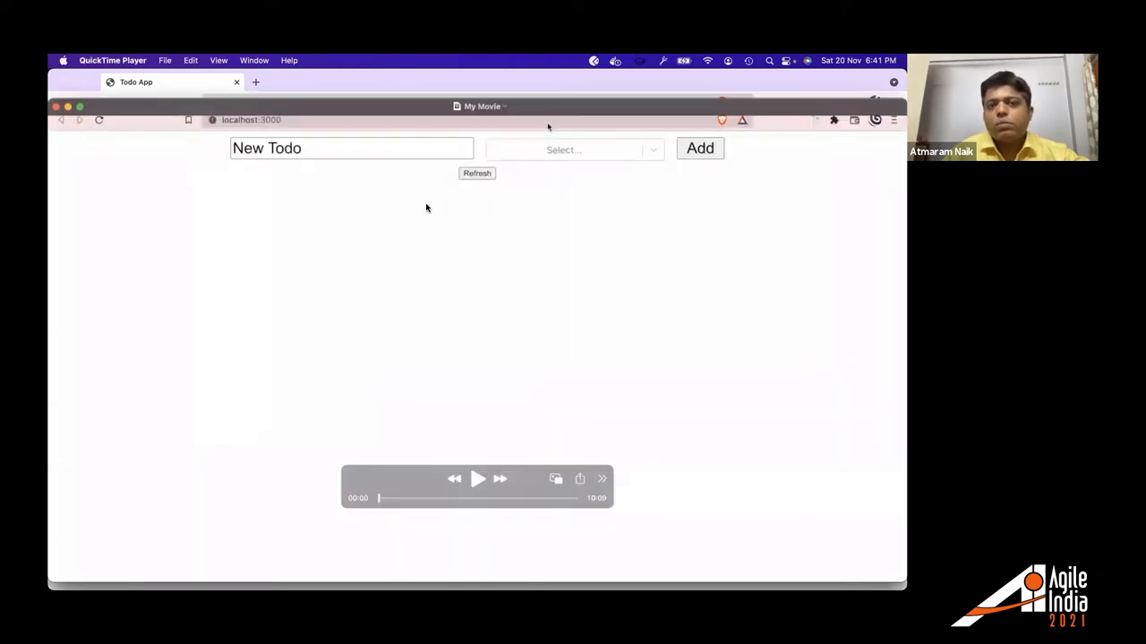
Scrub Demo.mp4 to about 07:53 and play through the Data Unavailable todos.
click(477, 479)
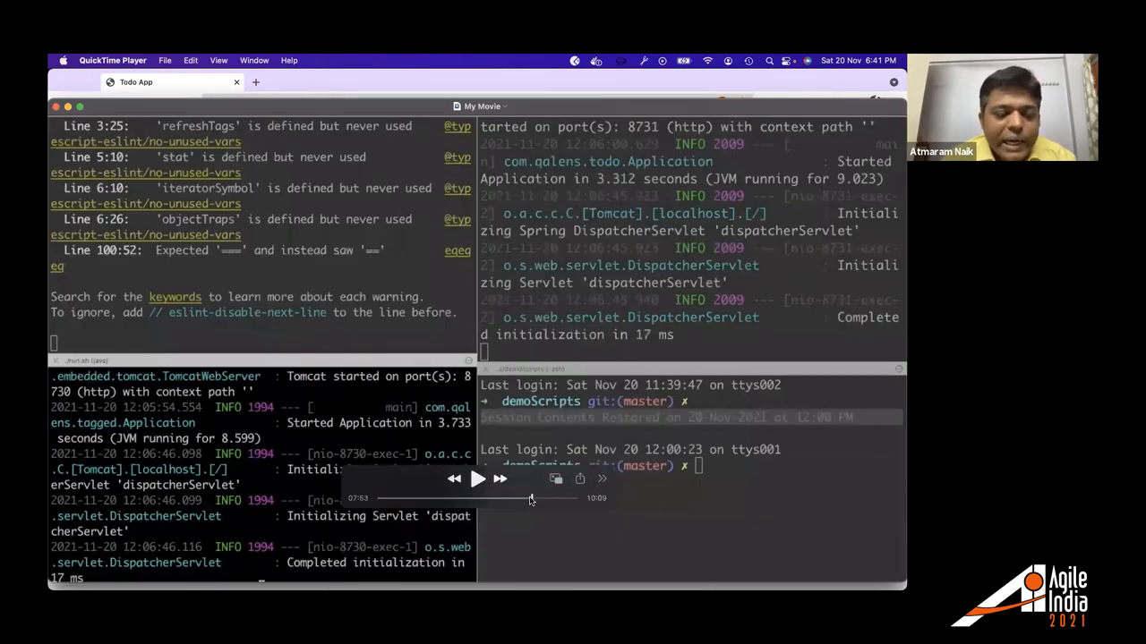
click(477, 479)
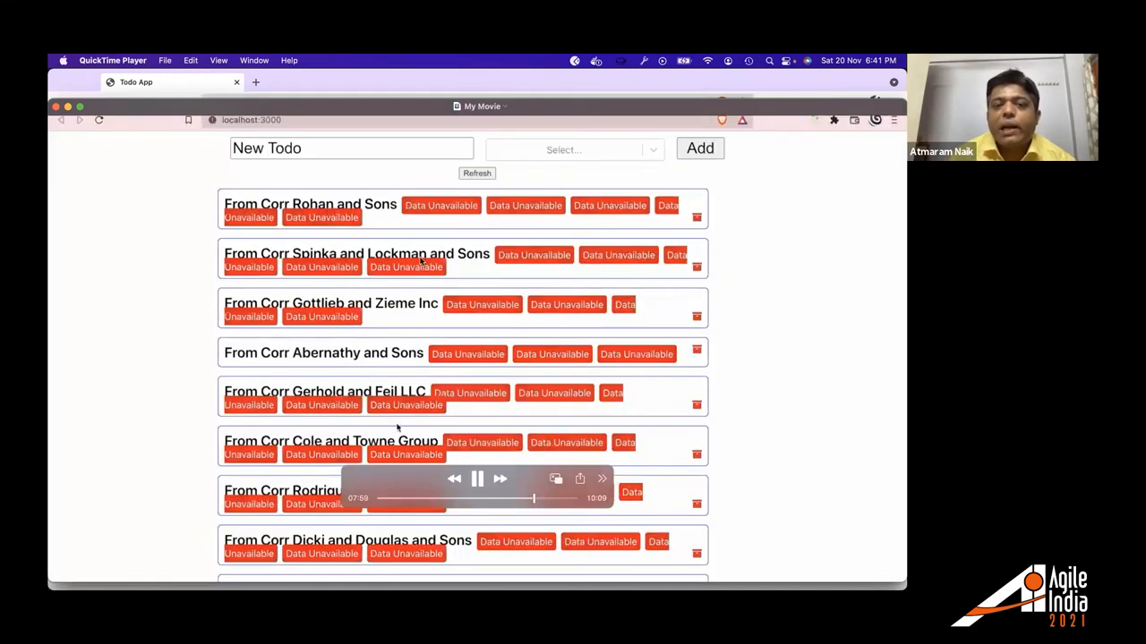
scroll(down, 3)
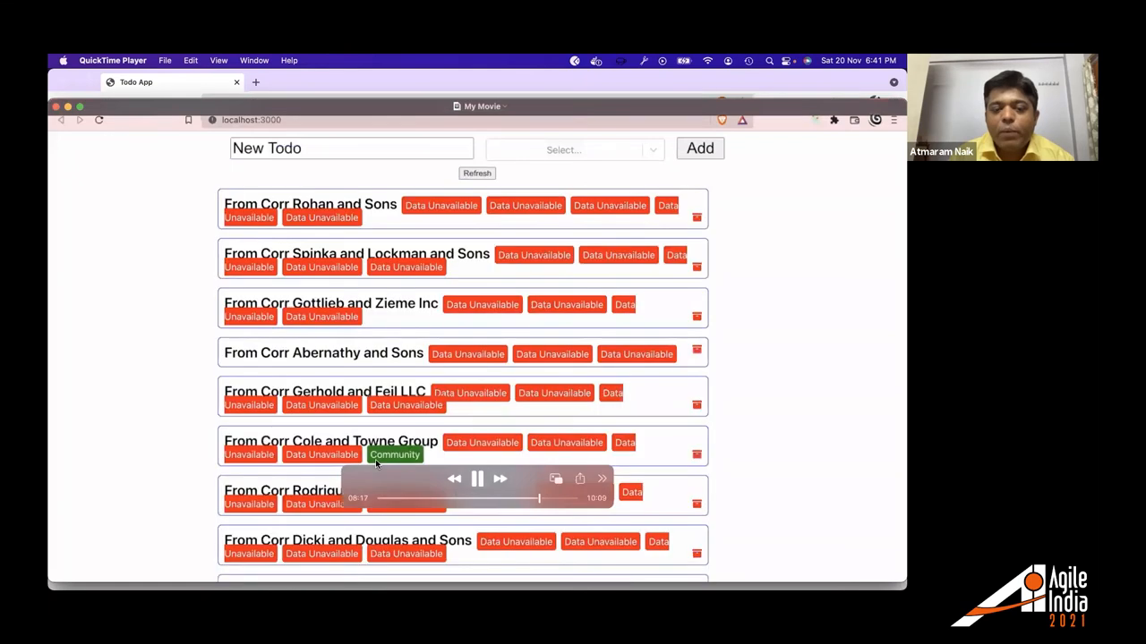
scroll(down, 3)
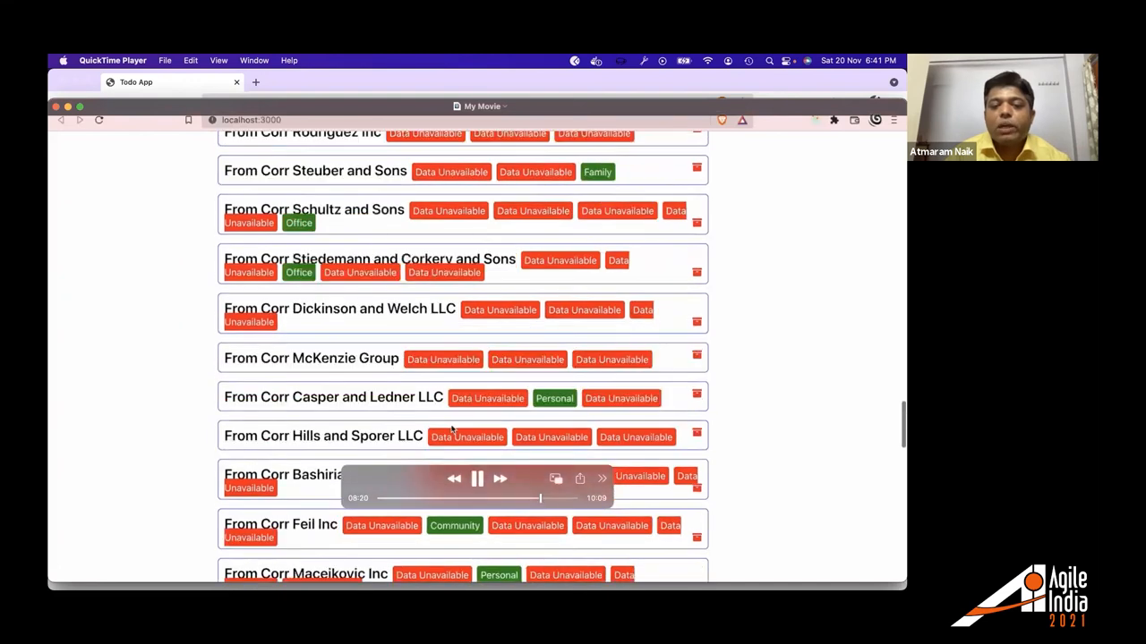
scroll(down, 3)
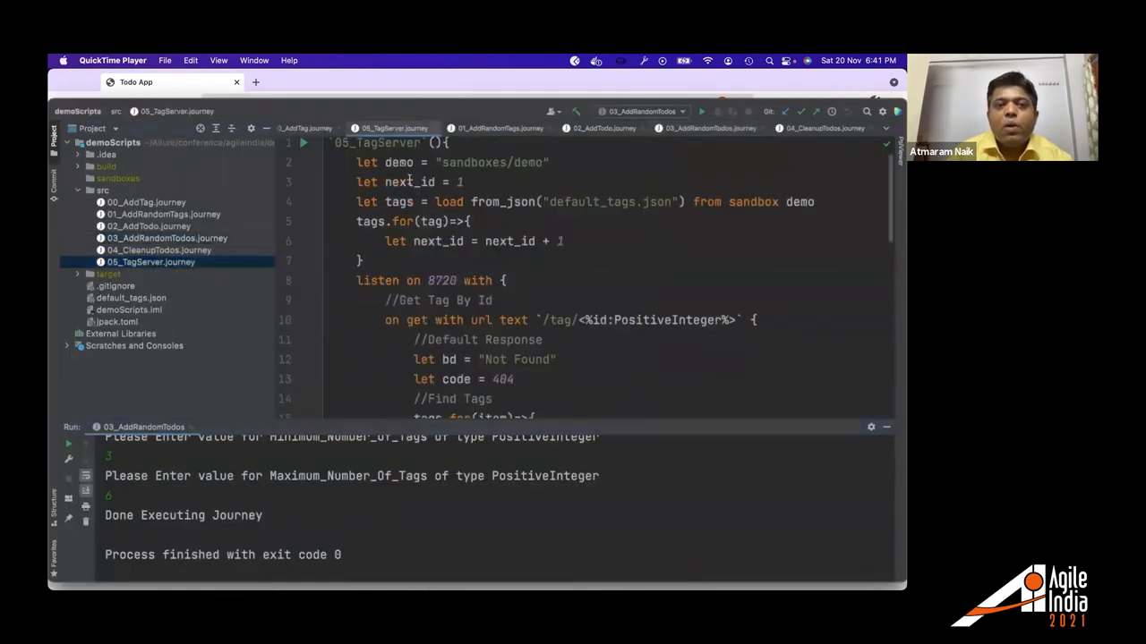
Watch the 05_TagServer run start a server on 8720 and the todo list reload.
click(302, 142)
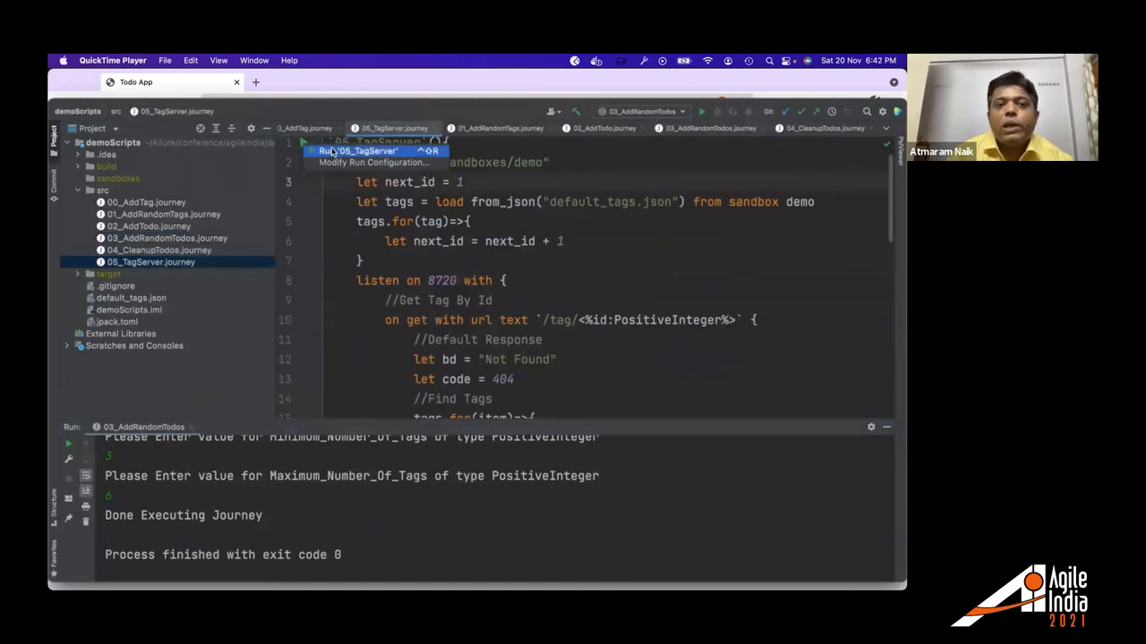
click(358, 151)
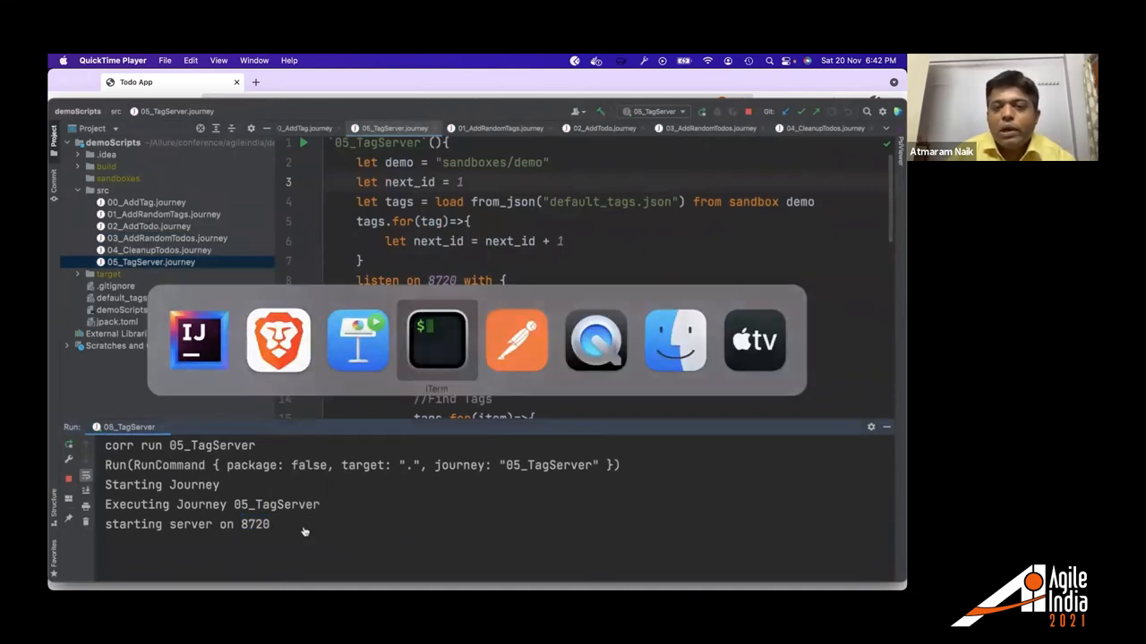
click(437, 340)
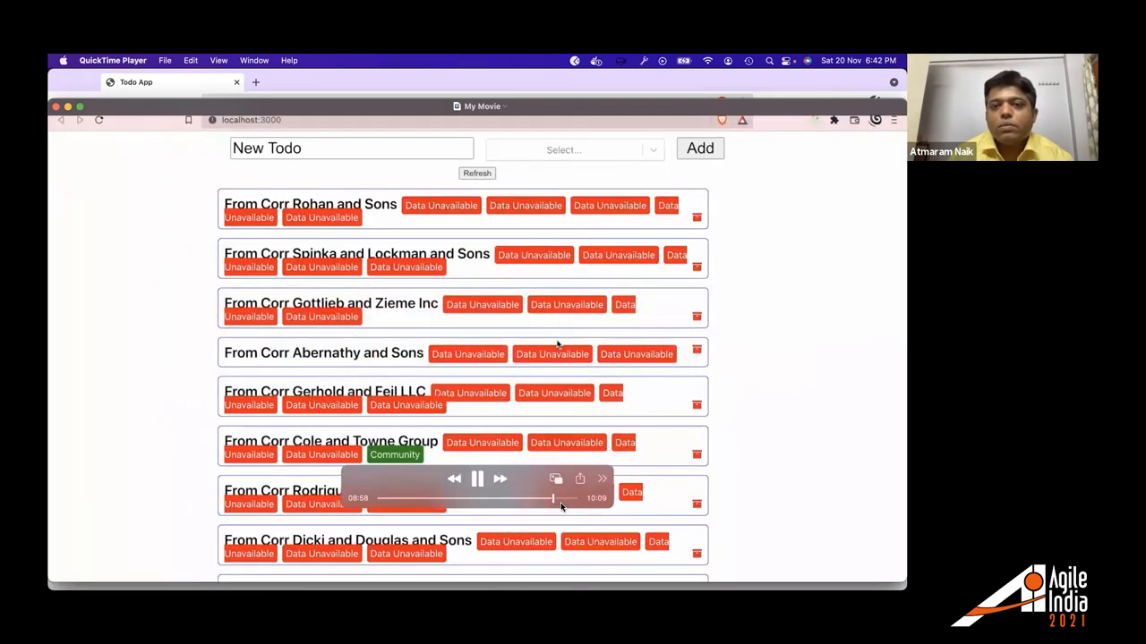
Play through the Personal/Office/Community/Family tag dropdown and the 01_AddRandomTags run.
click(477, 173)
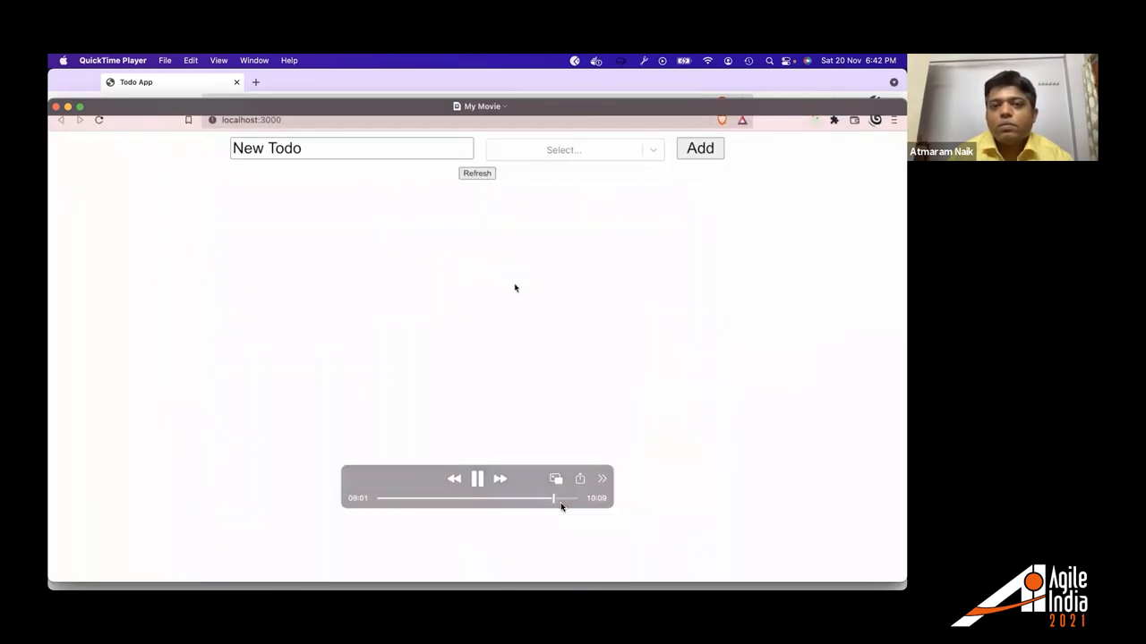
click(573, 149)
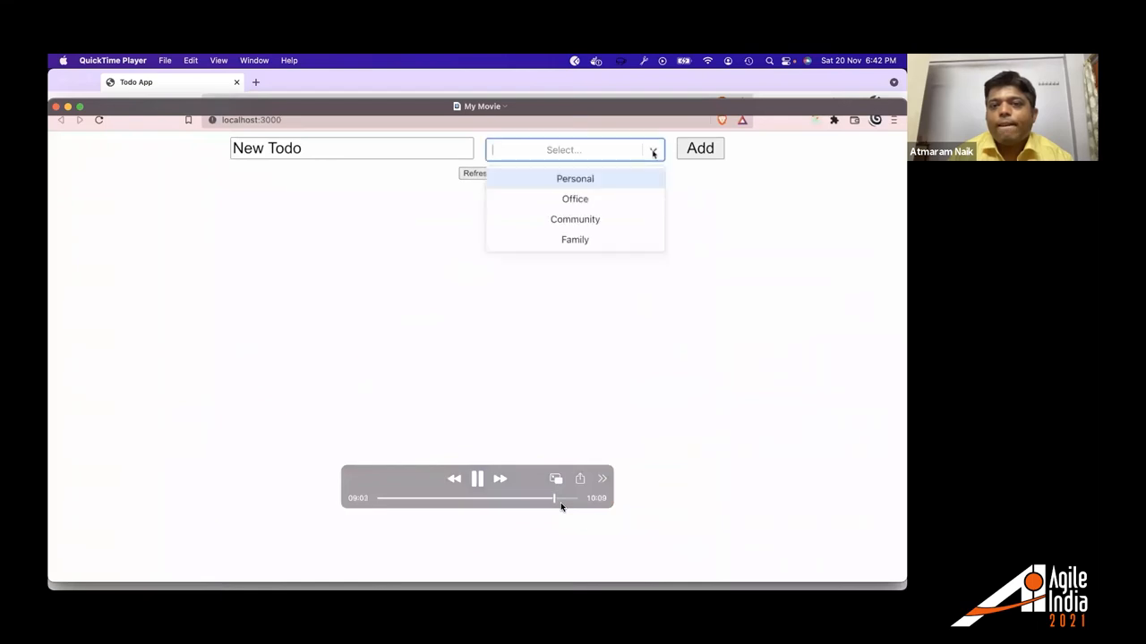
click(574, 179)
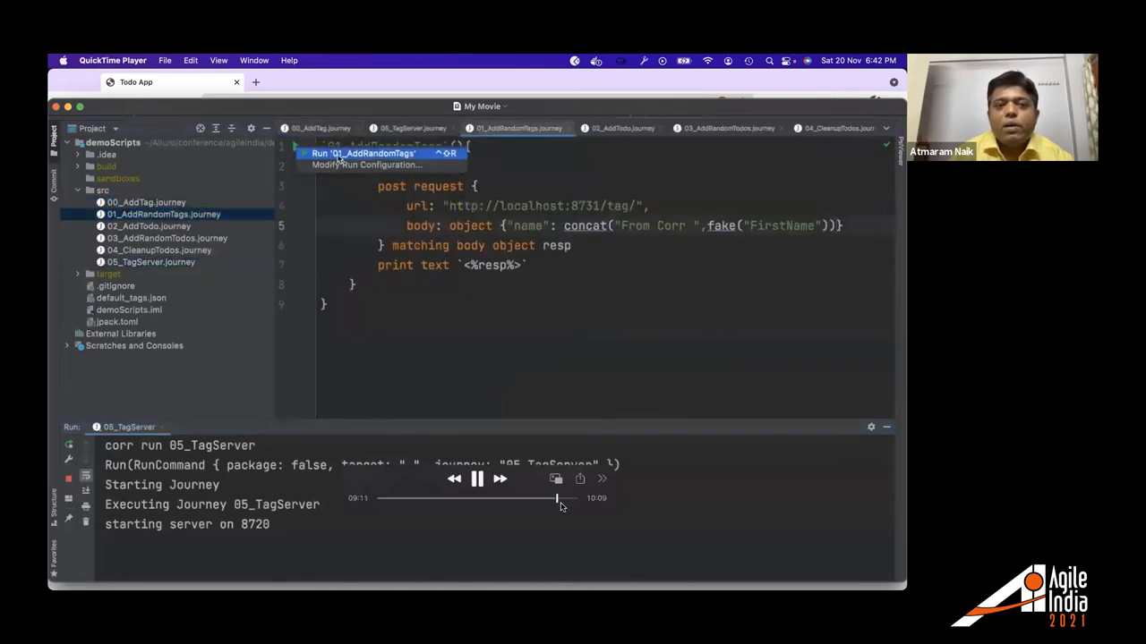
click(362, 154)
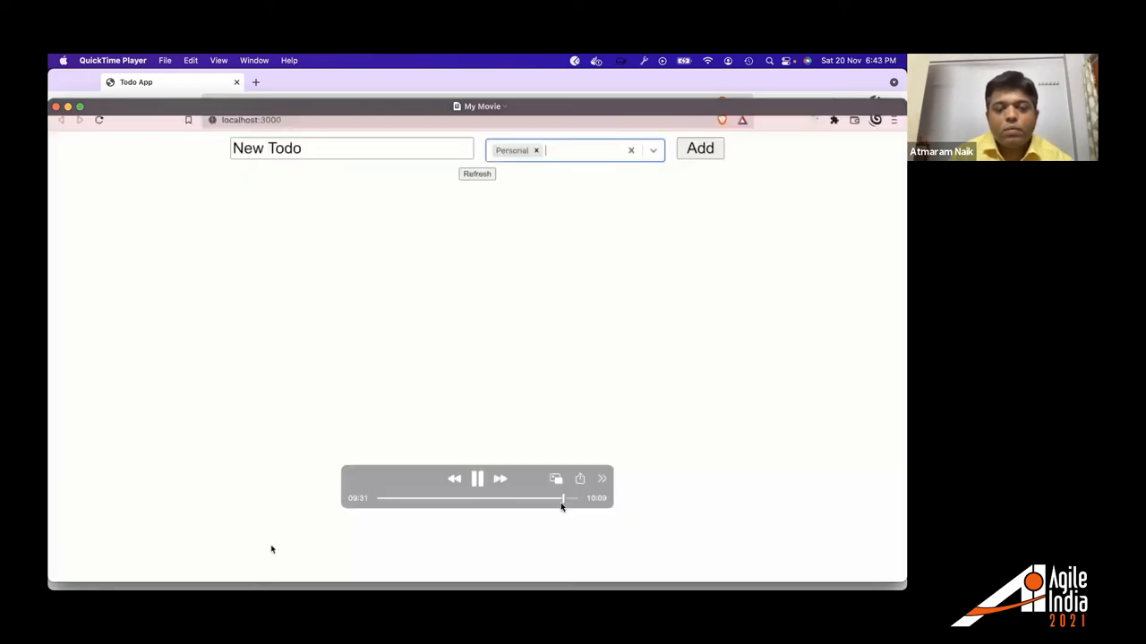
Play the recording as the From Corr todo list scrolls with green tags.
click(477, 174)
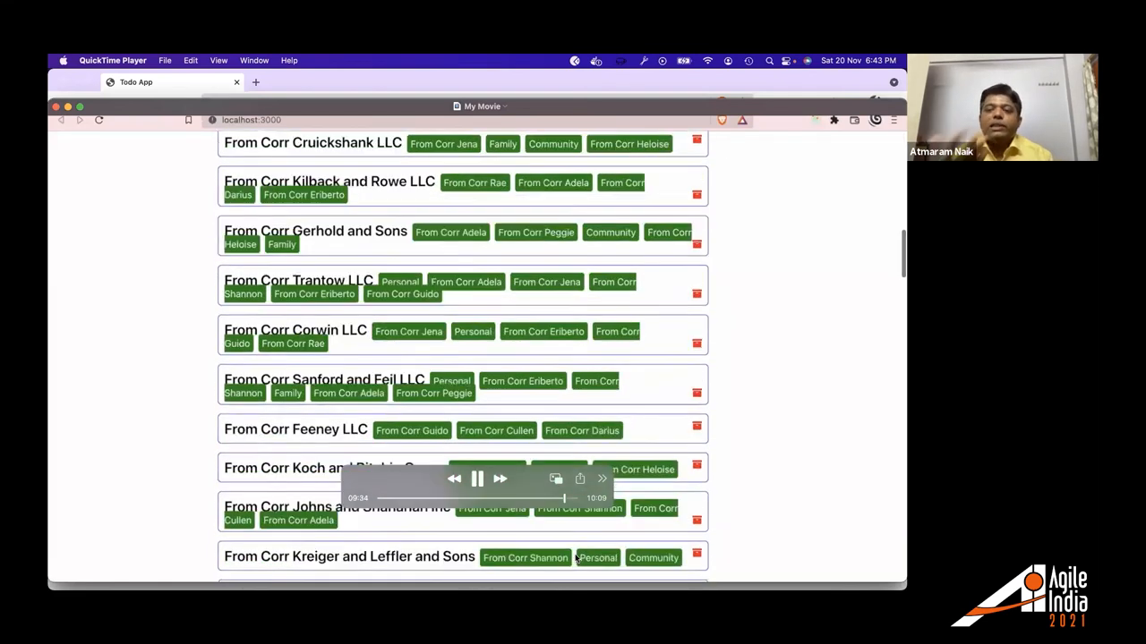
scroll(down, 3)
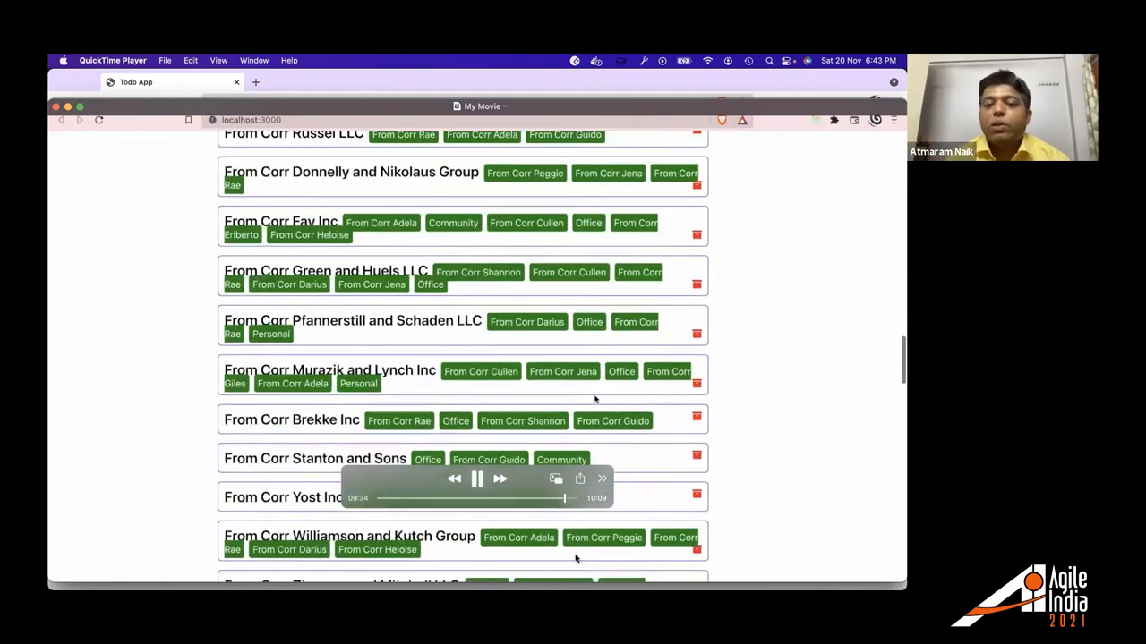
scroll(down, 3)
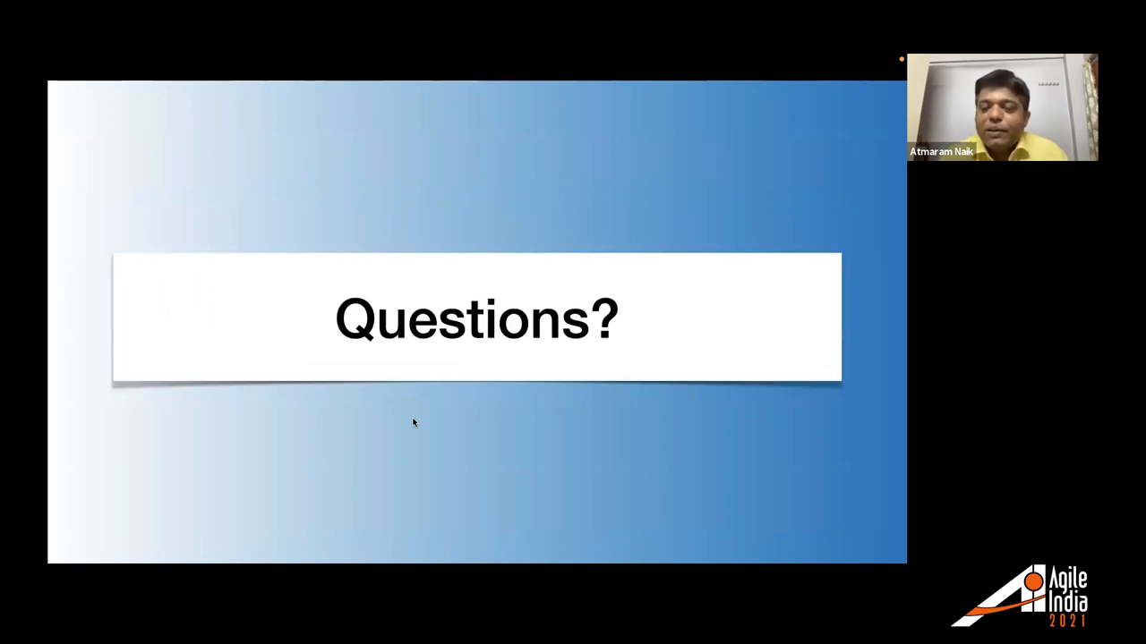
mouse_move(497, 212)
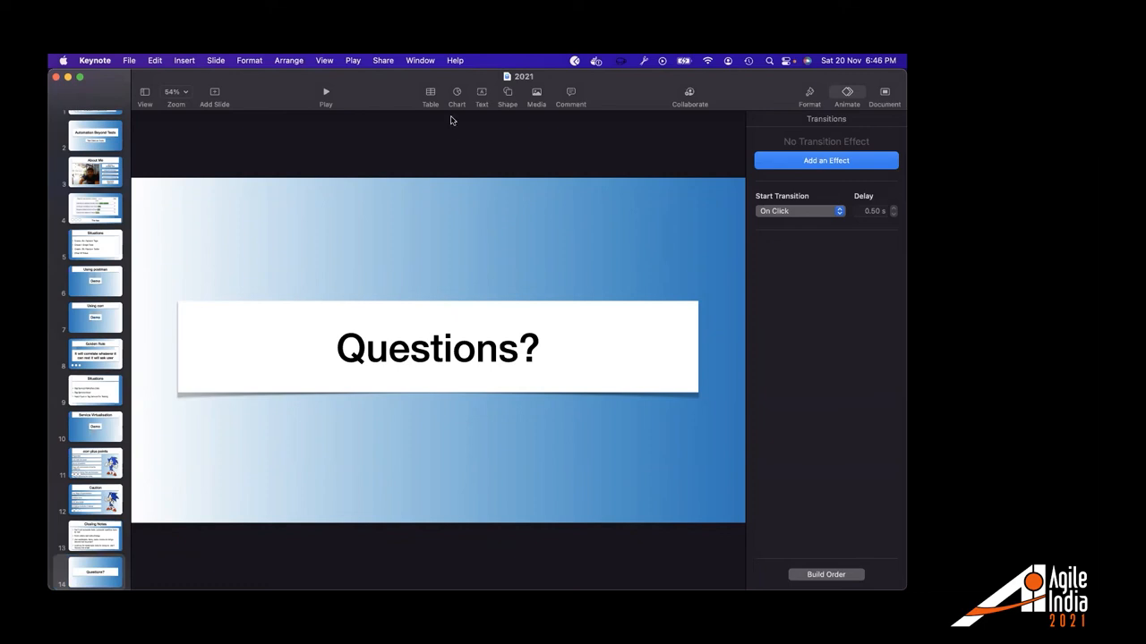
mouse_move(546, 113)
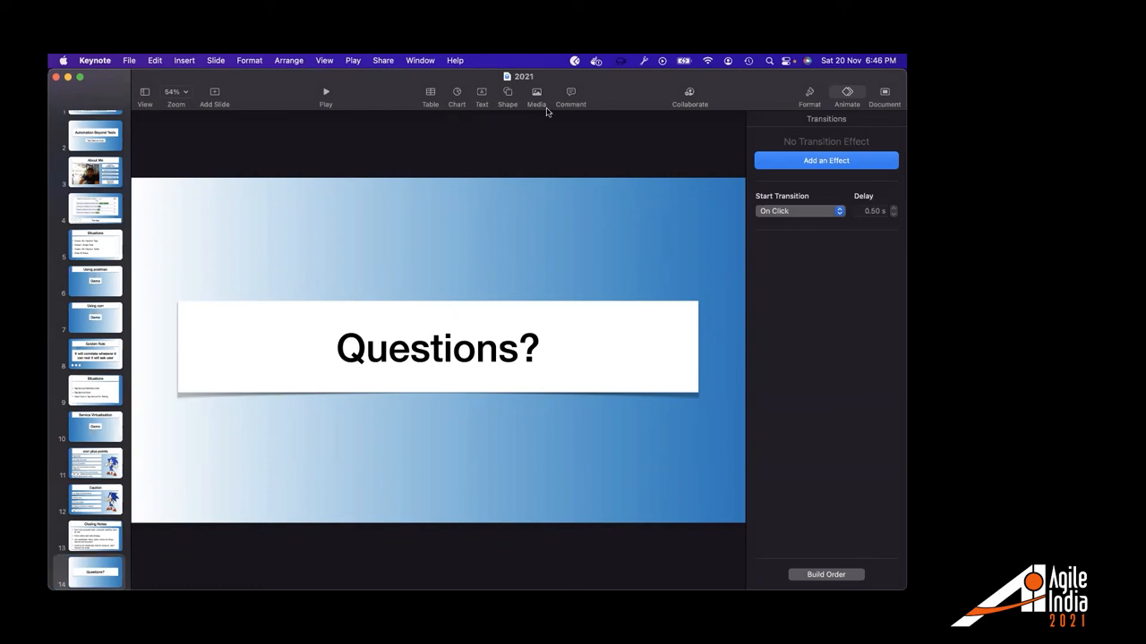
mouse_move(558, 257)
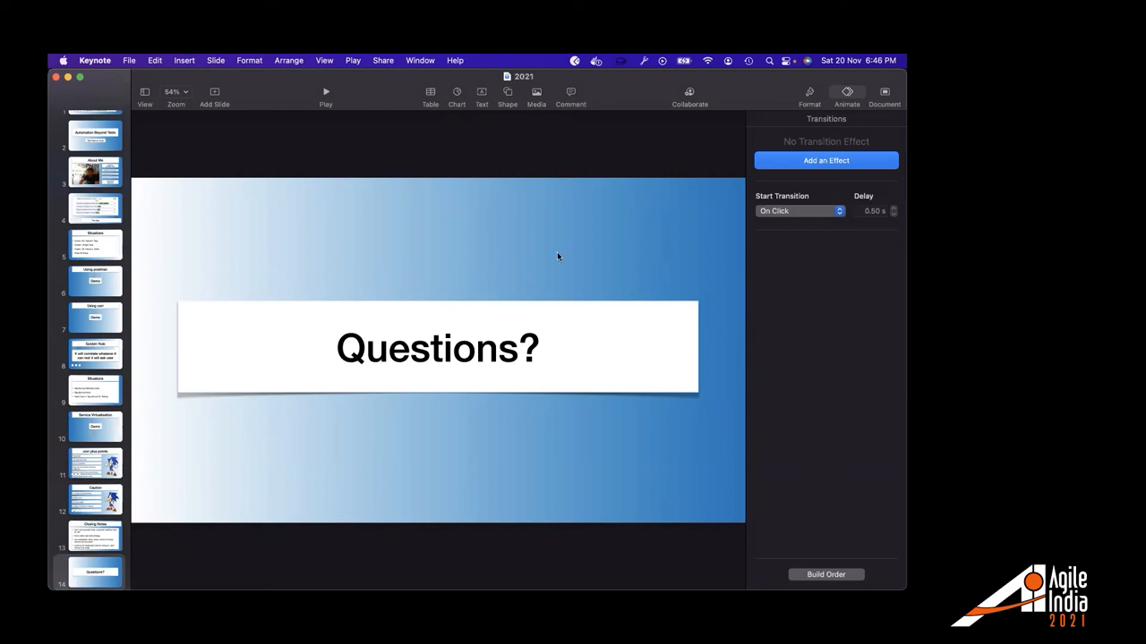